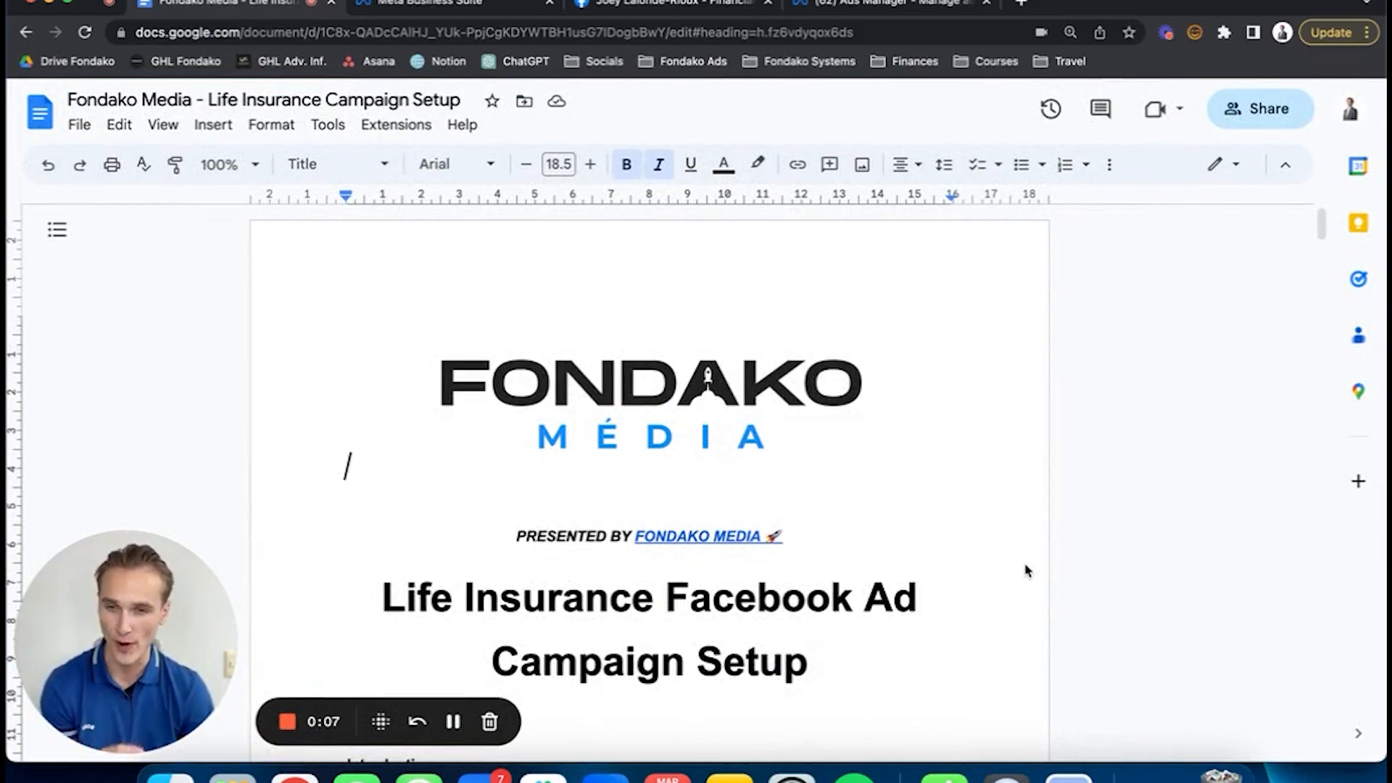
mouse_move(612, 416)
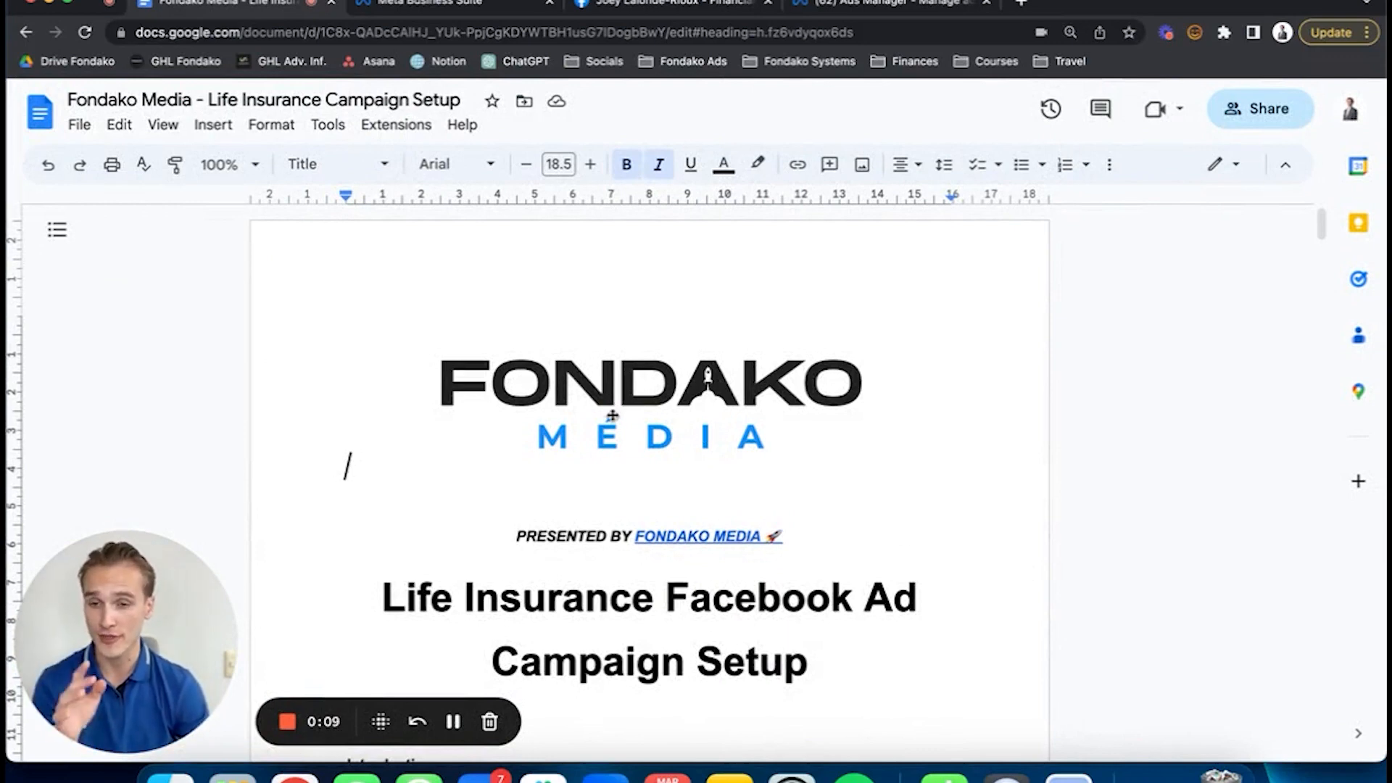
Review the campaign settings checklist in the notes doc, then bring up the advisor's Facebook page
scroll("down", 3)
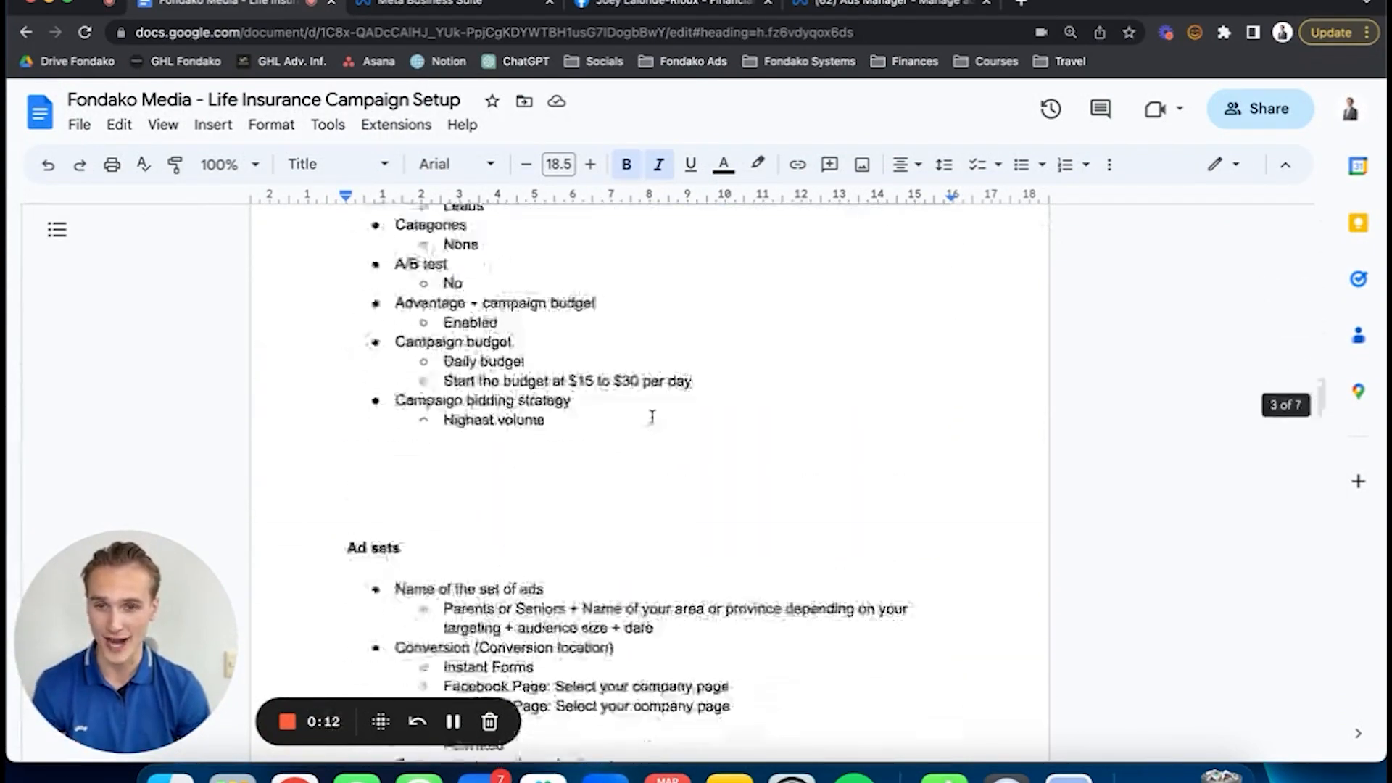
scroll("down", 3)
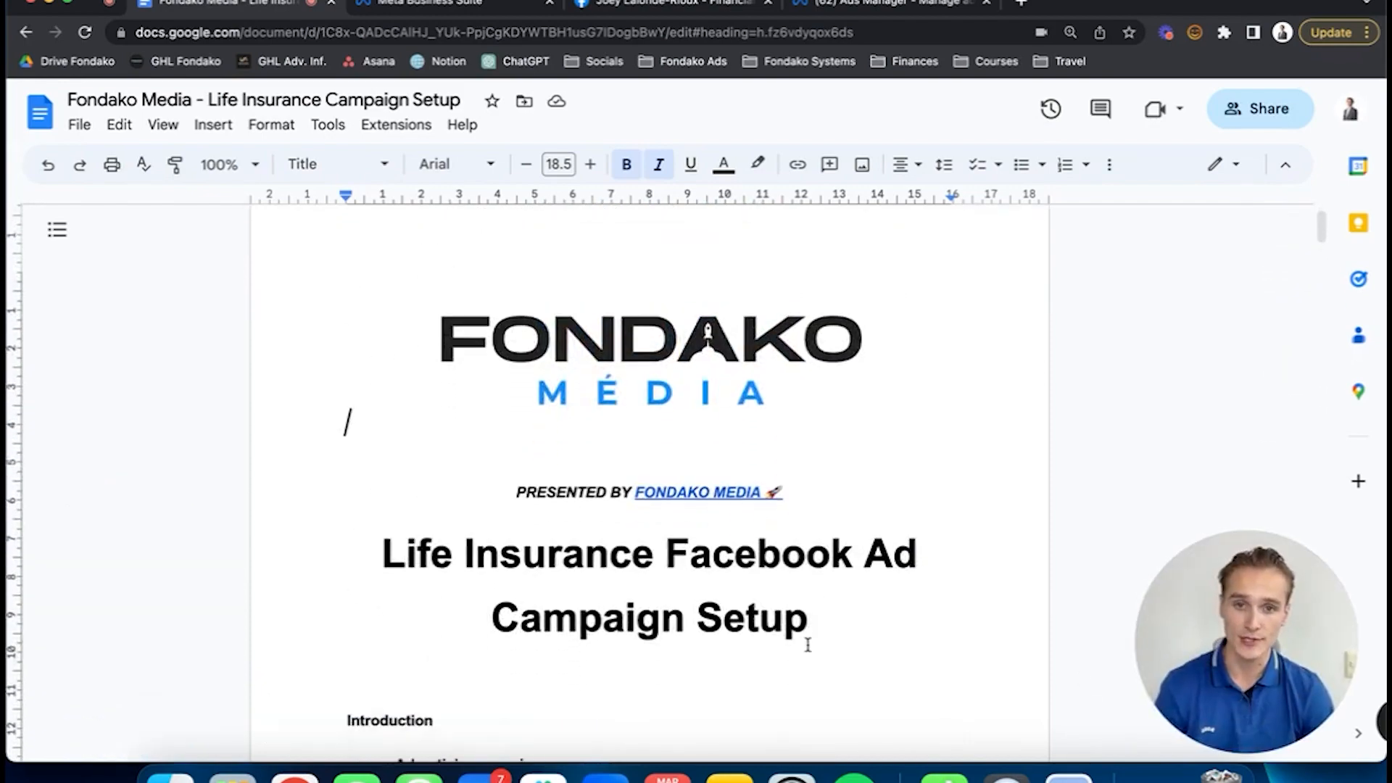
scroll("down", 3)
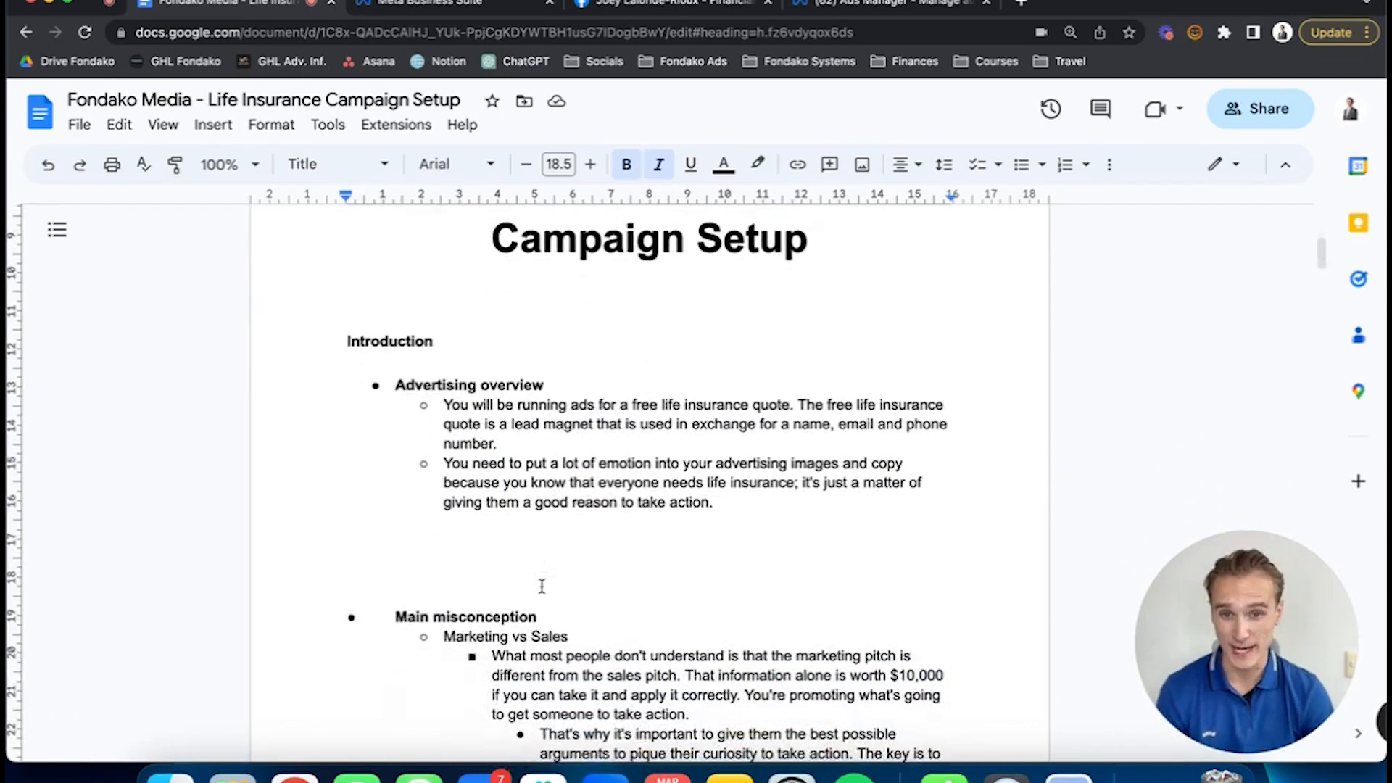
scroll("down", 3)
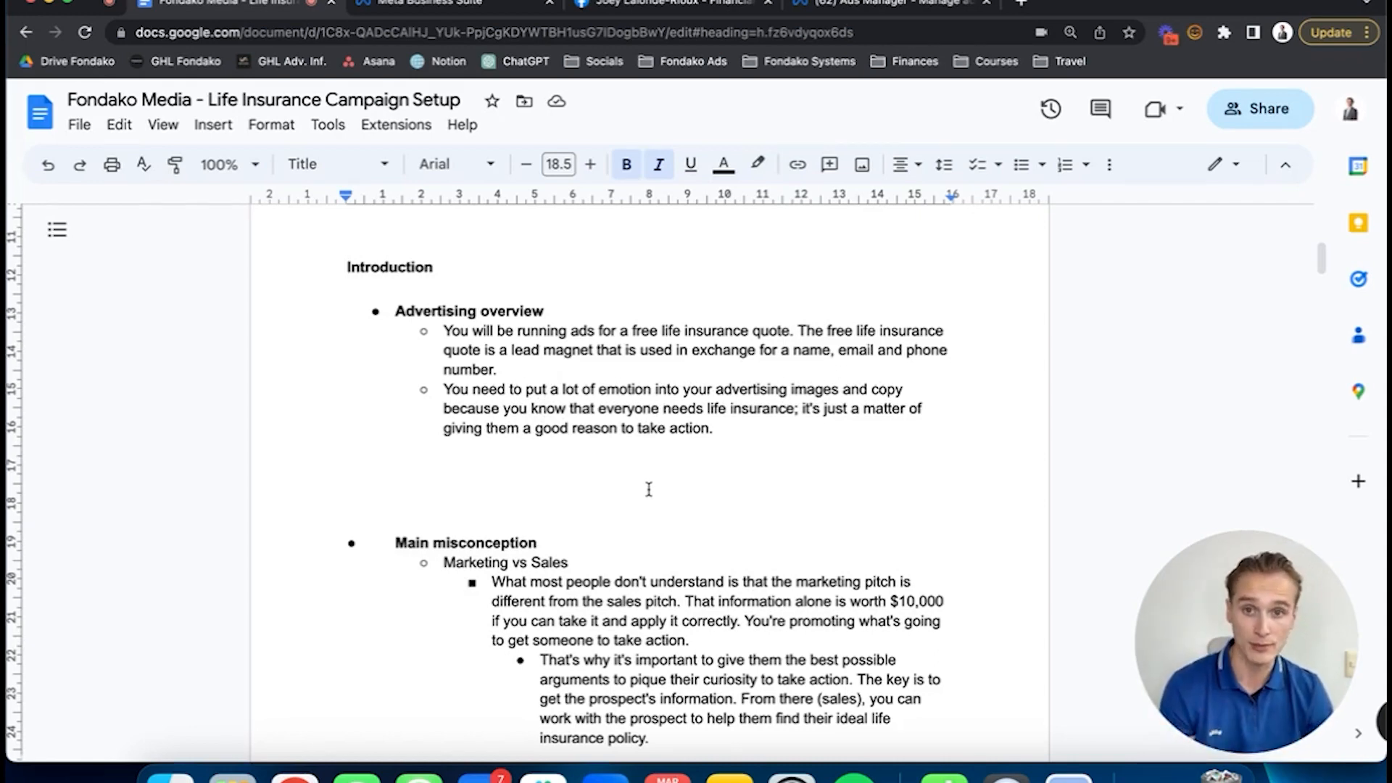
mouse_move(690, 501)
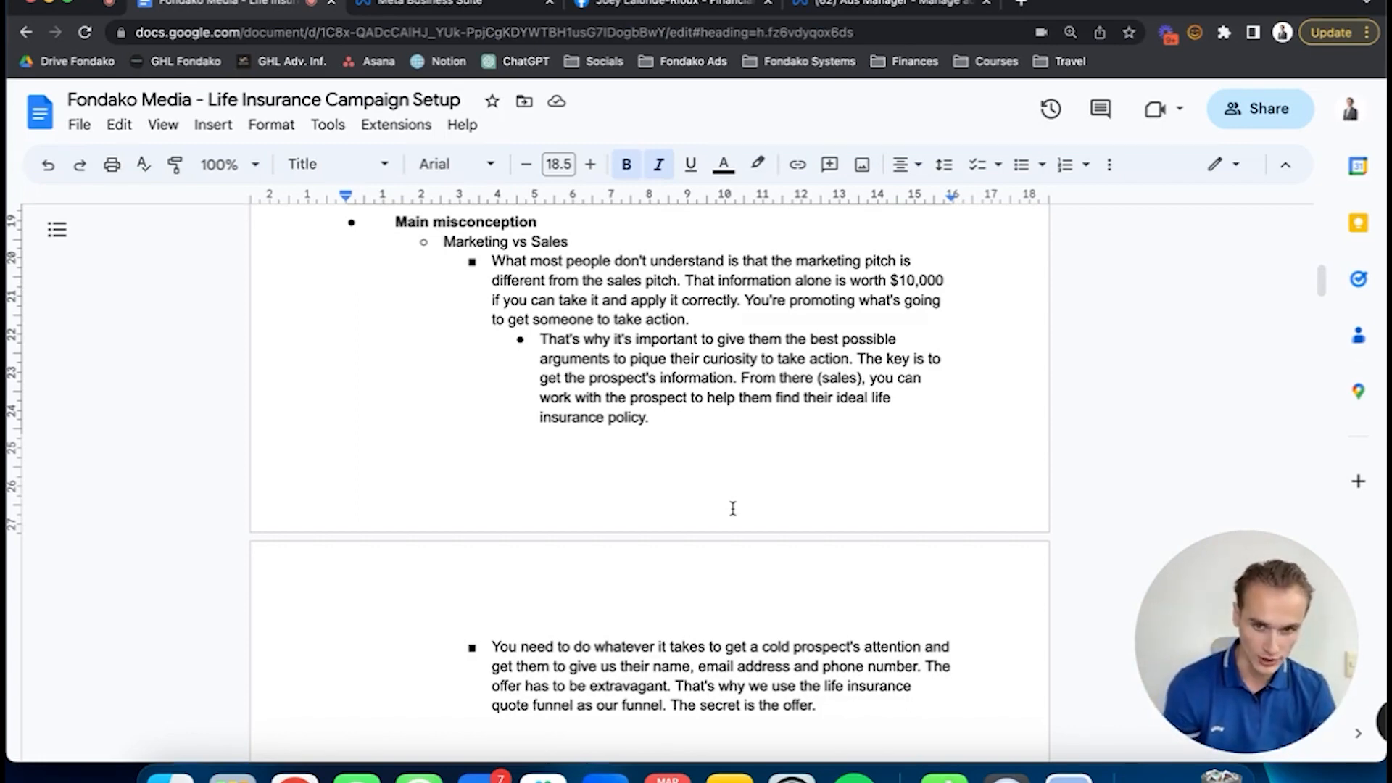
scroll("down", 3)
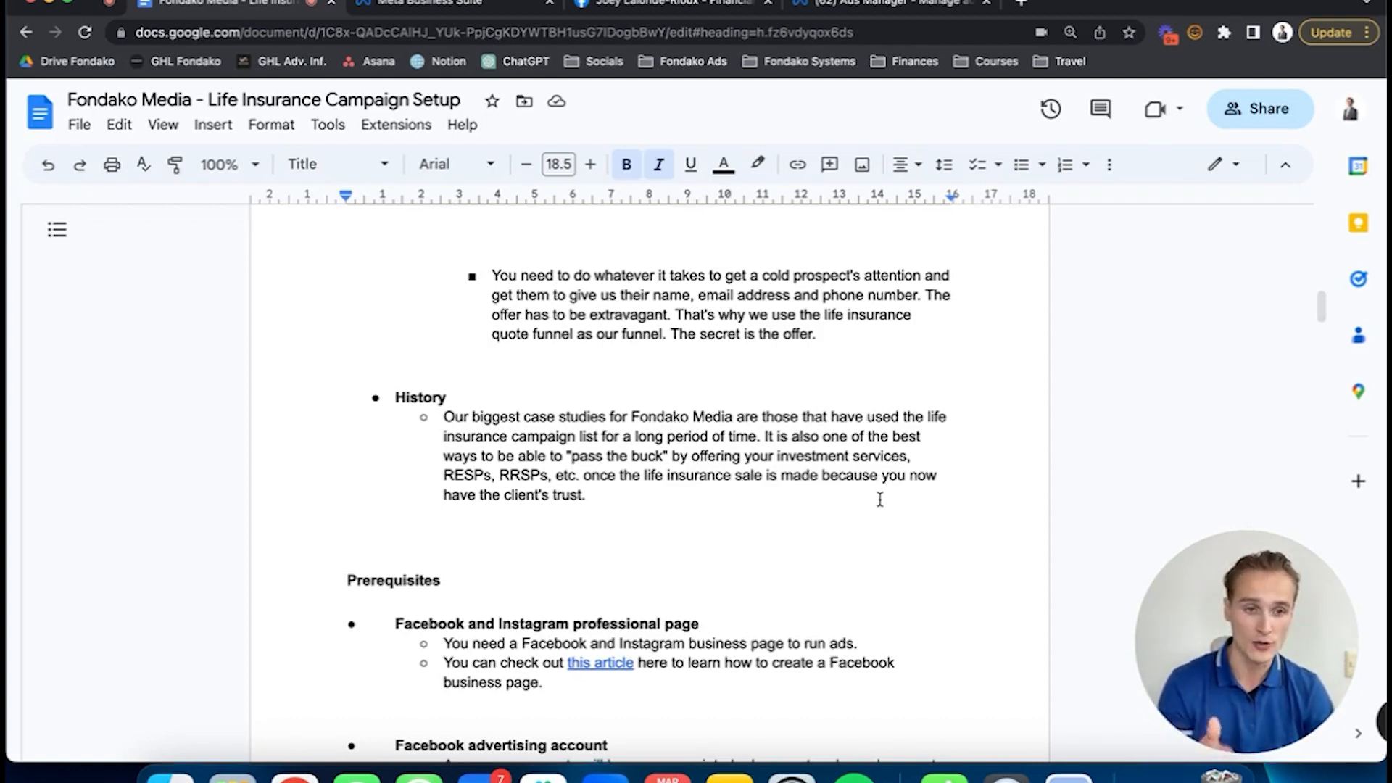
scroll("down", 3)
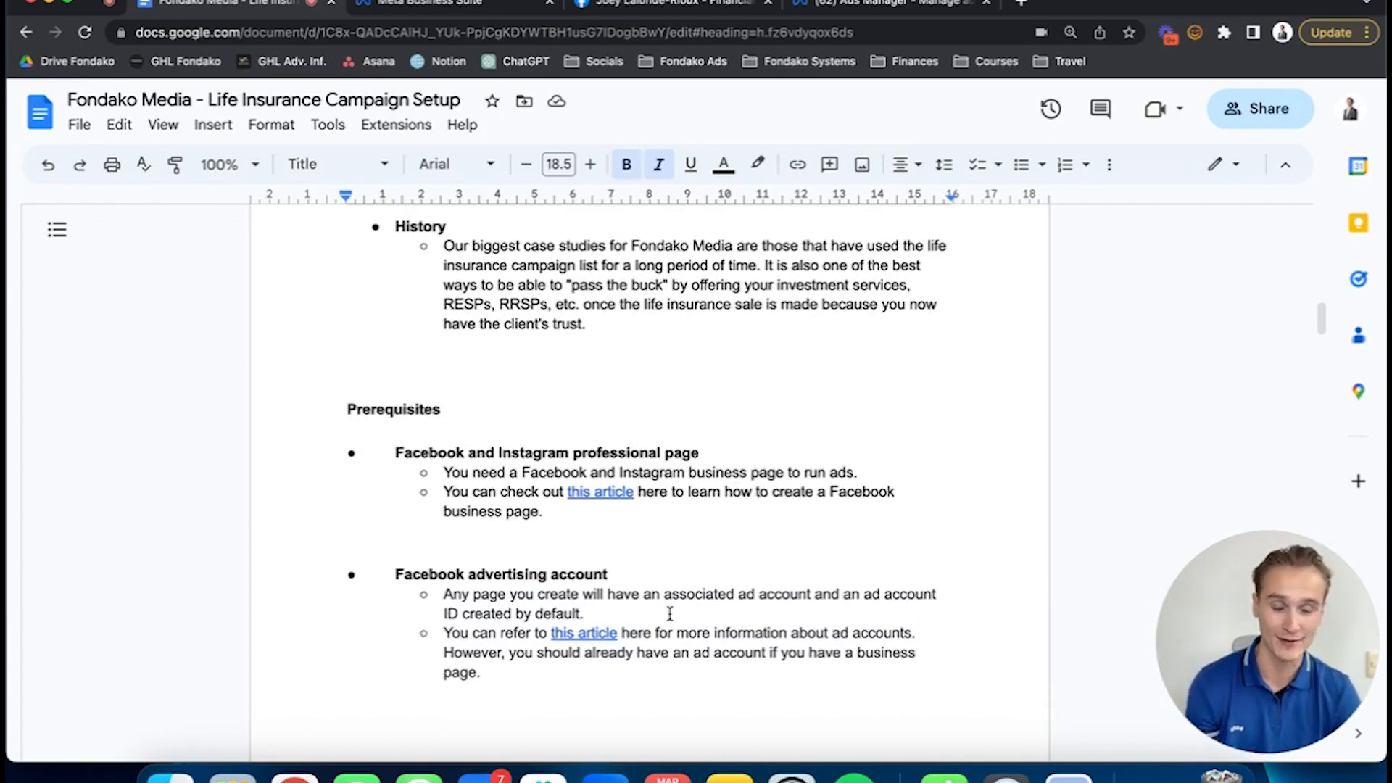
scroll("down", 3)
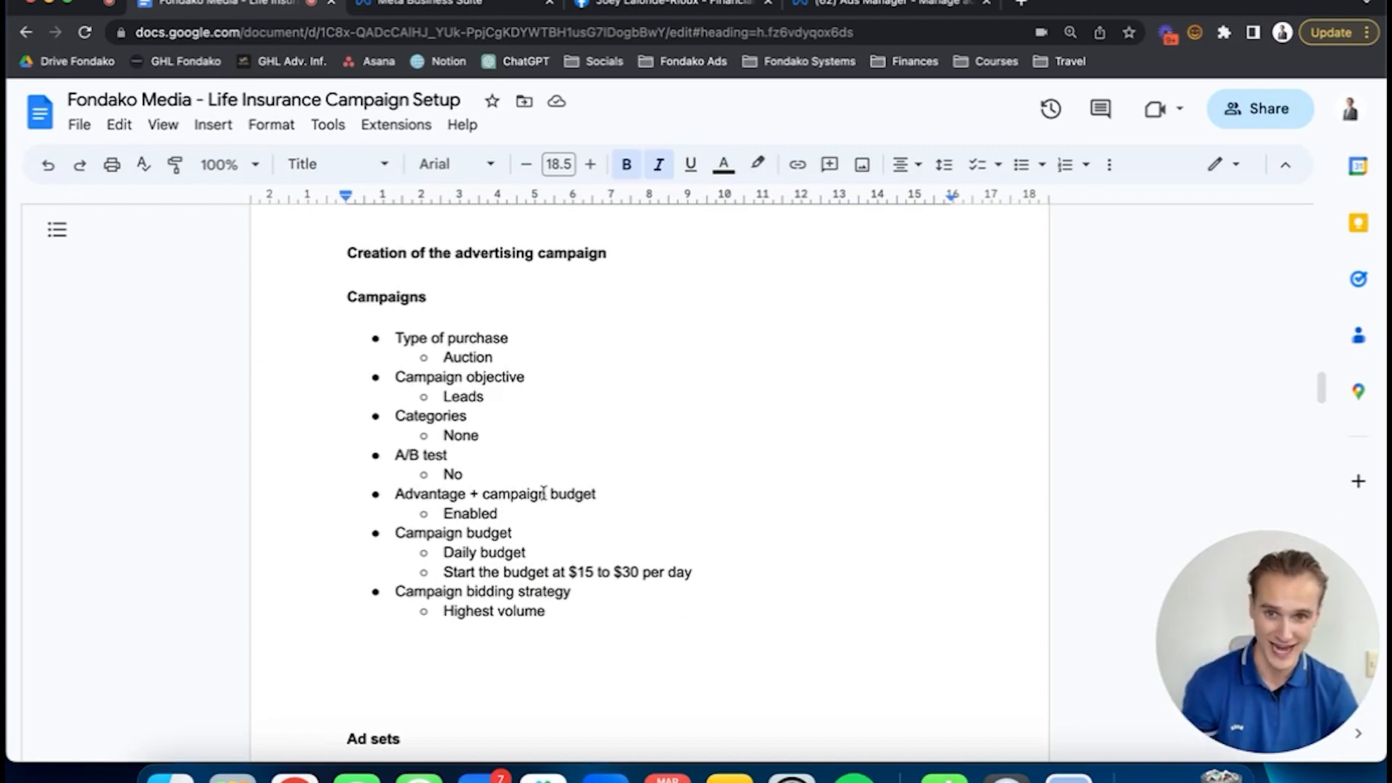
left_click(892, 2)
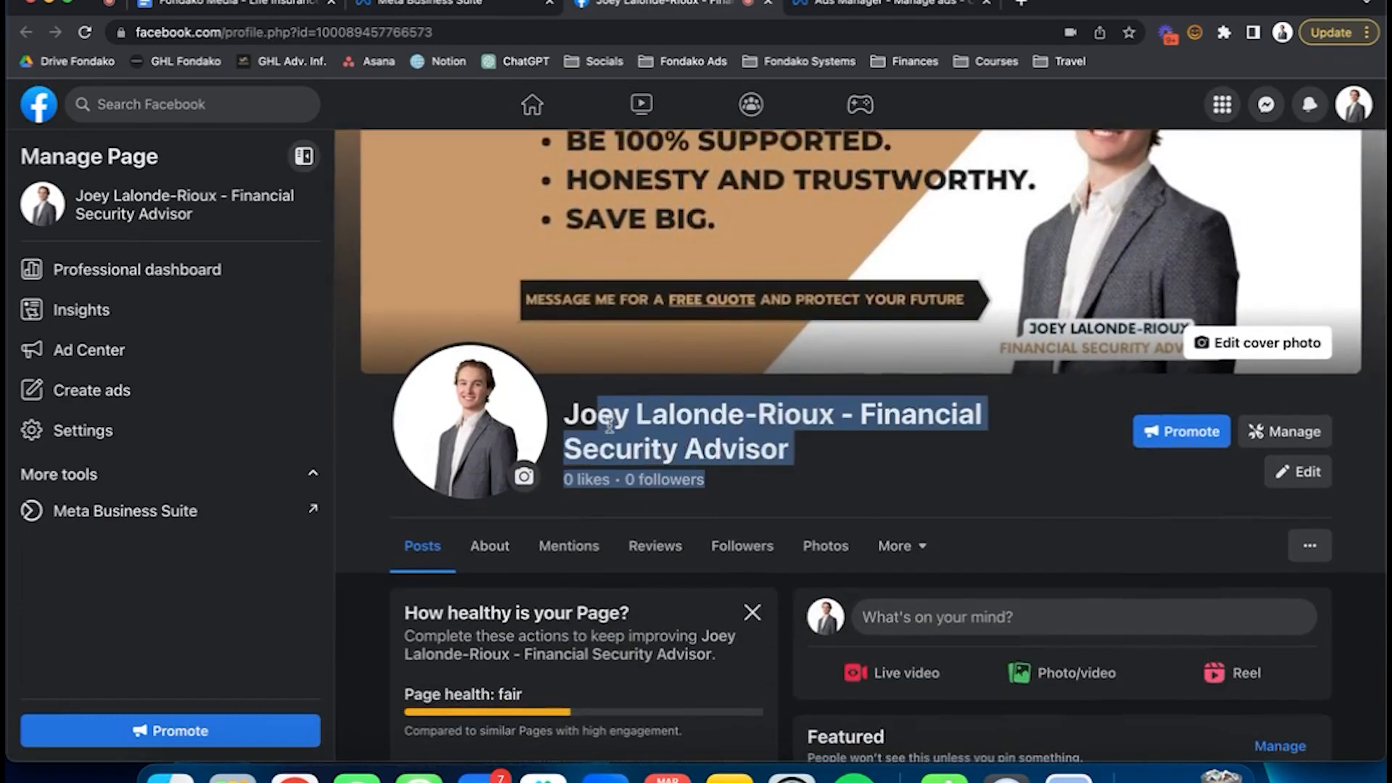
Move through the Business Suite and notes doc to the ad account's empty Campaigns list
scroll("down", 3)
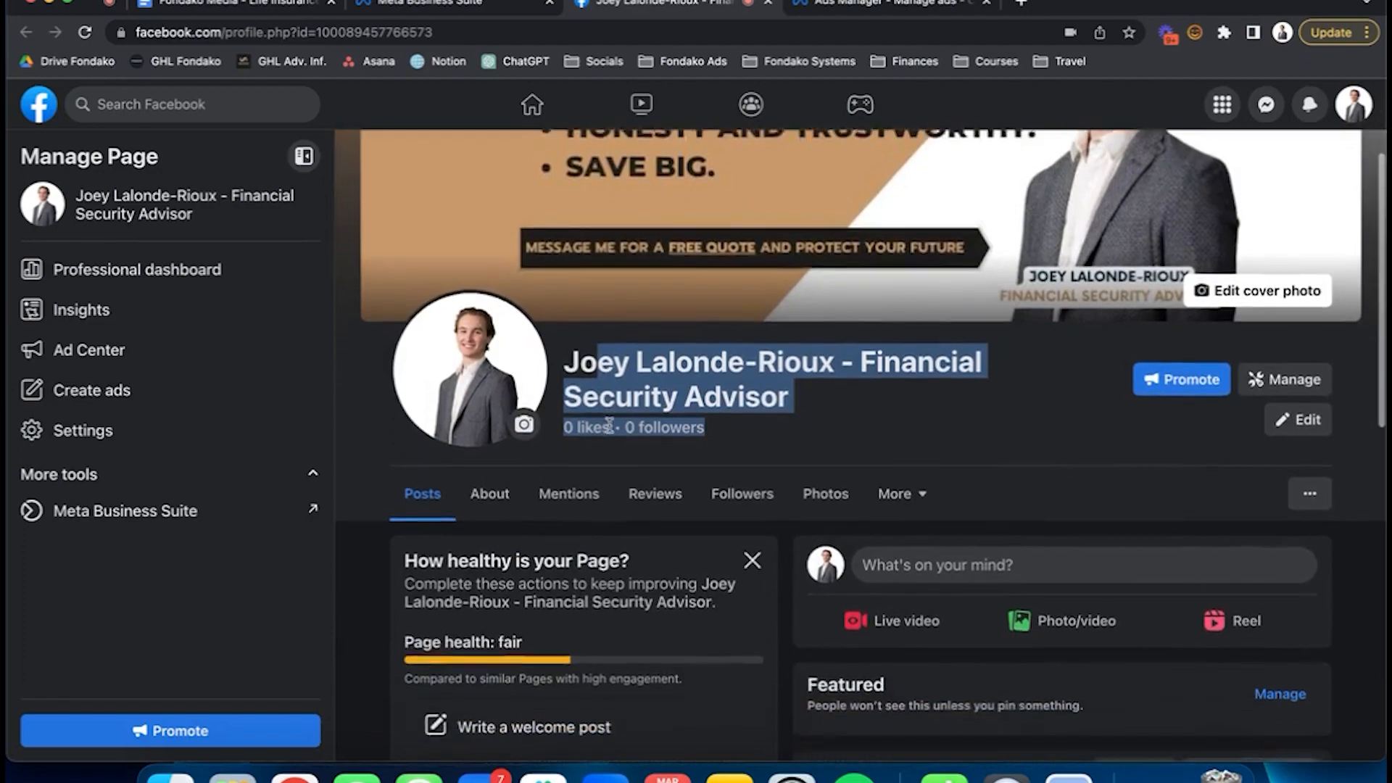
left_click(419, 3)
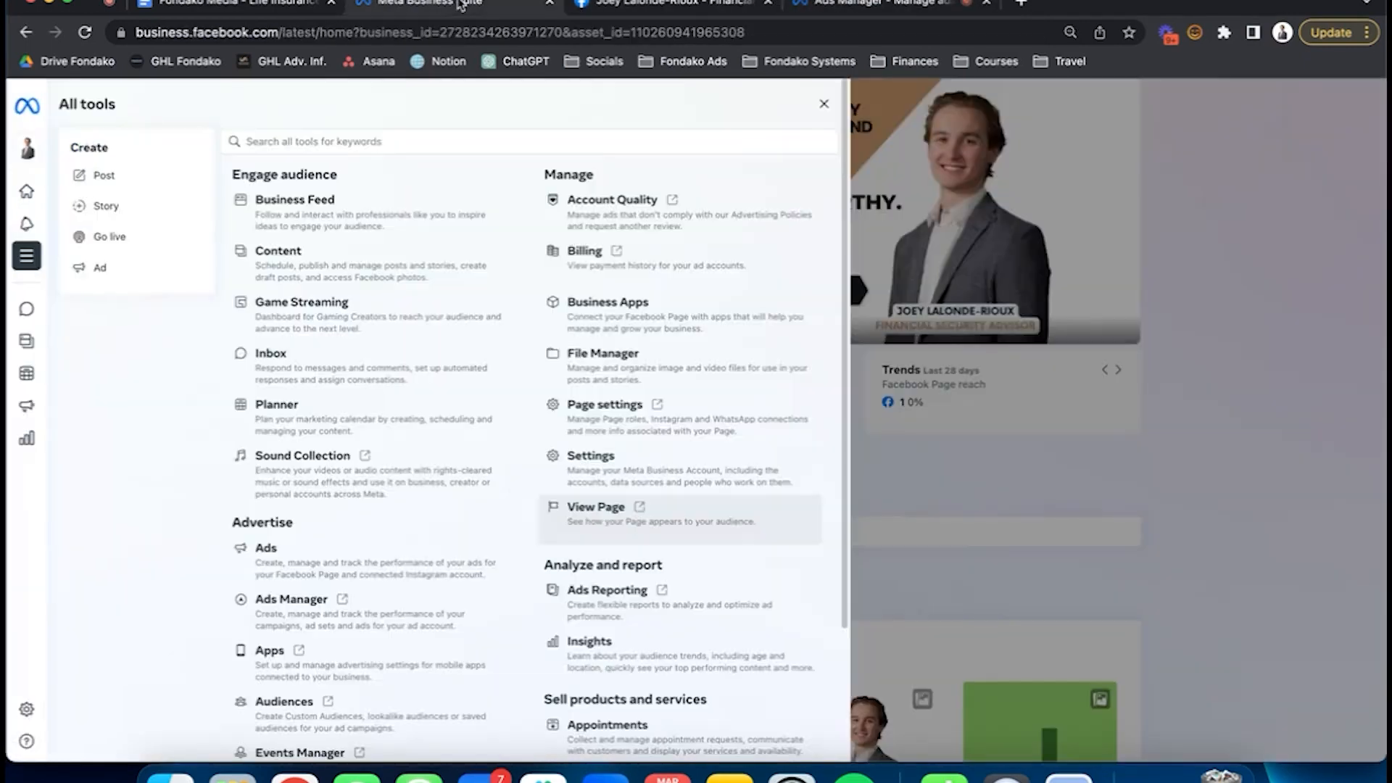
left_click(235, 4)
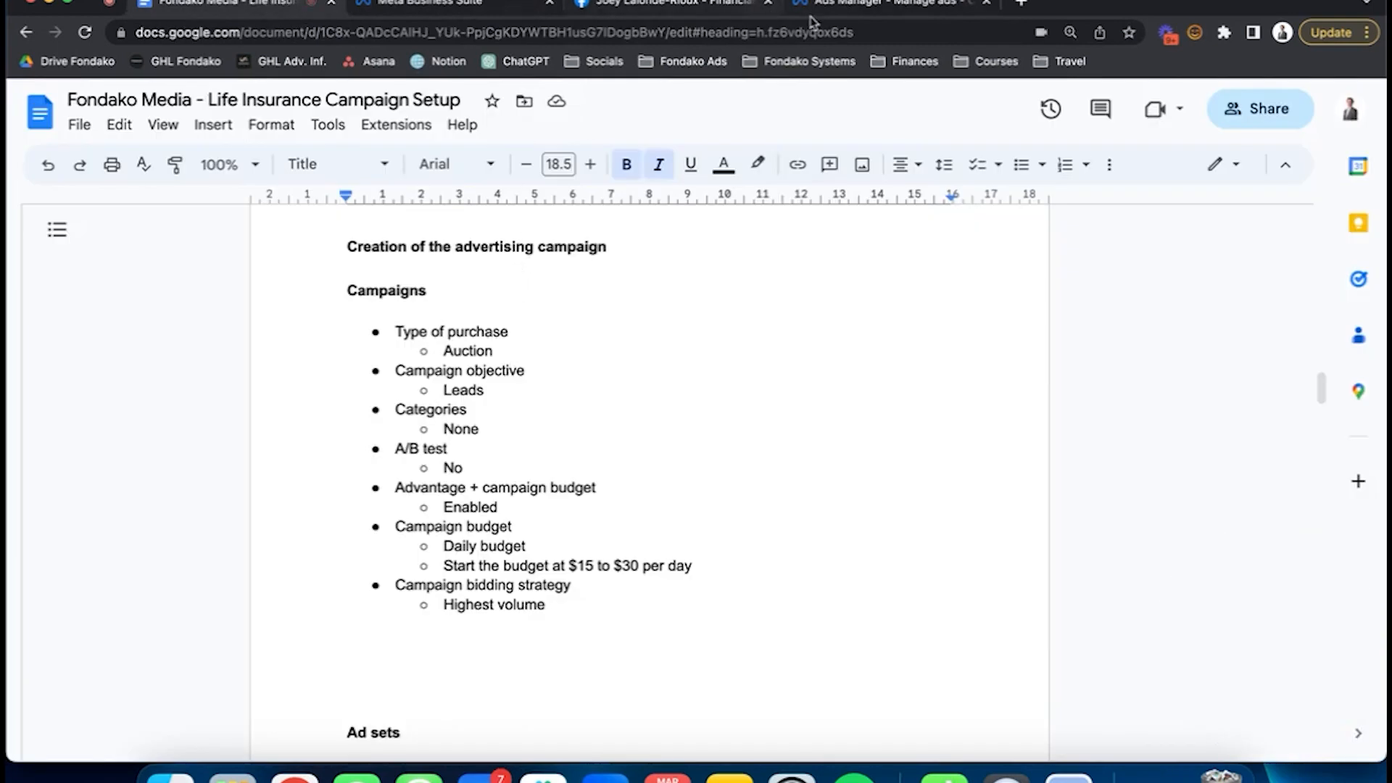
left_click(452, 3)
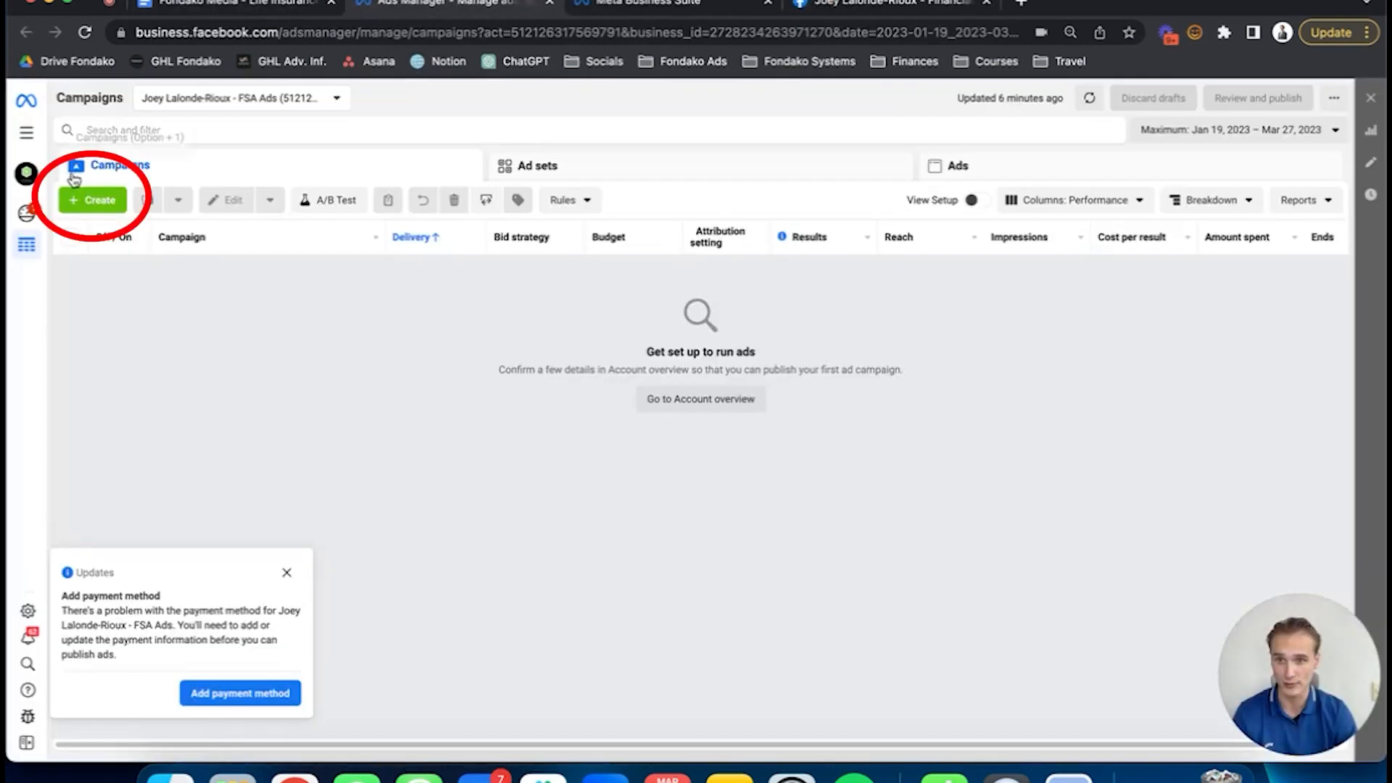
Create a new campaign and choose Leads as its objective
left_click(93, 200)
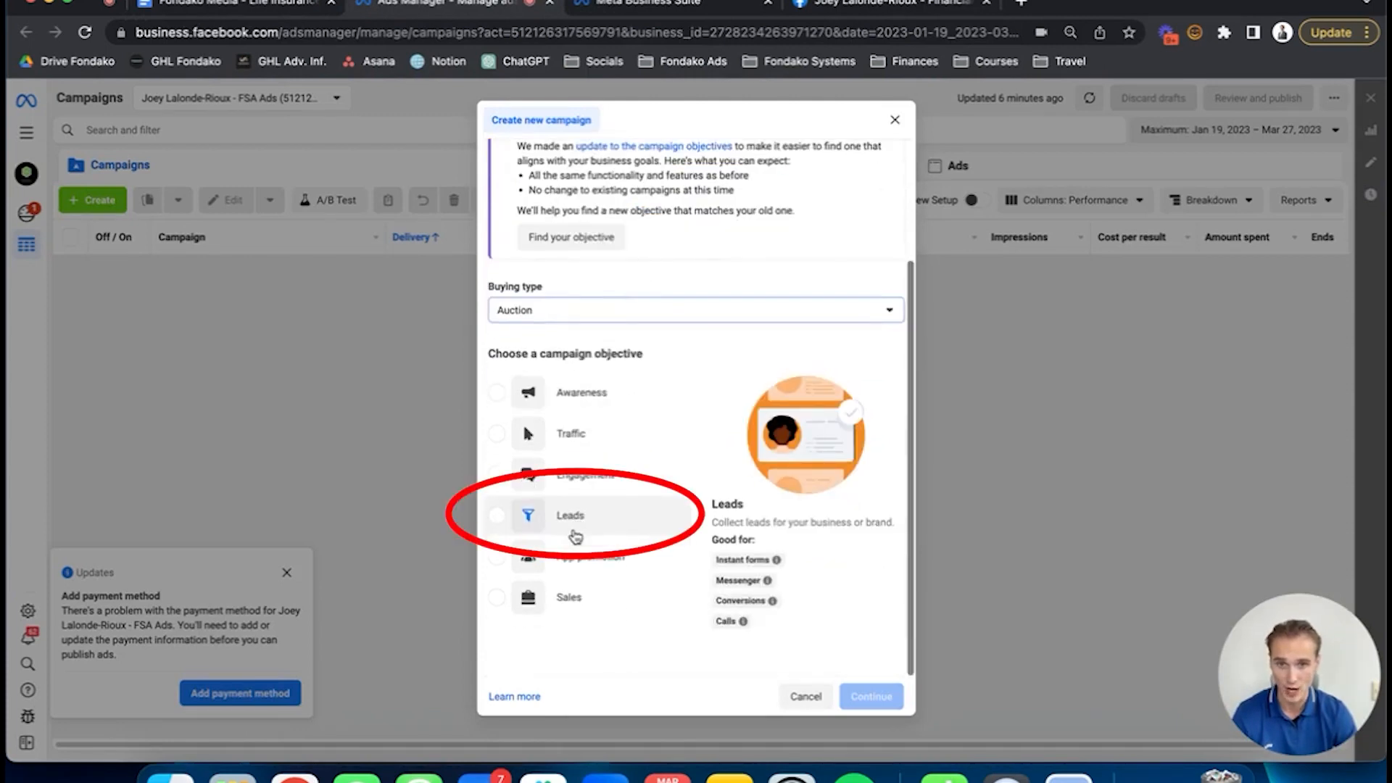
left_click(870, 702)
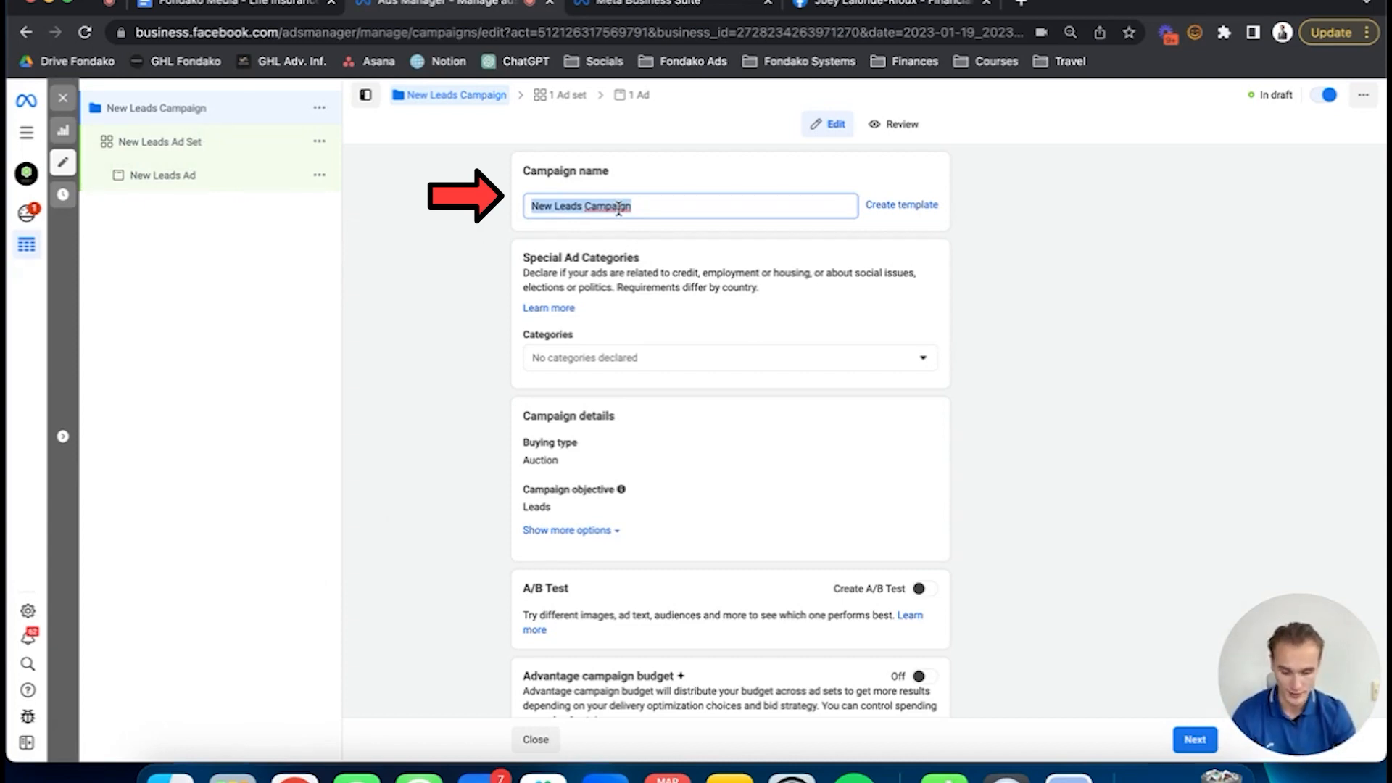
type("Life Insruance - Direct Offer Quiz")
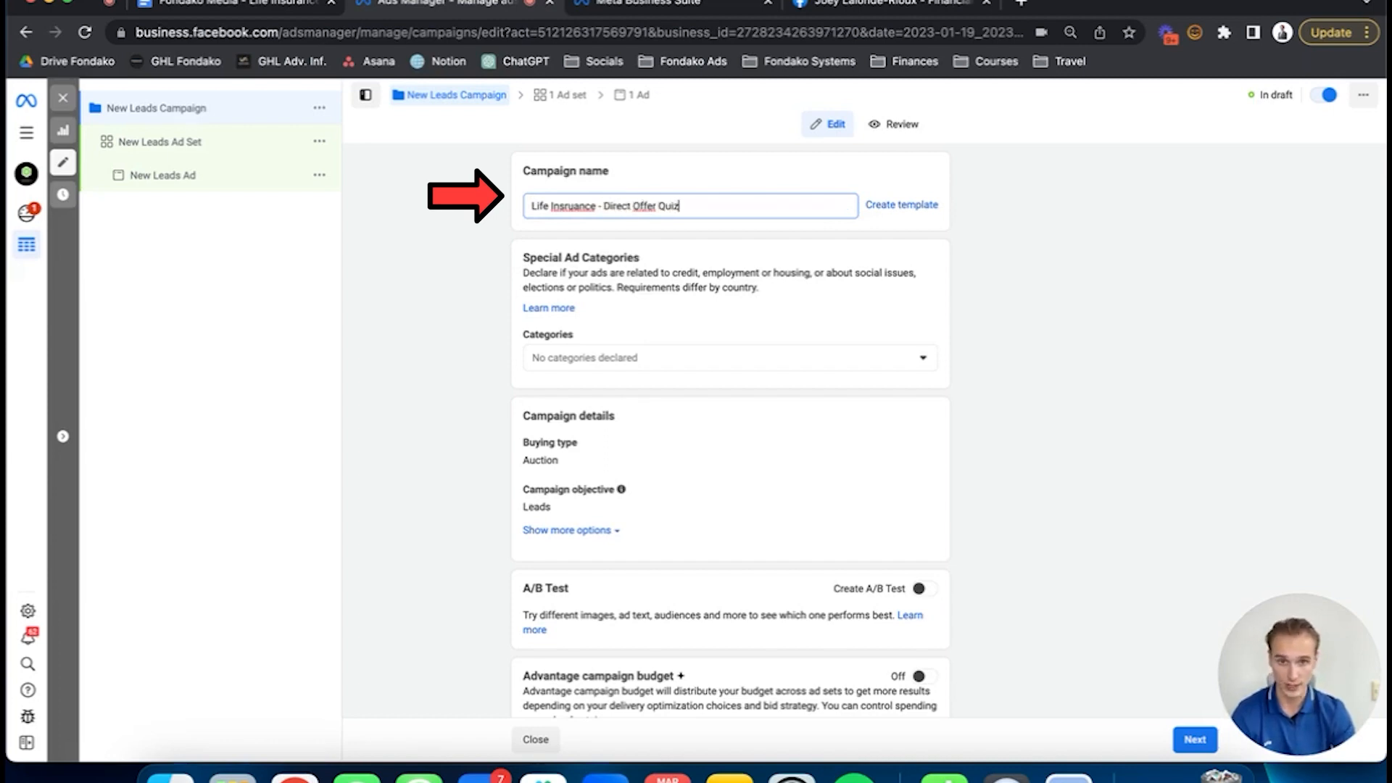
key("Backspace")
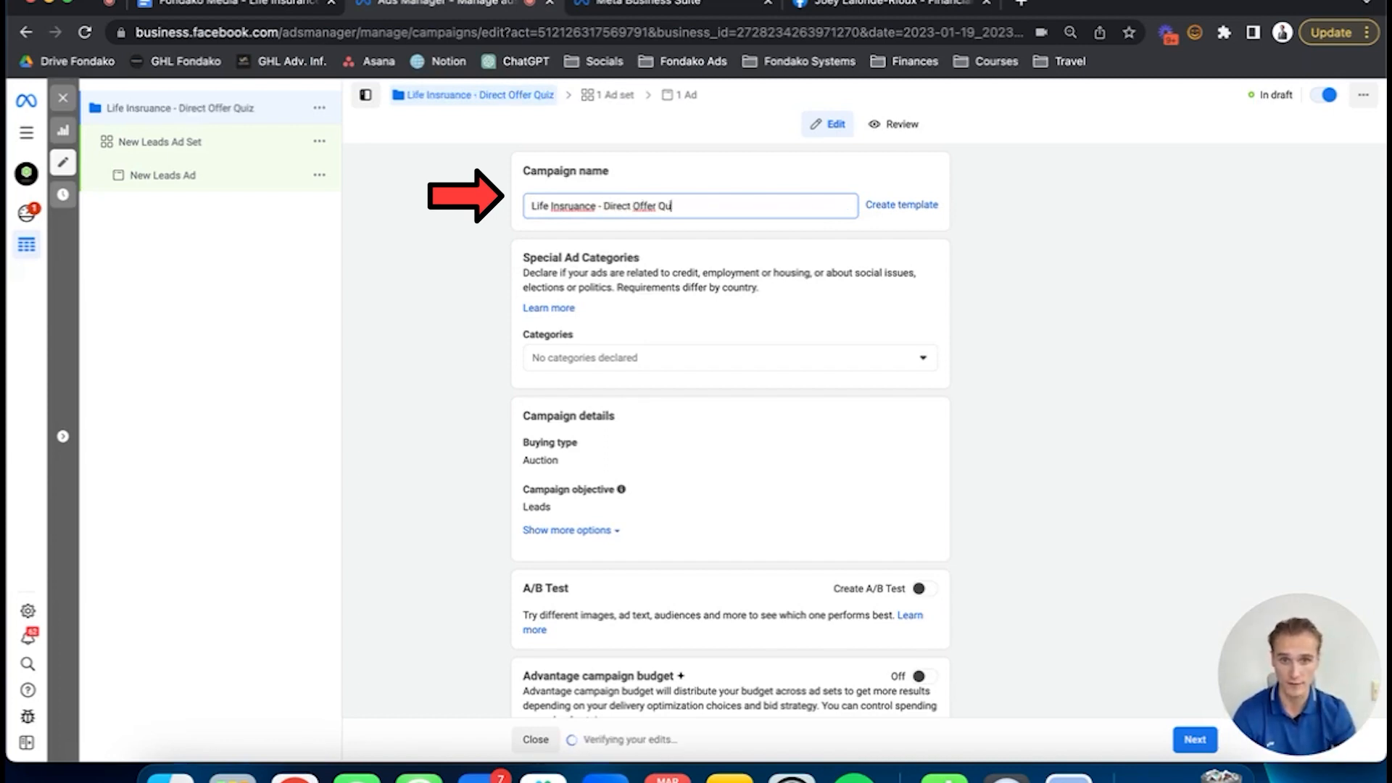
type("Form -")
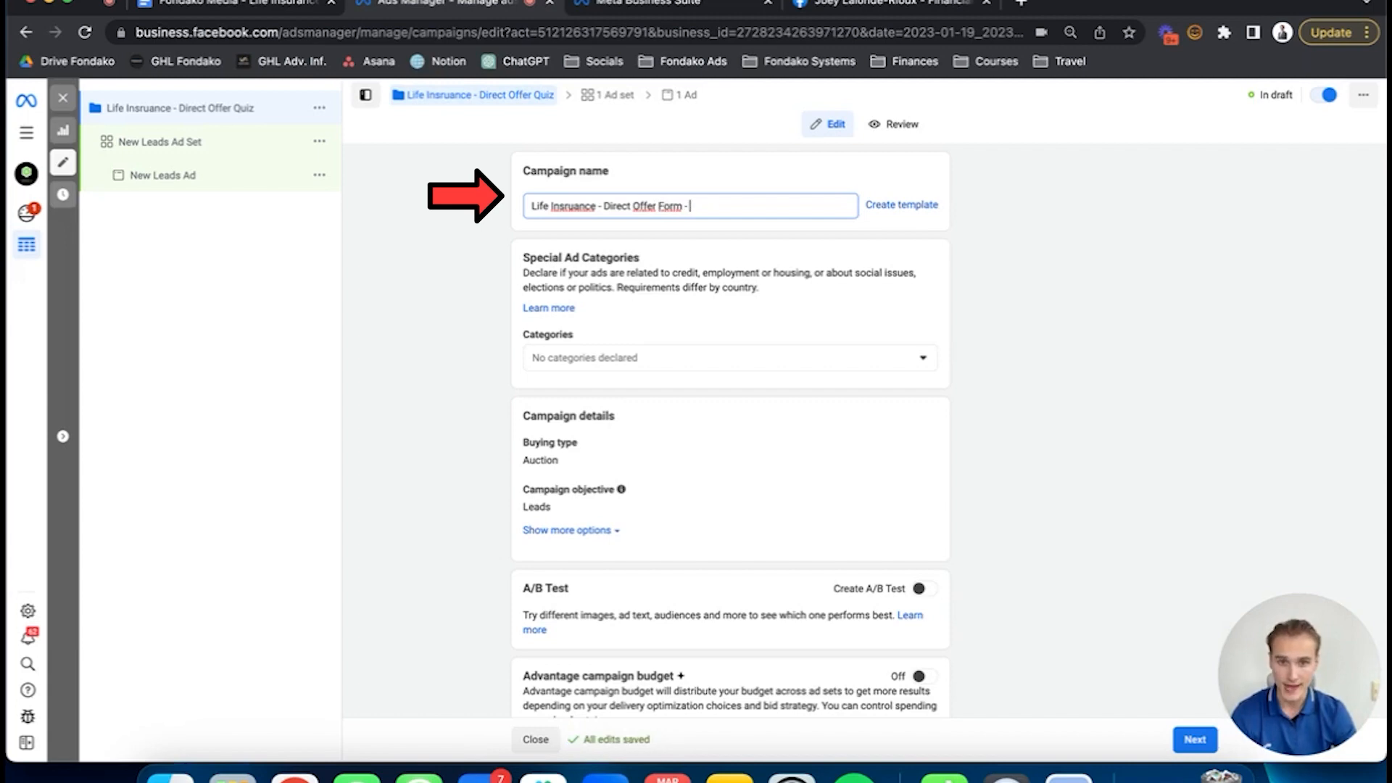
type("M")
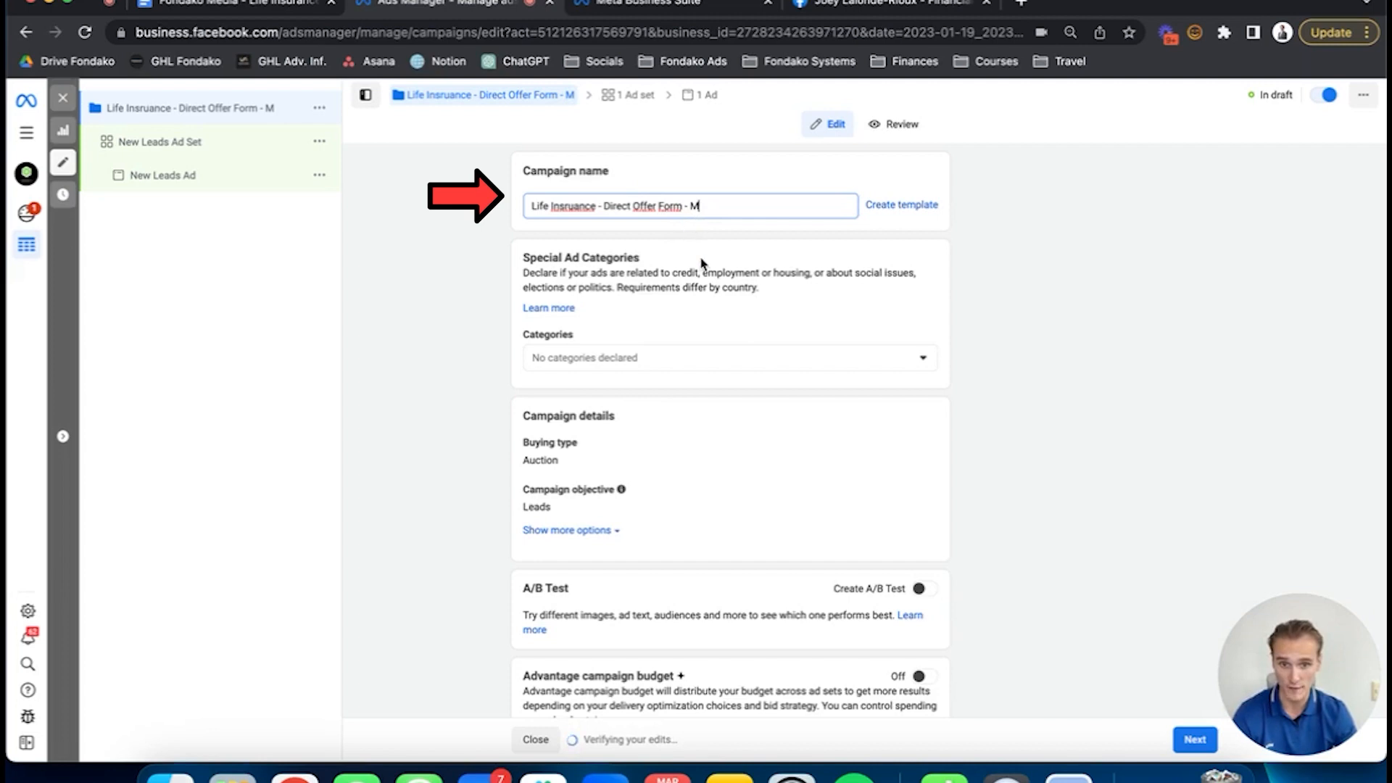
type("arch28")
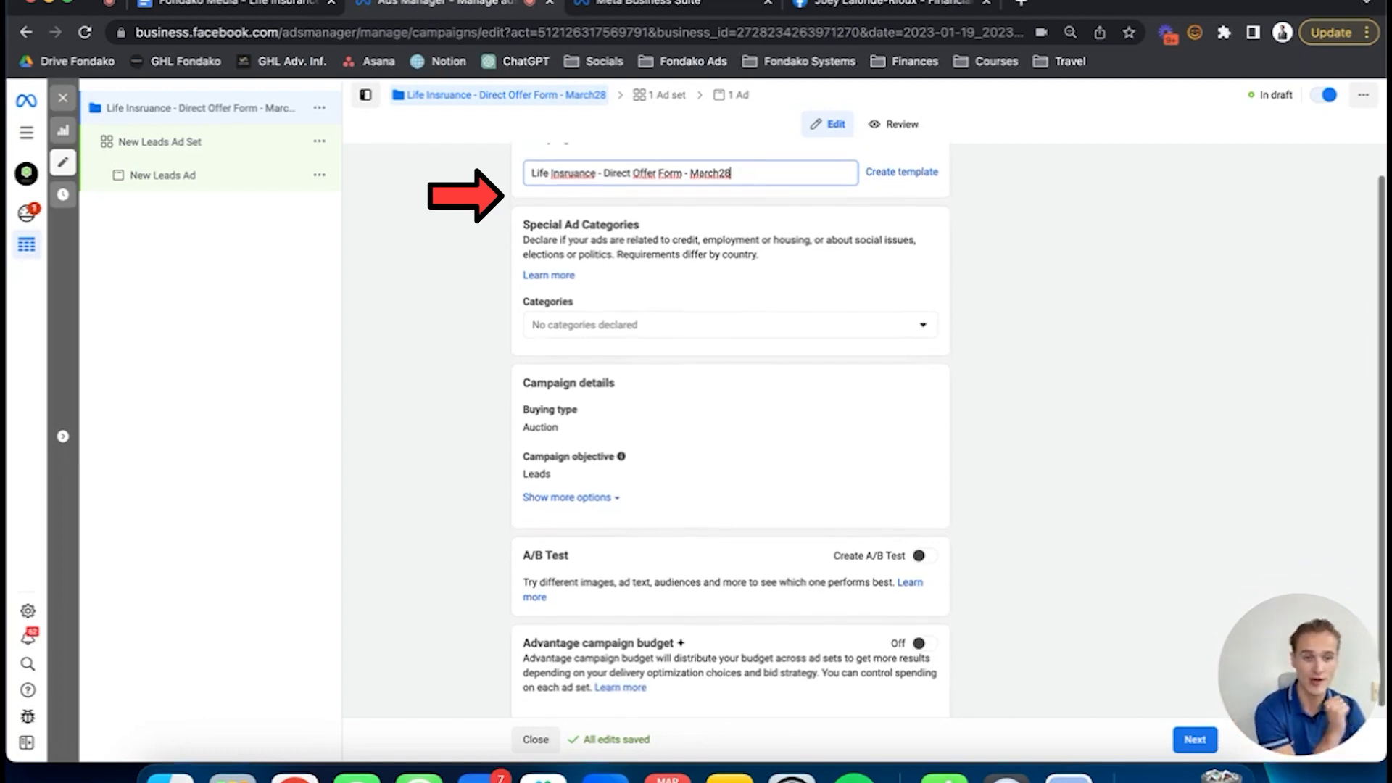
mouse_move(702, 271)
type("Alberta - ")
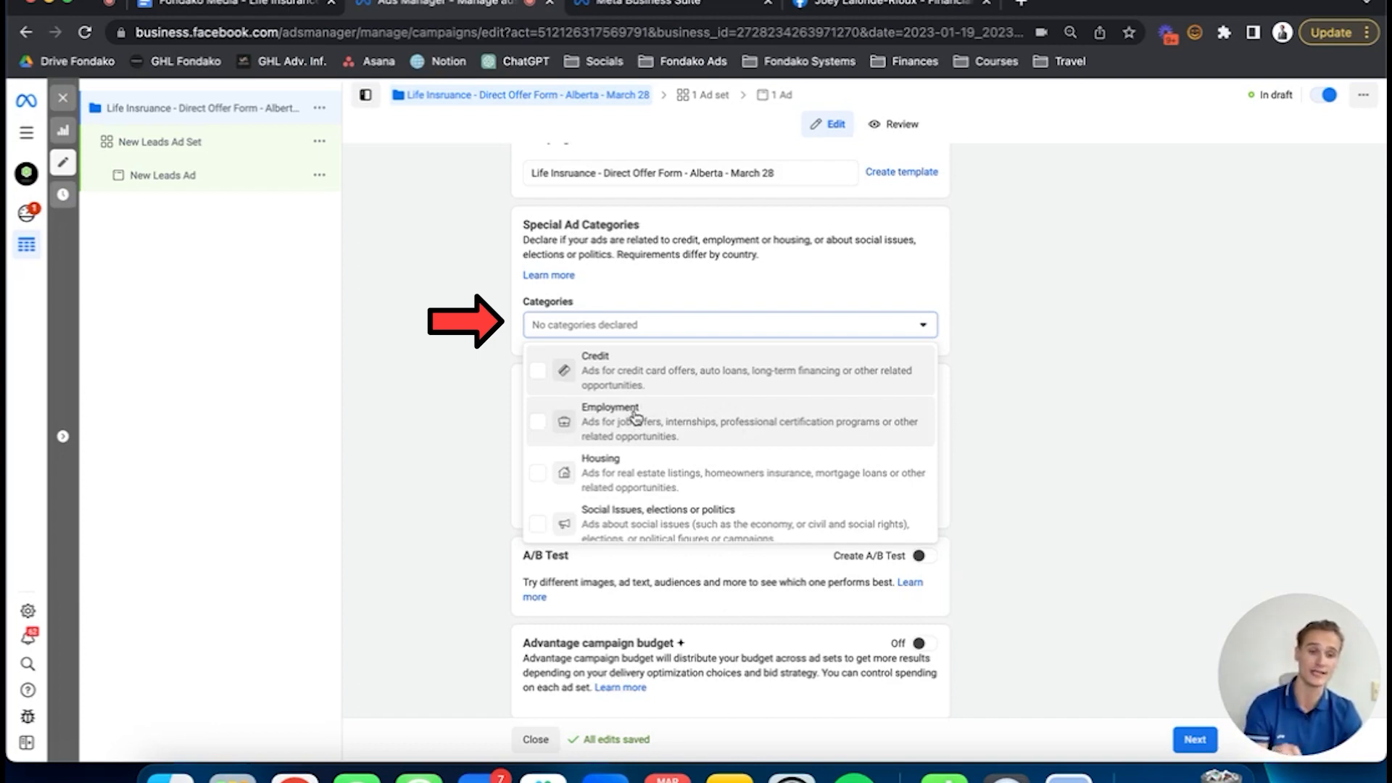
mouse_move(634, 418)
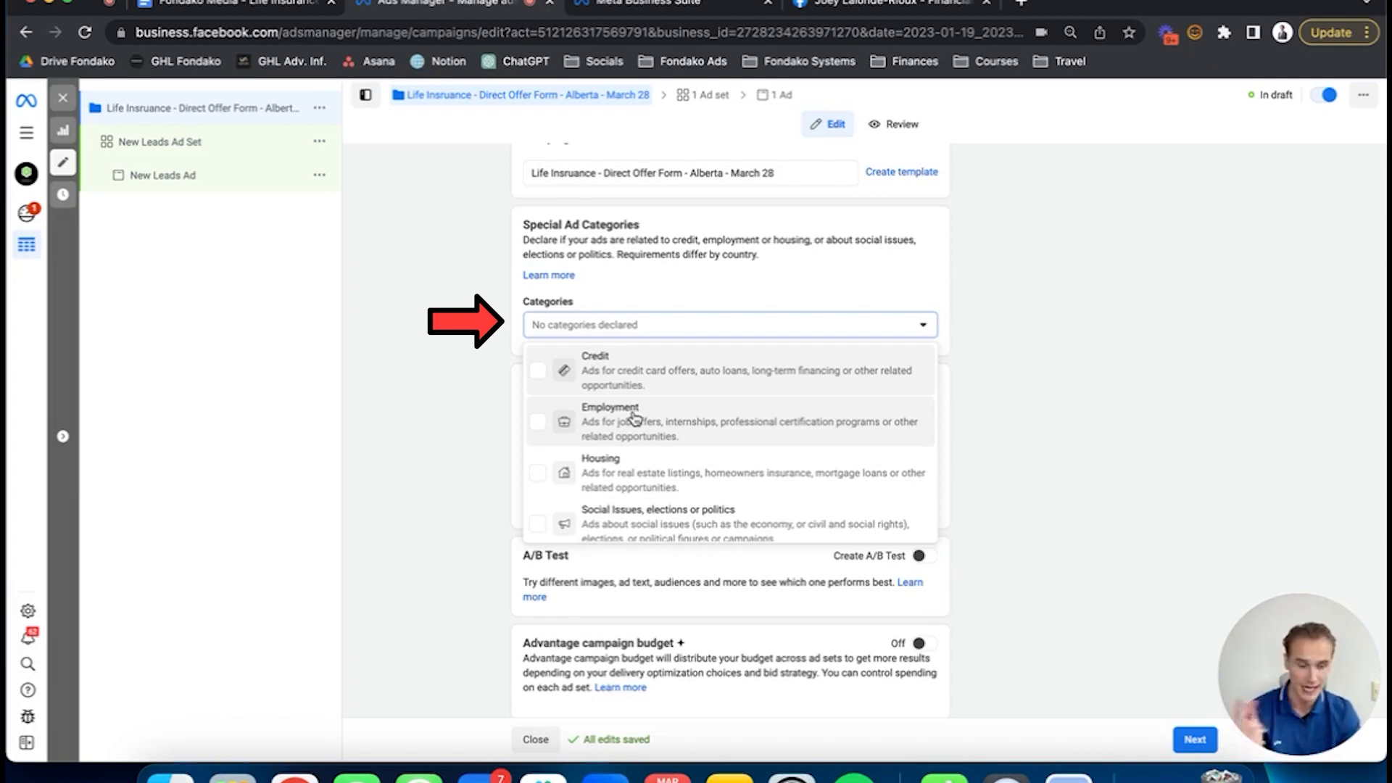
left_click(738, 314)
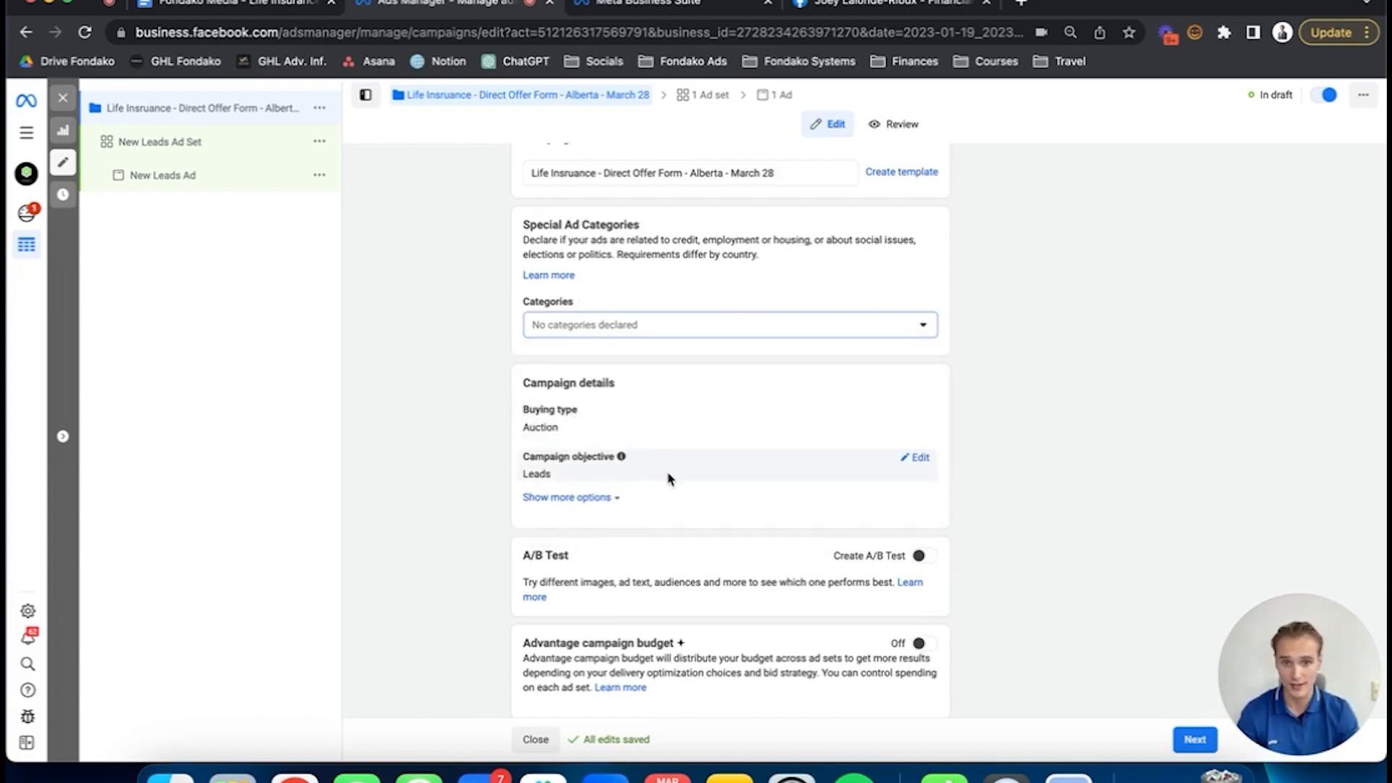
scroll("down", 3)
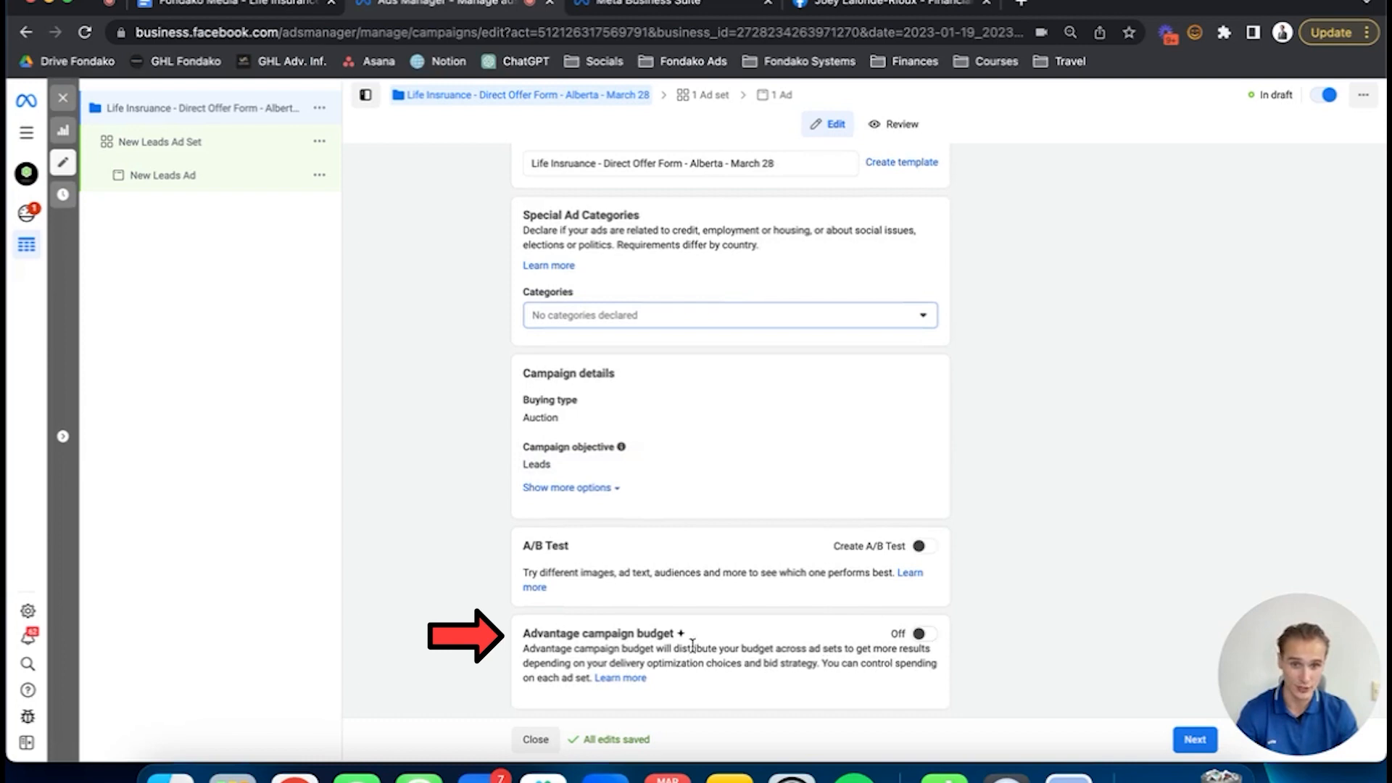
Enable Advantage campaign budget at $20.00 daily, checked against the notes, and continue to the ad set
left_click(921, 634)
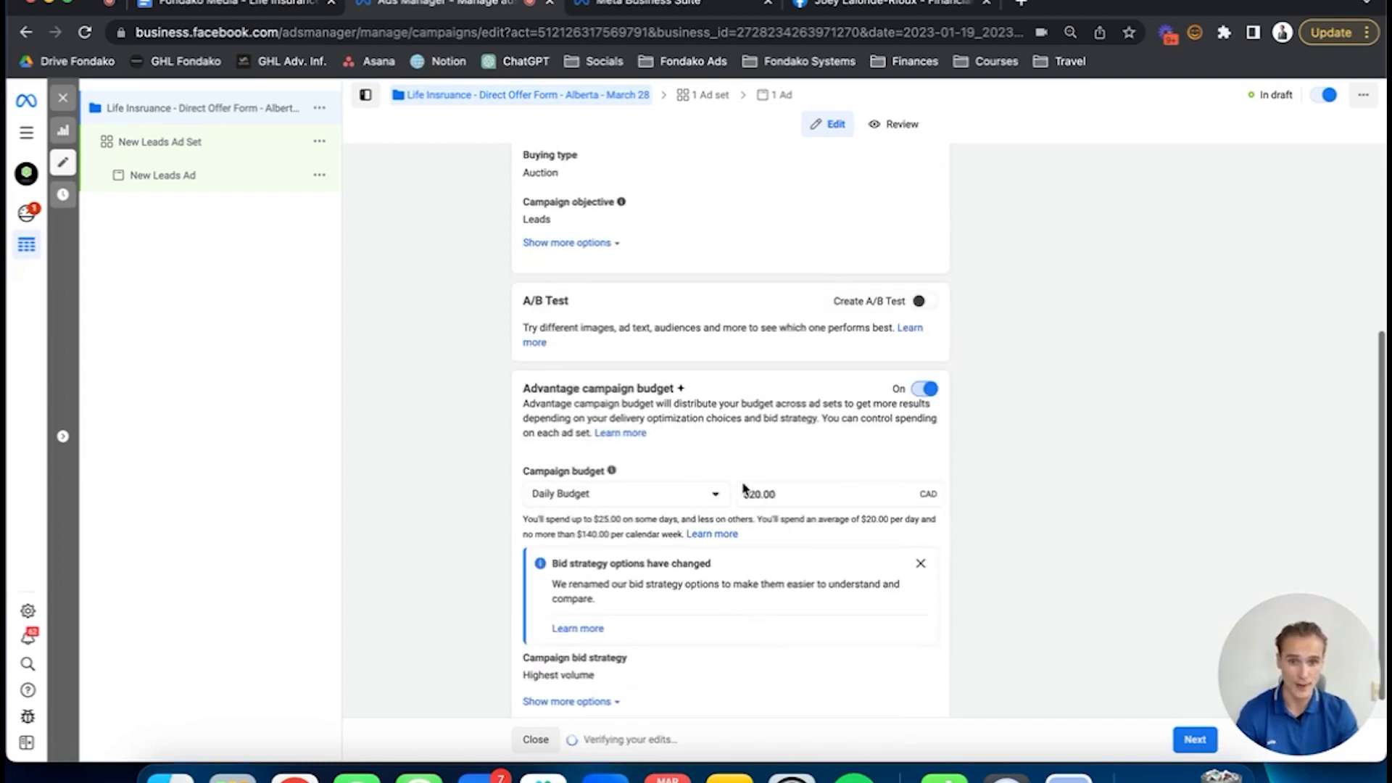
left_click(222, 3)
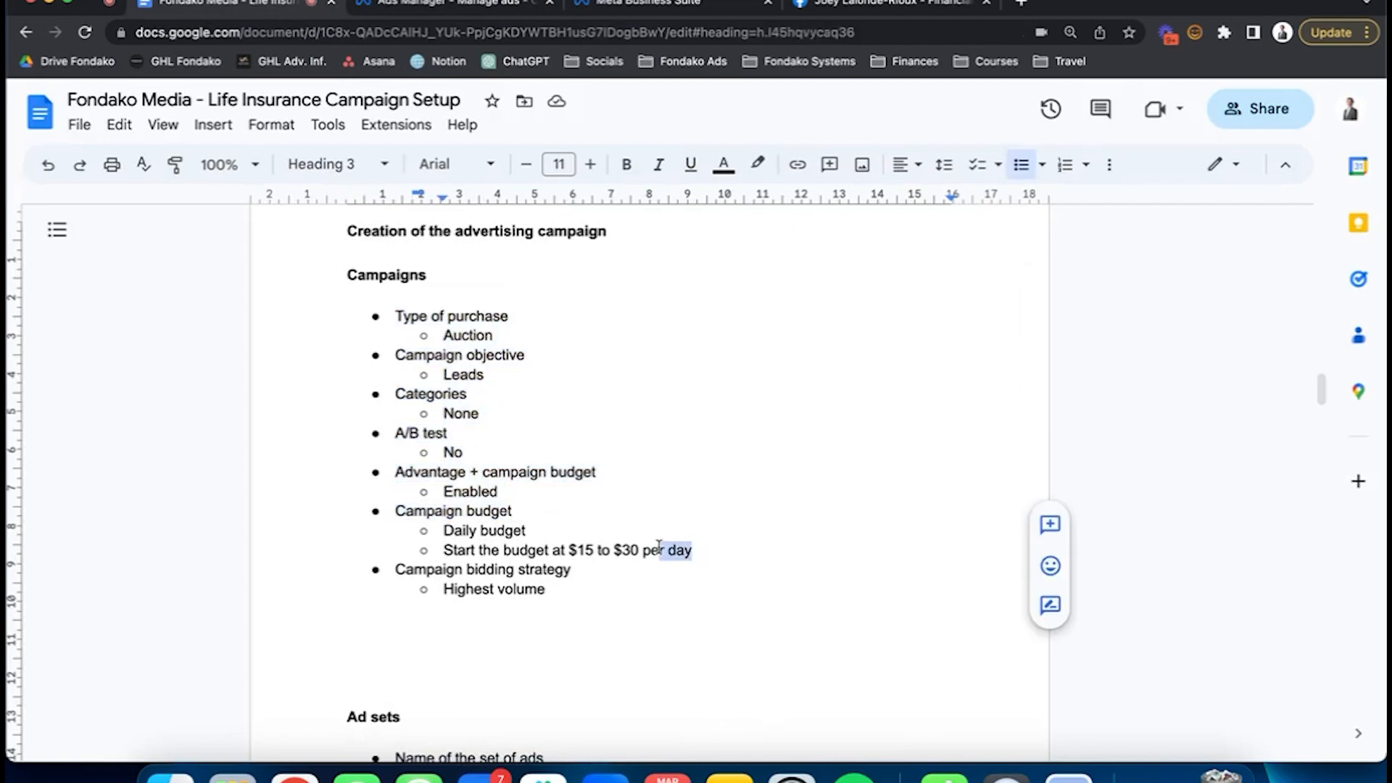
left_click_drag(444, 531, 692, 550)
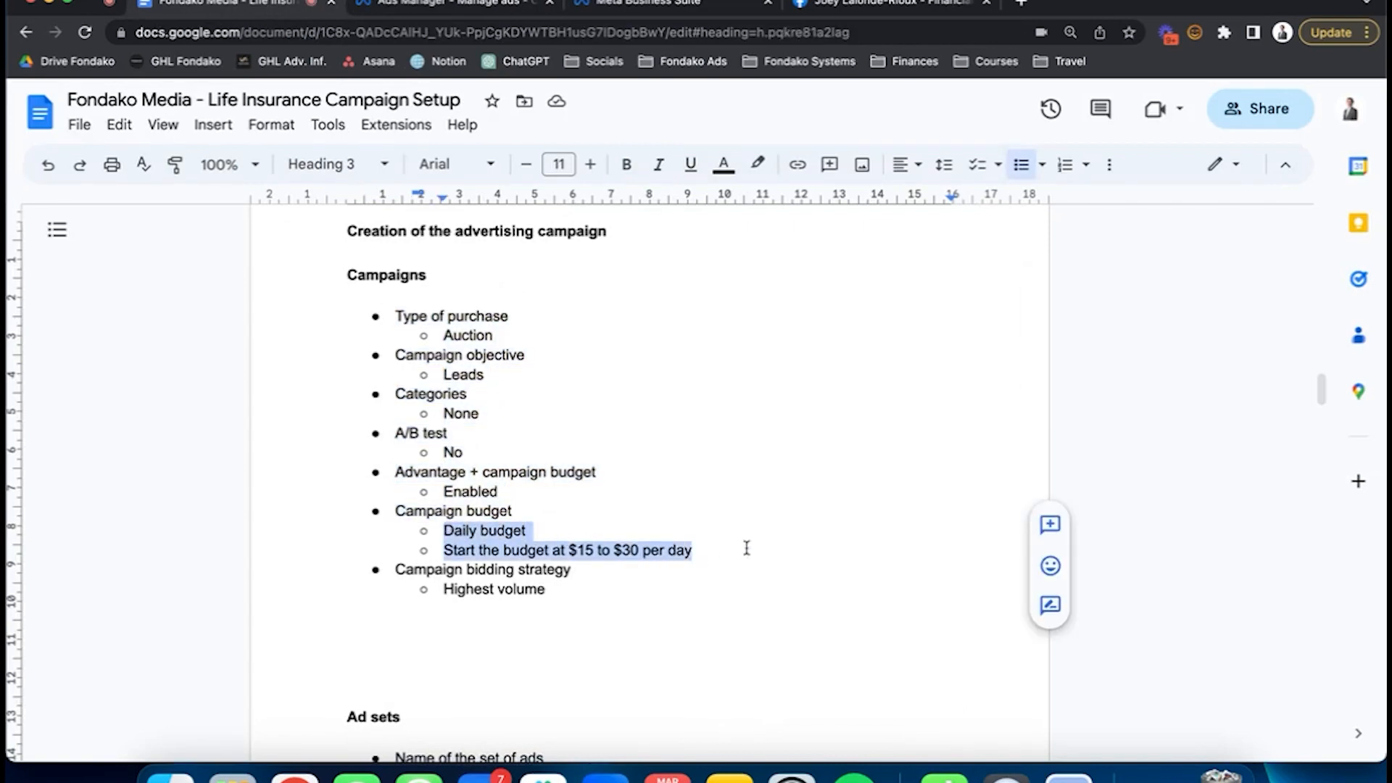
mouse_move(762, 523)
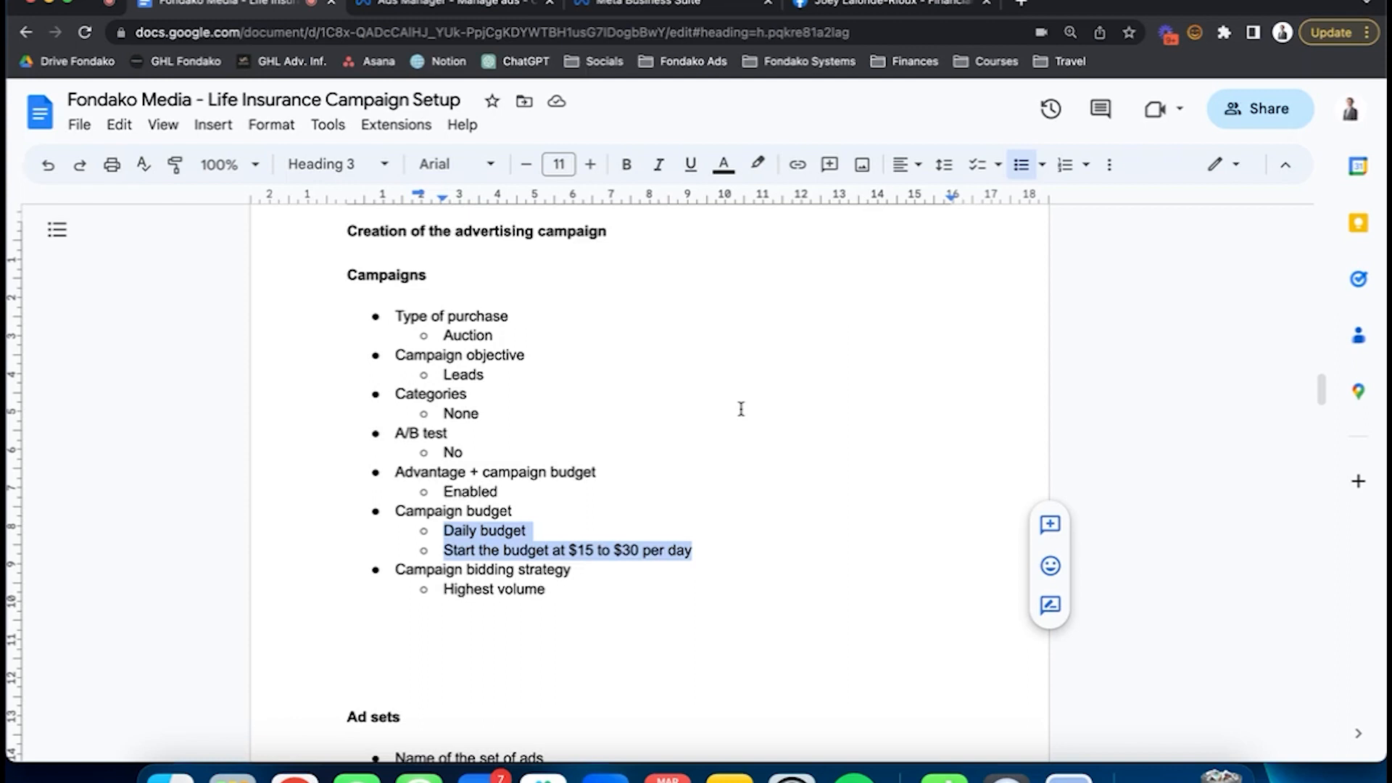
left_click(448, 3)
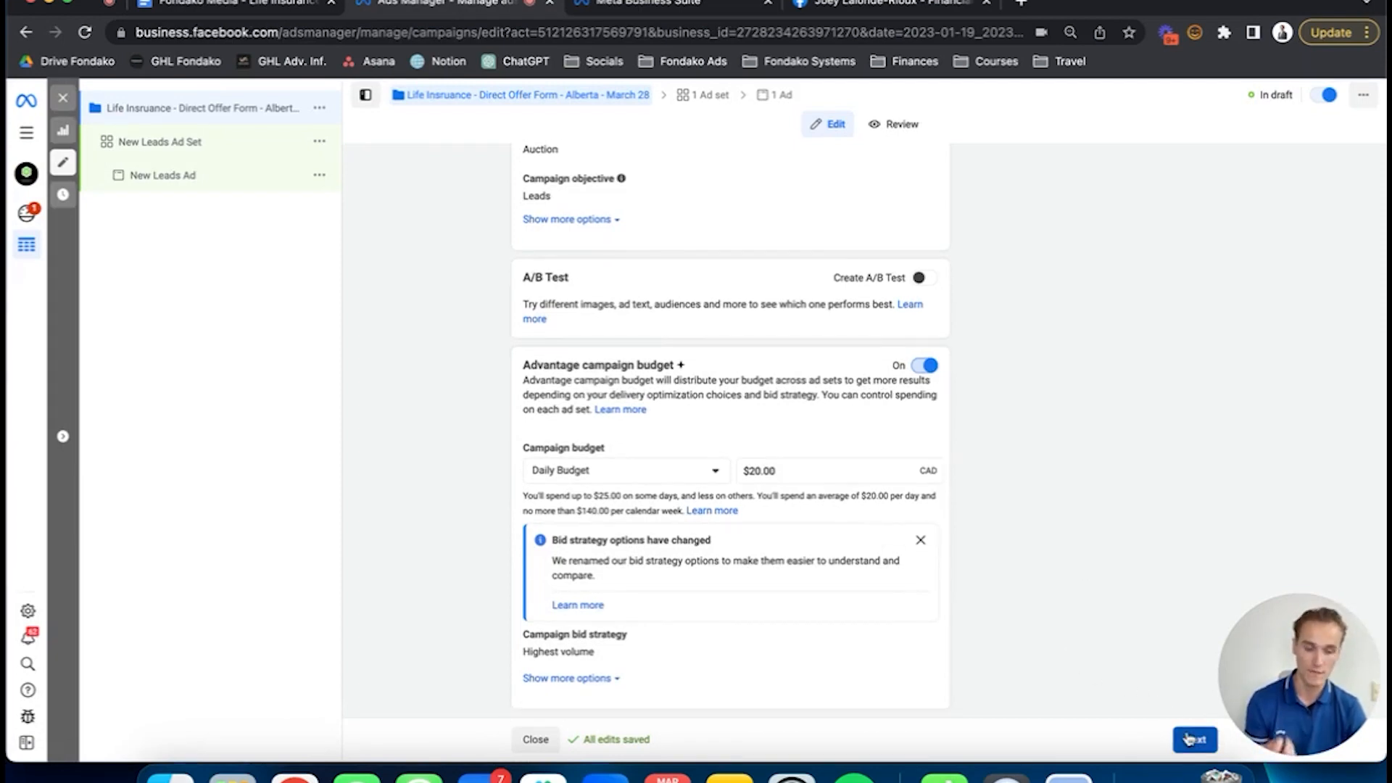
left_click(1194, 740)
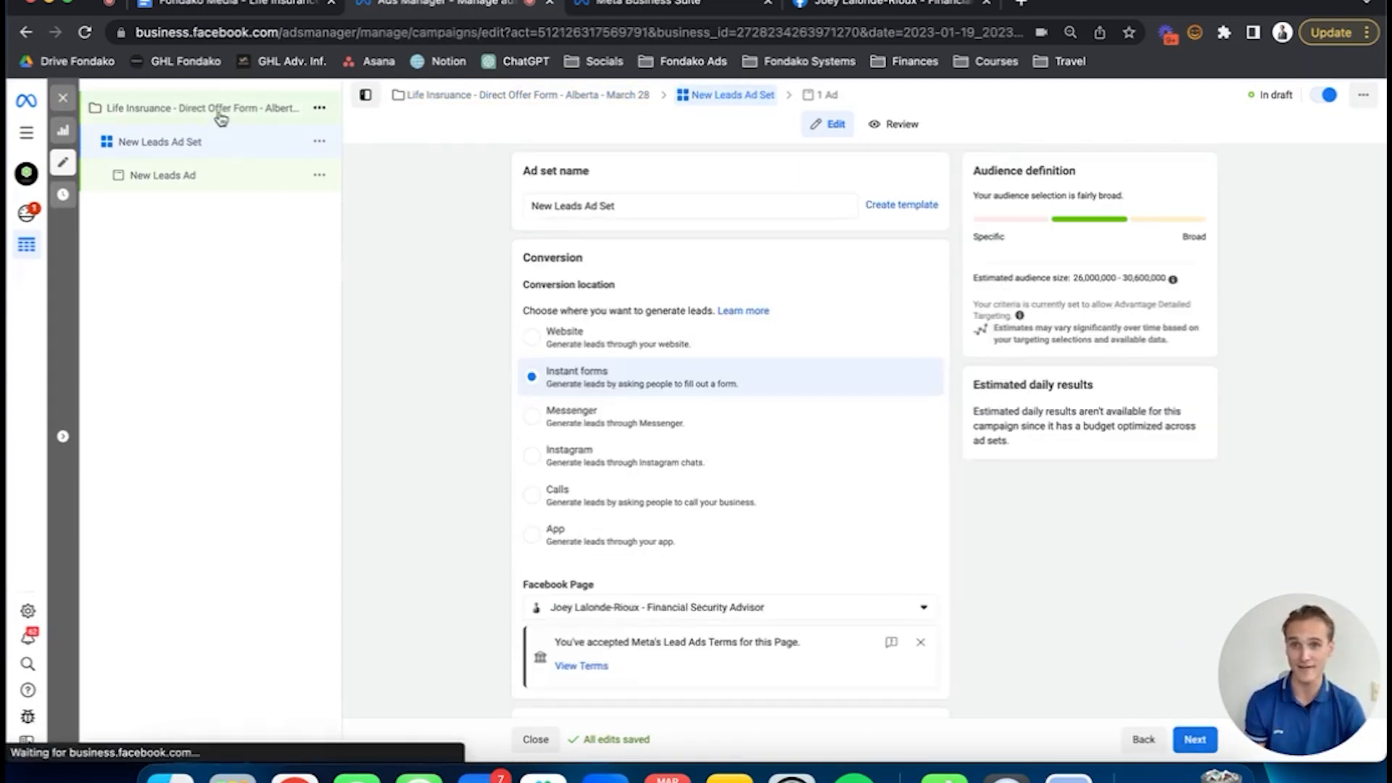
Name the ad set 'Parents - Alberta - SIZE - March 28', keeping Instant forms as conversion location
left_click(160, 141)
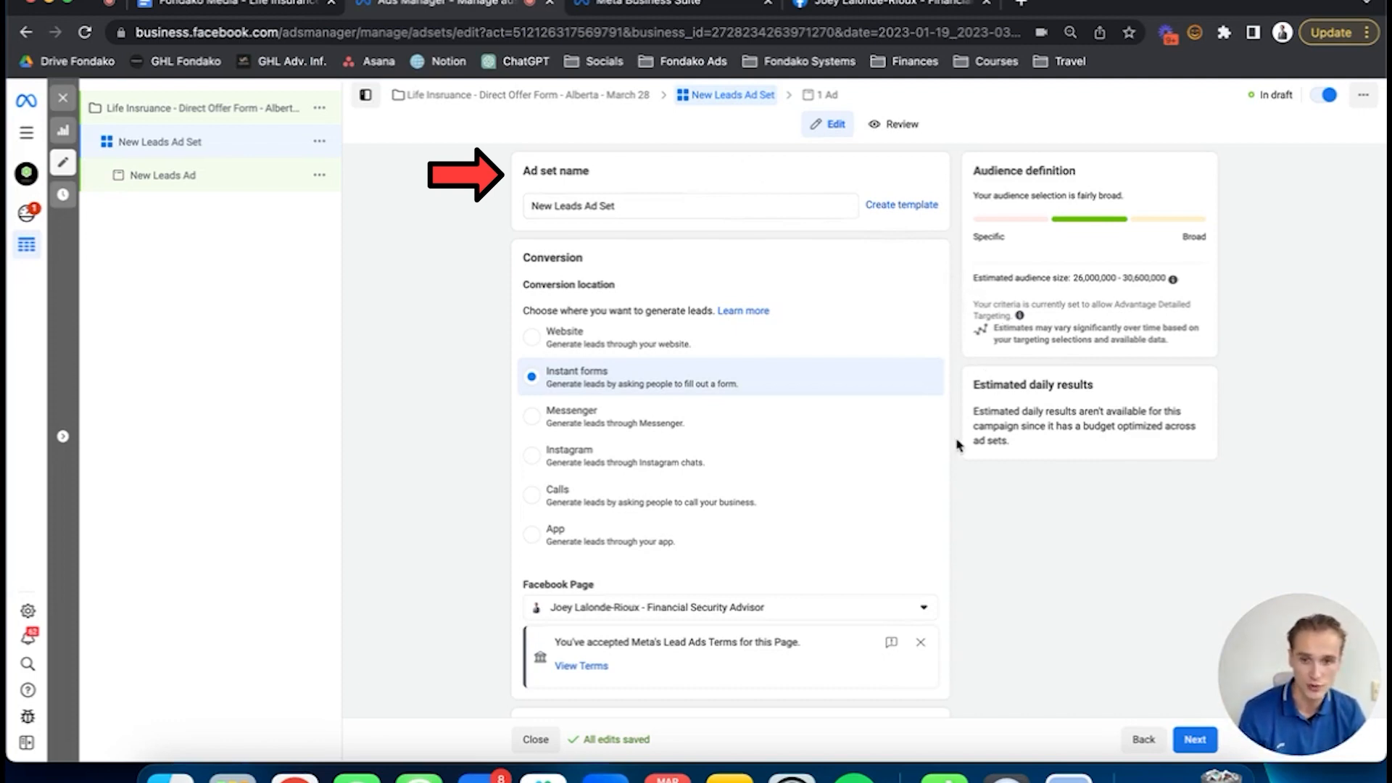
mouse_move(963, 448)
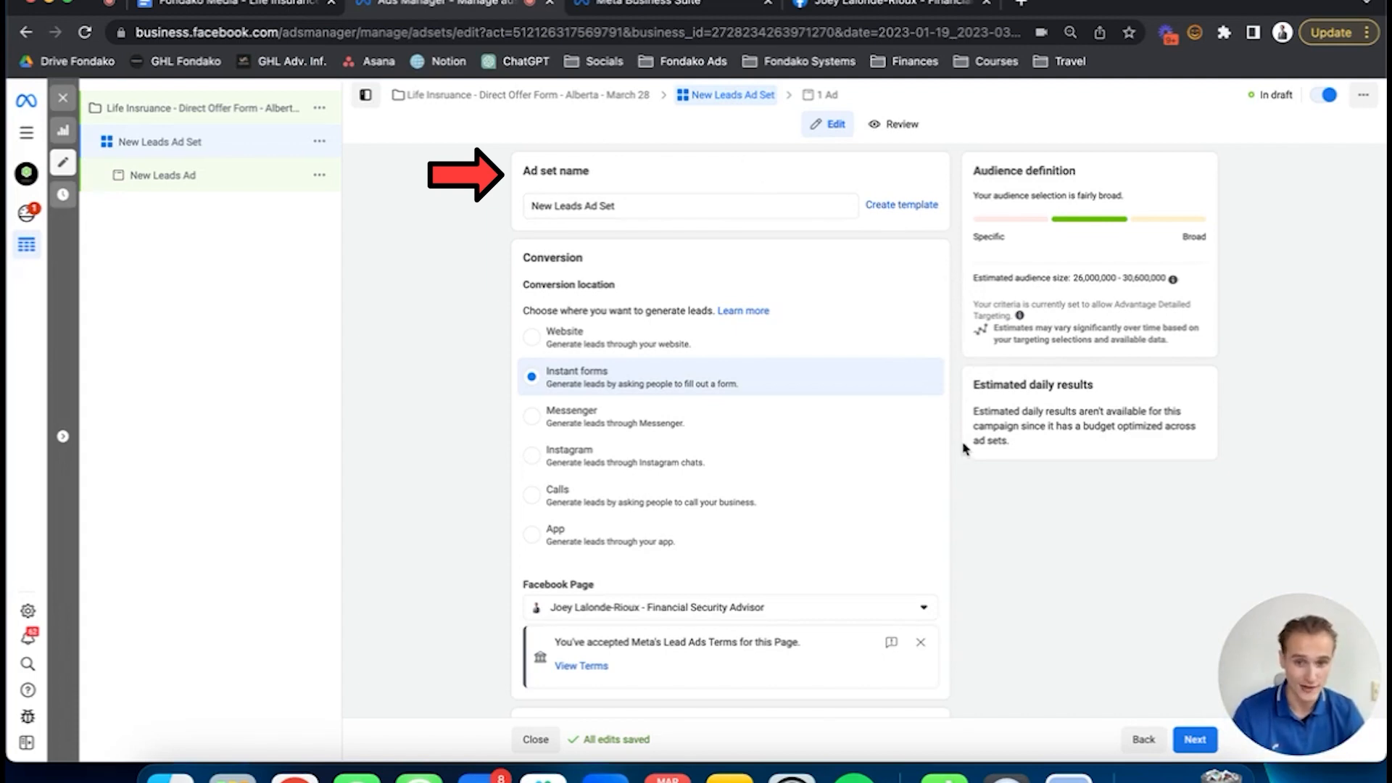
mouse_move(954, 448)
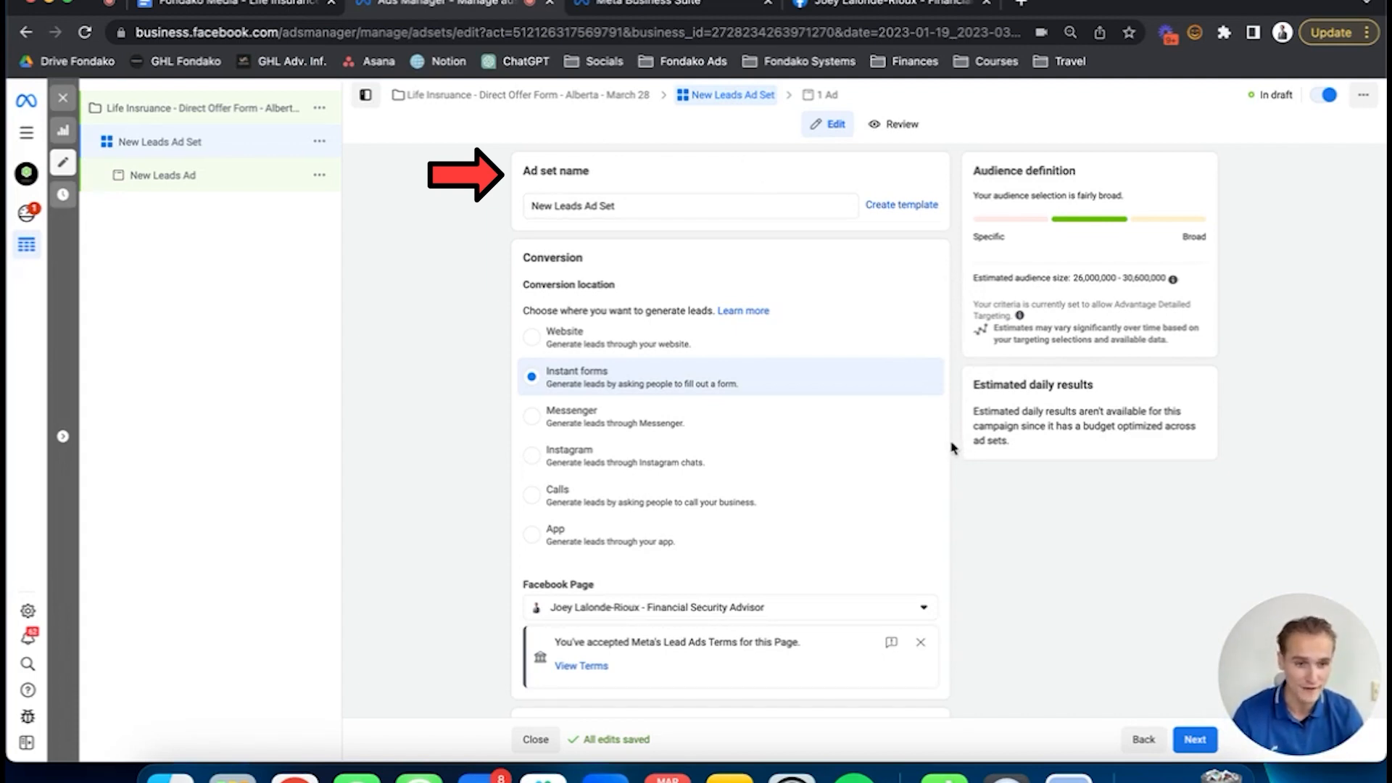
mouse_move(955, 438)
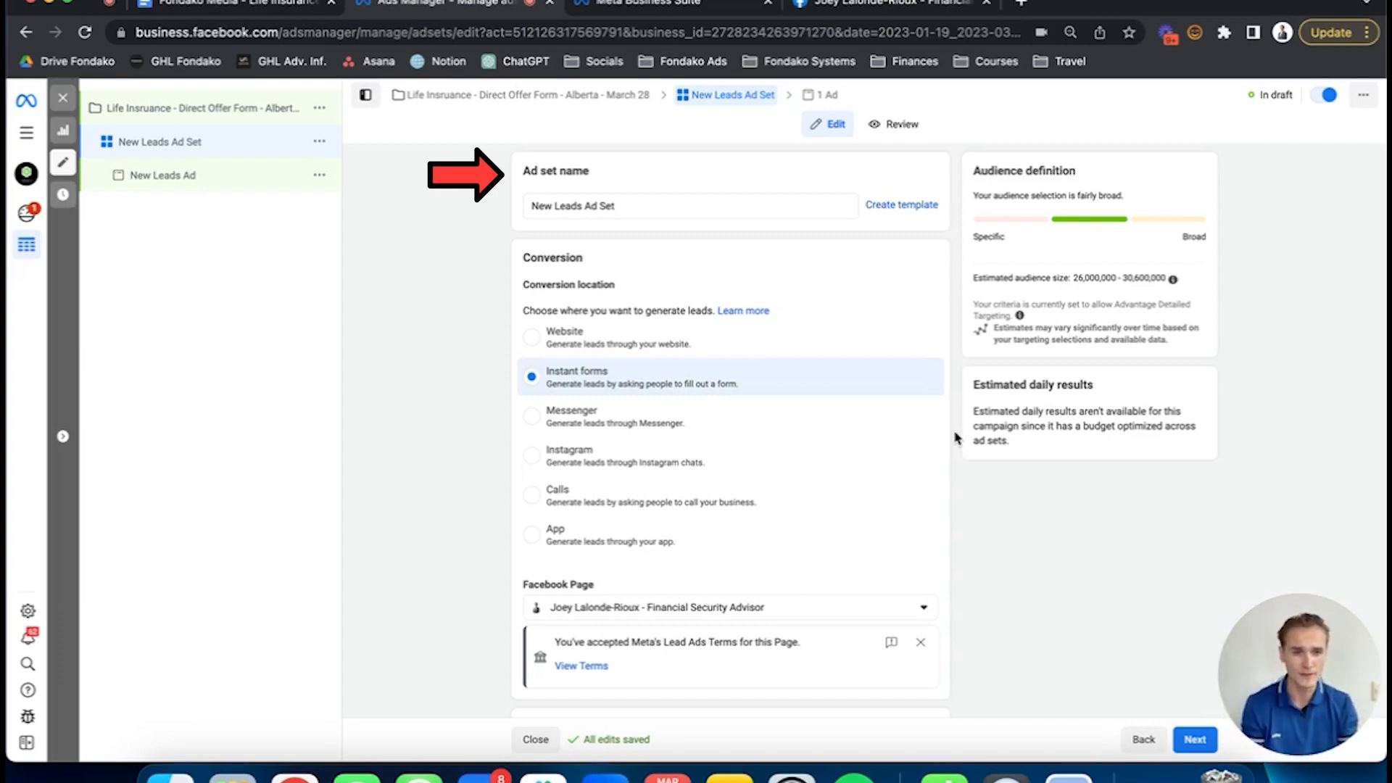
mouse_move(848, 271)
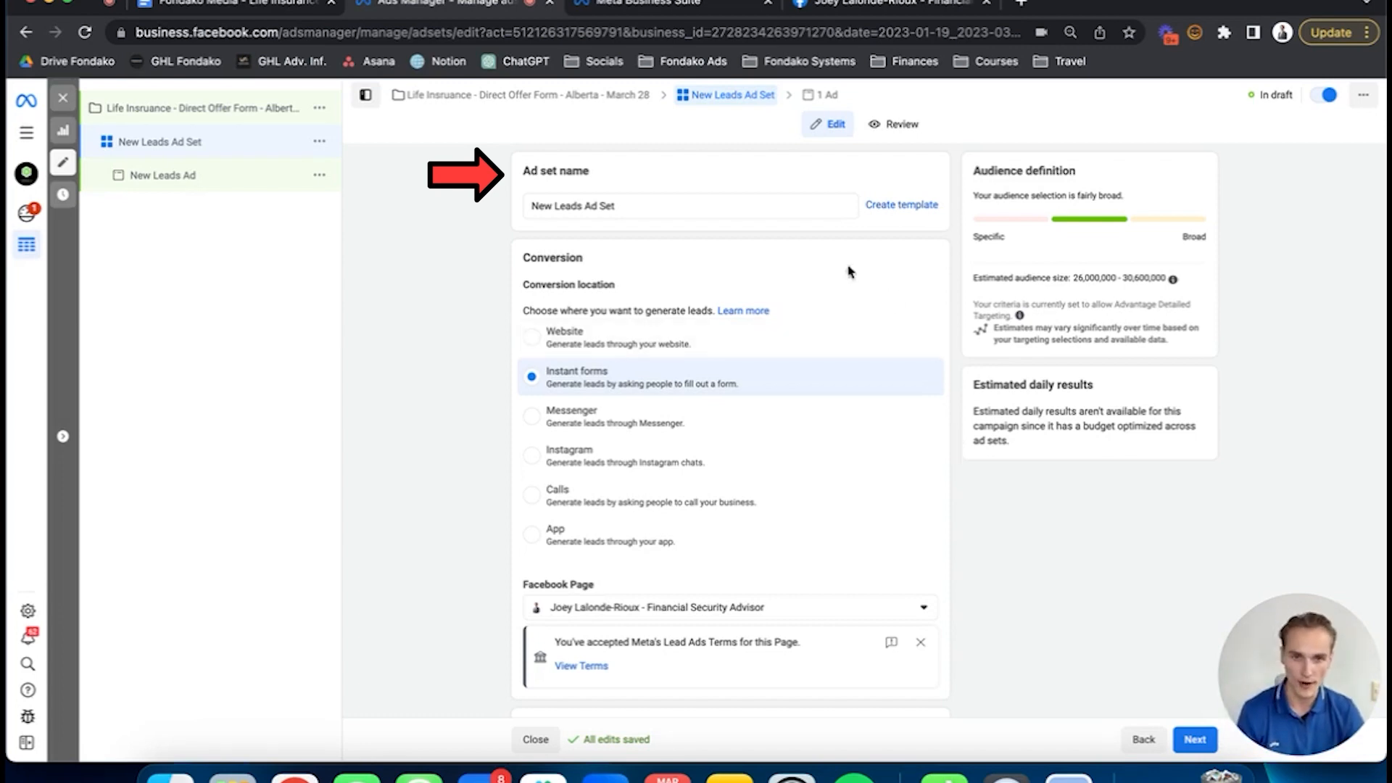
type("Parents - Alberta -")
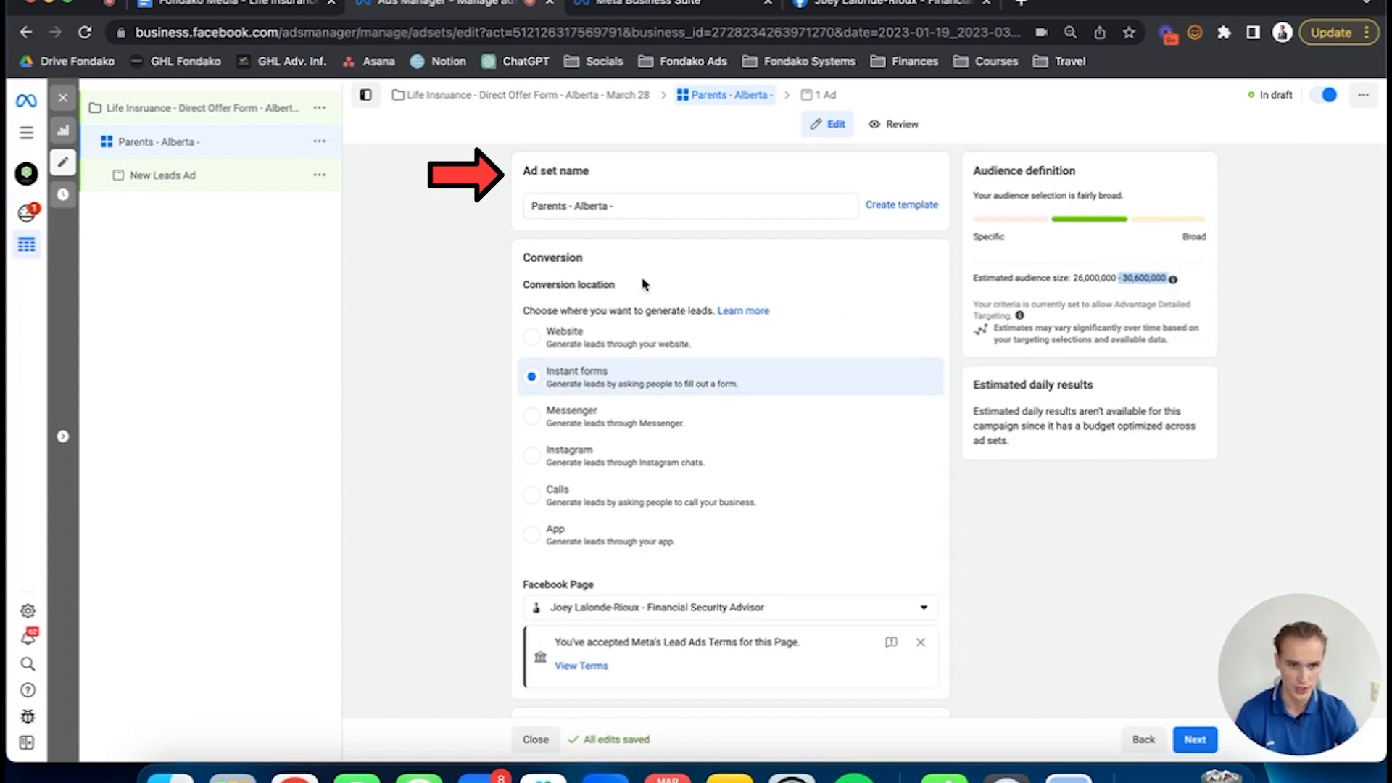
type("SIZE - March 28")
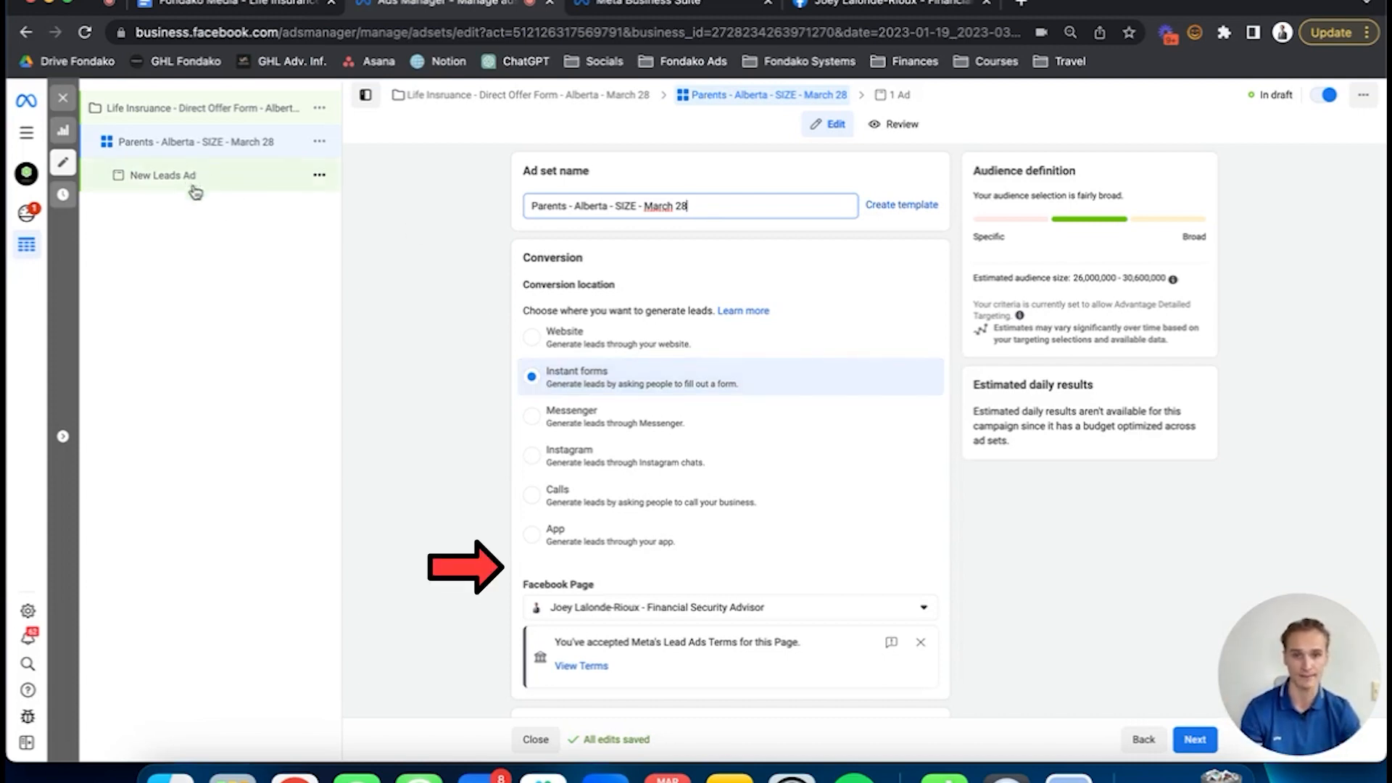
Switch the ad set to dynamic creative and confirm the change
scroll("down", 3)
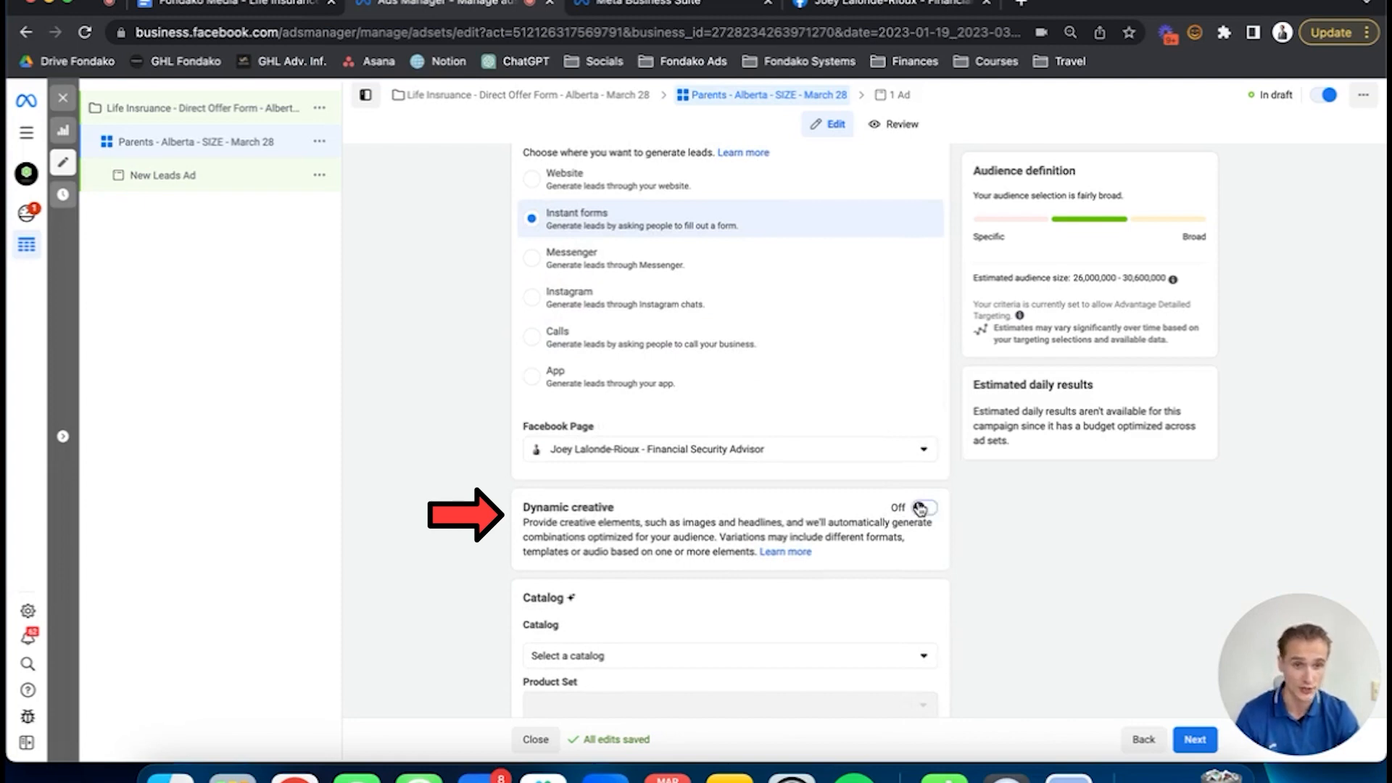
left_click(925, 507)
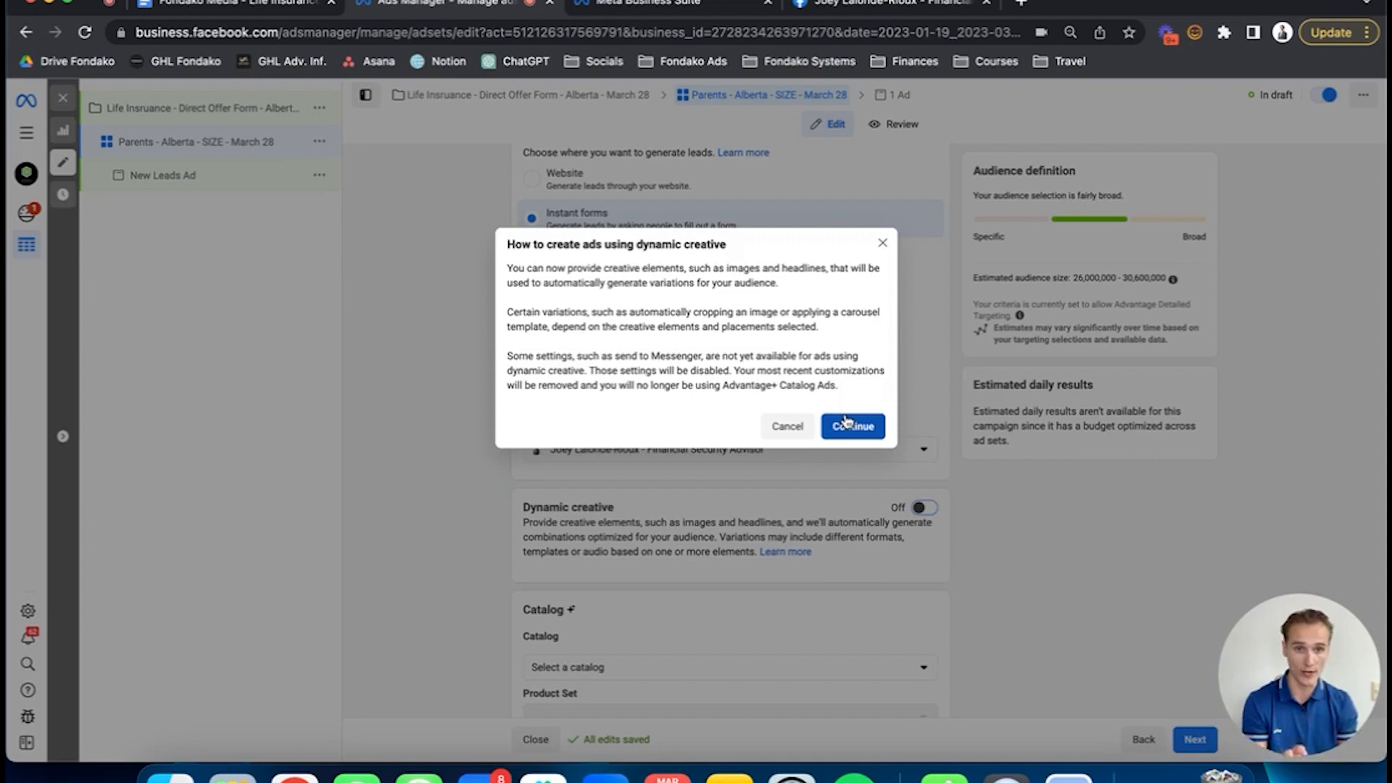
left_click(851, 427)
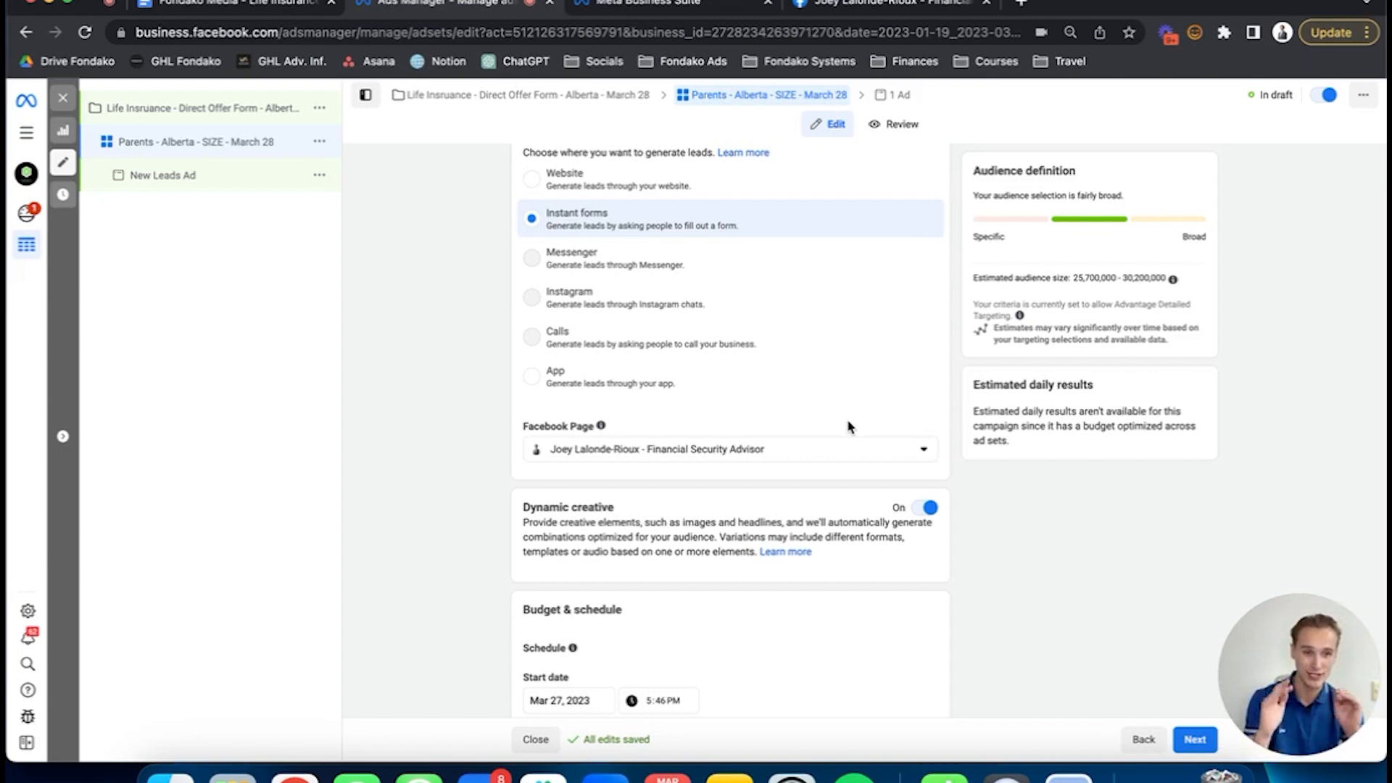
scroll("down", 3)
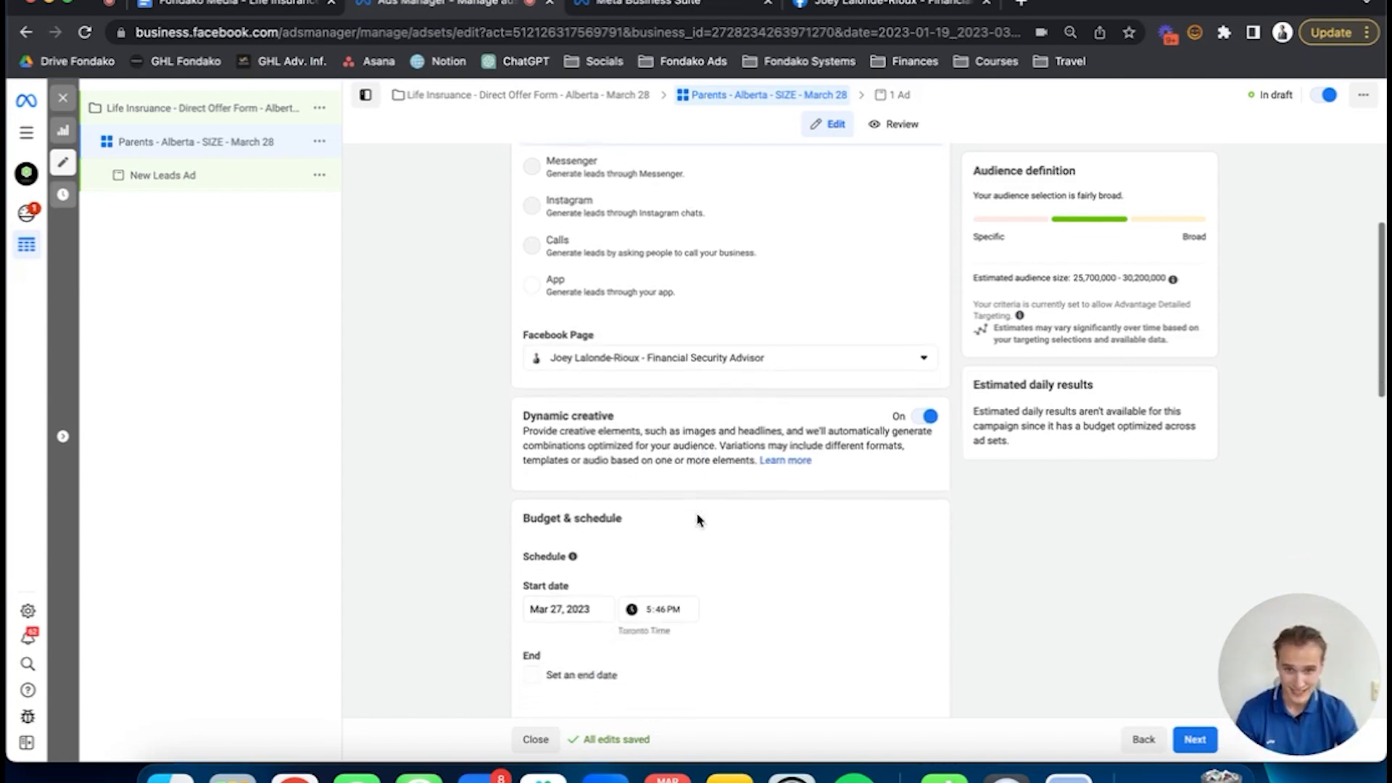
Schedule the ad set to start Mar 28, 2023 at 5:00 AM
scroll("down", 3)
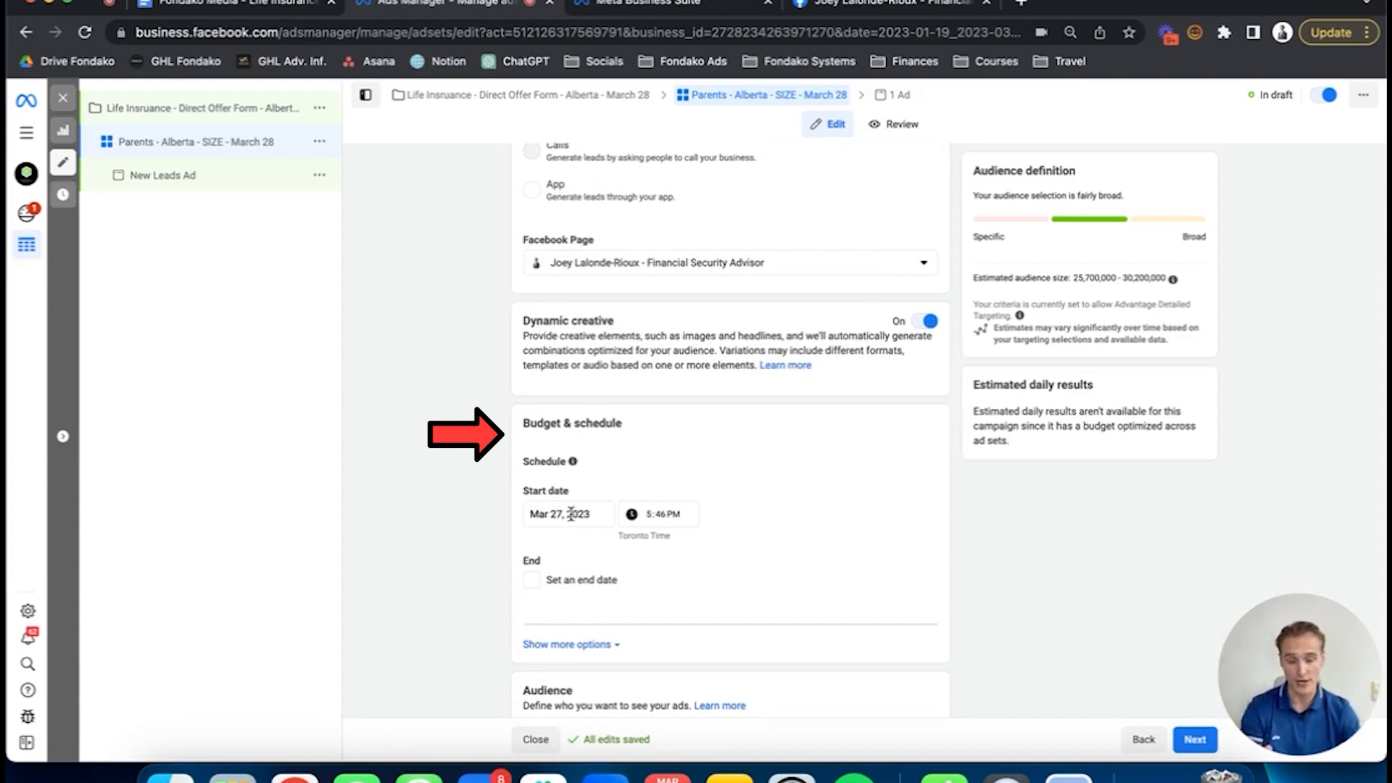
left_click(567, 514)
type("00")
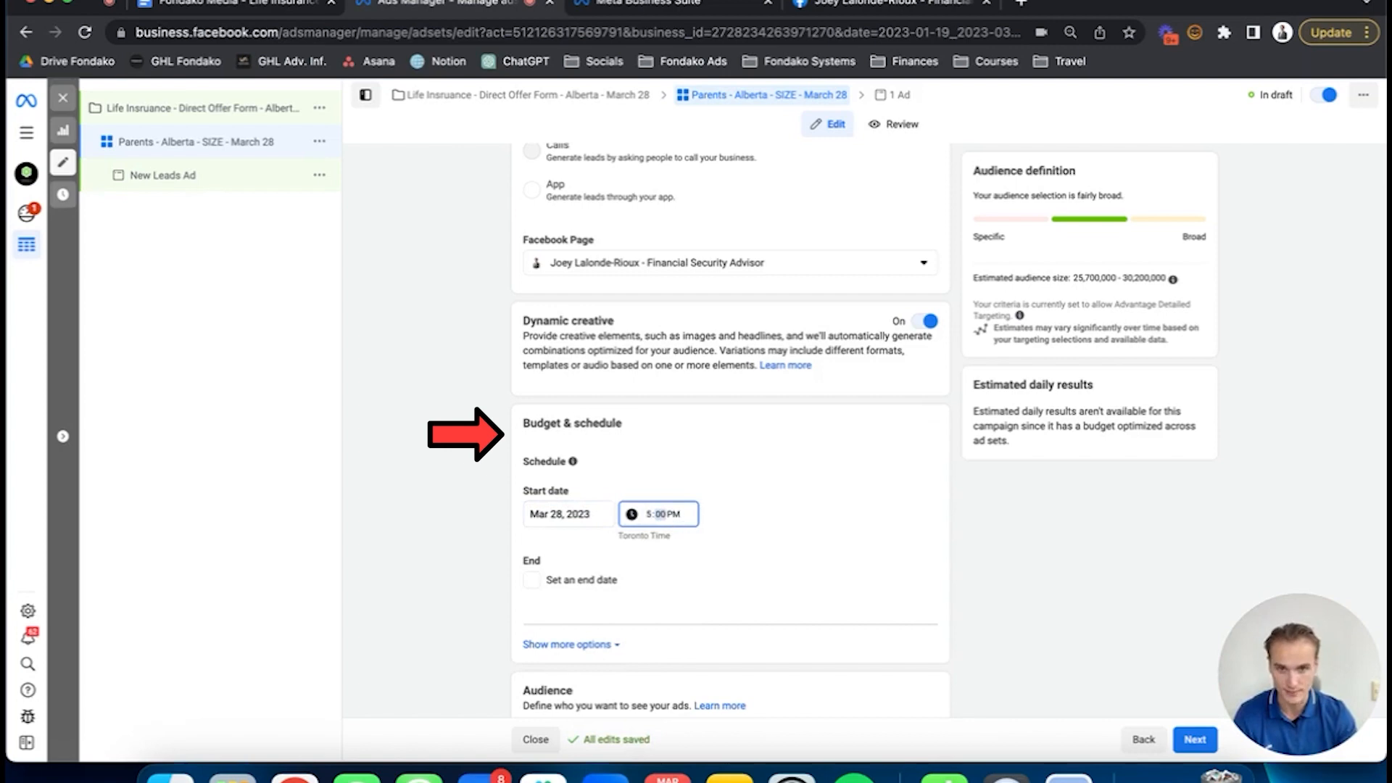
left_click(659, 513)
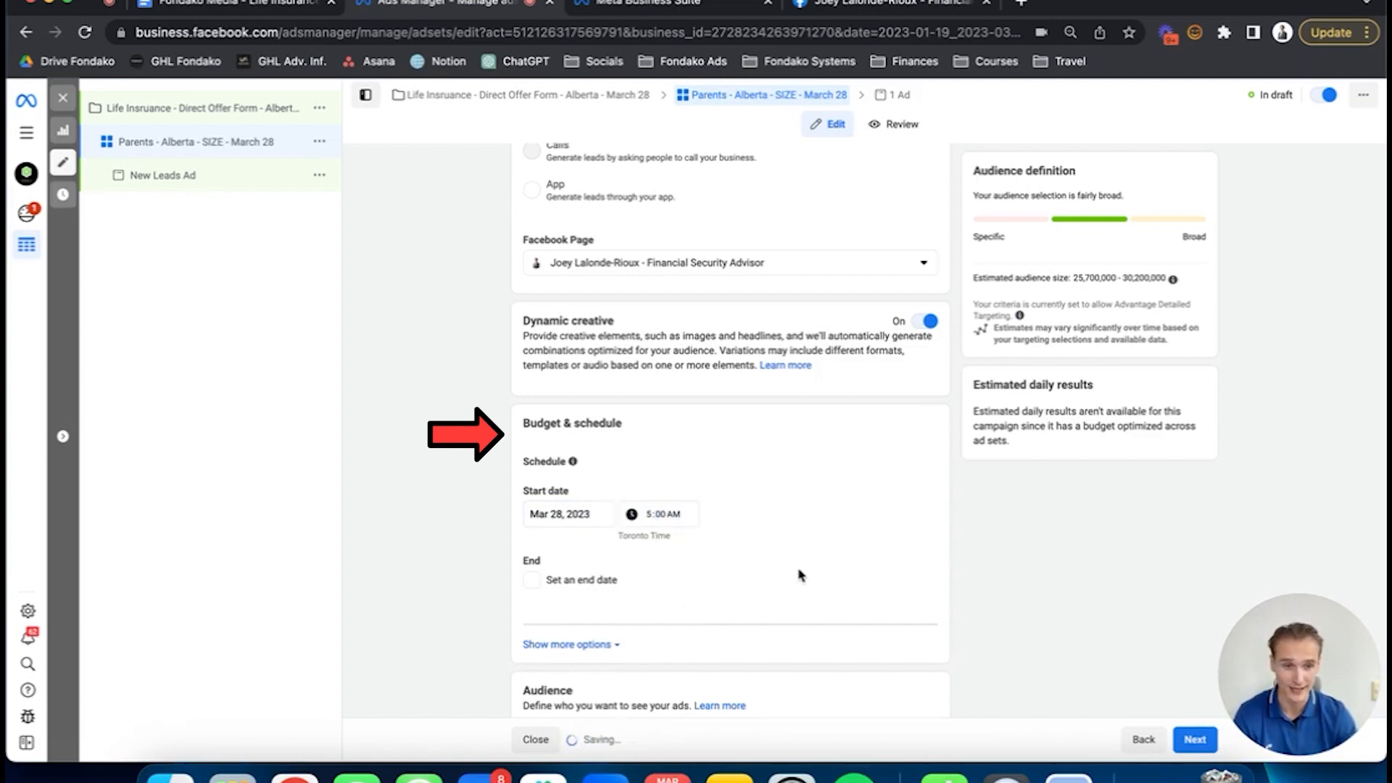
scroll("down", 3)
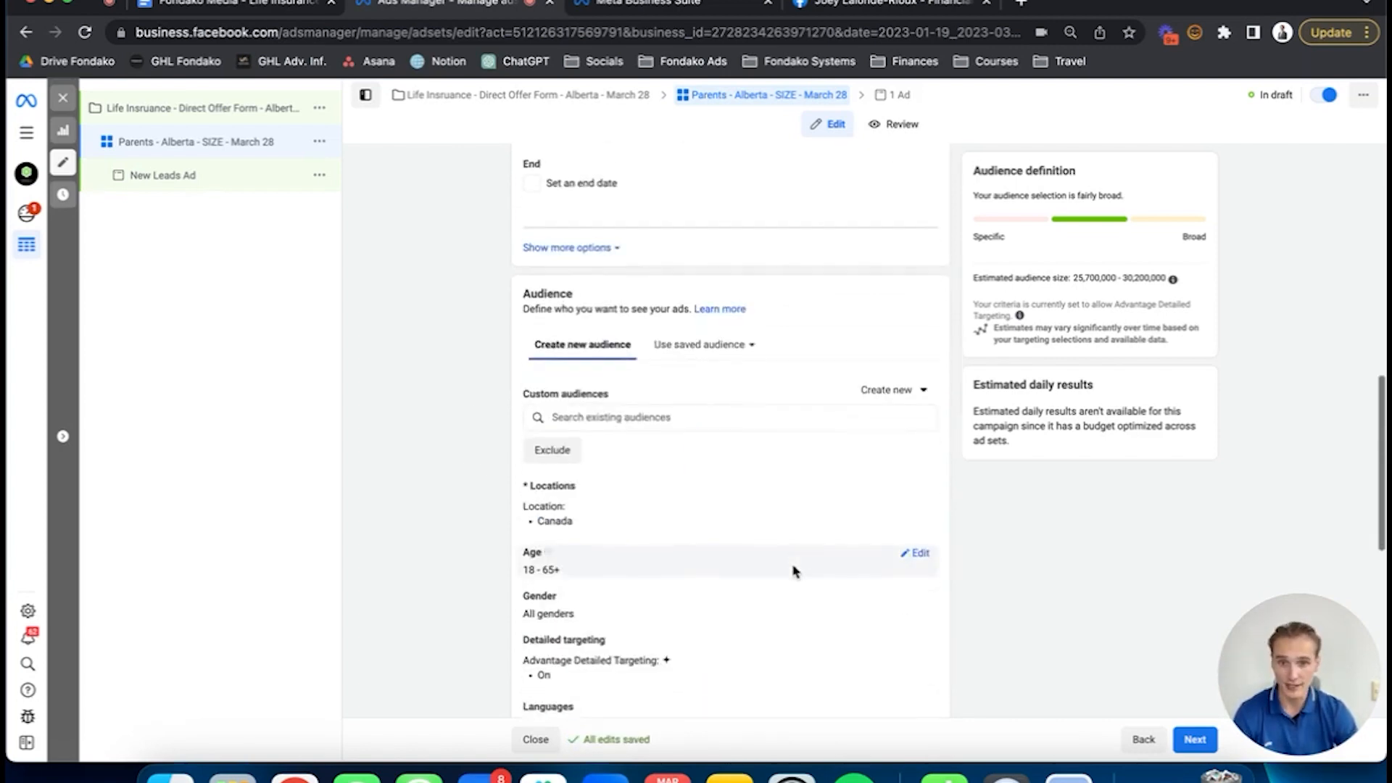
Replace the Canada location with Alberta, Canada, giving a 2.9–3.4 million audience estimate
scroll("down", 3)
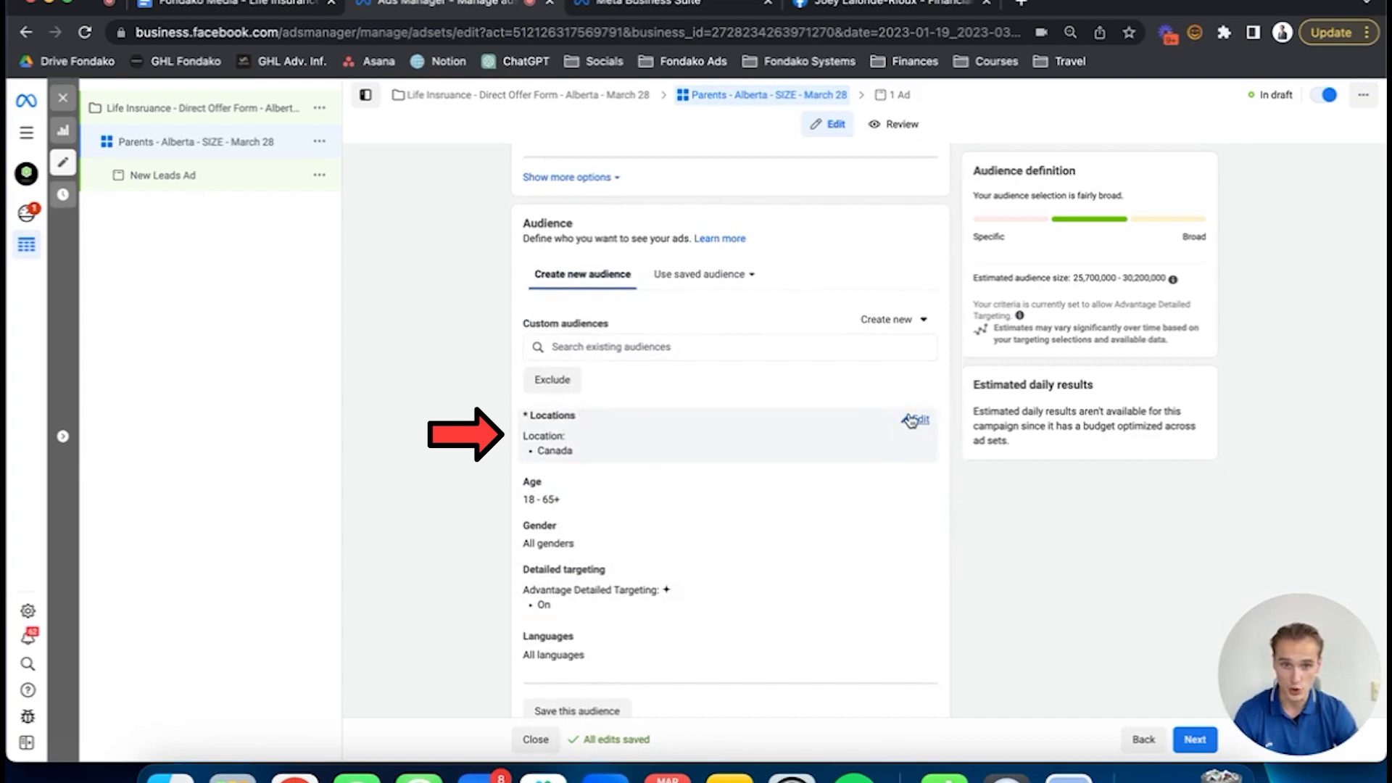
left_click(920, 420)
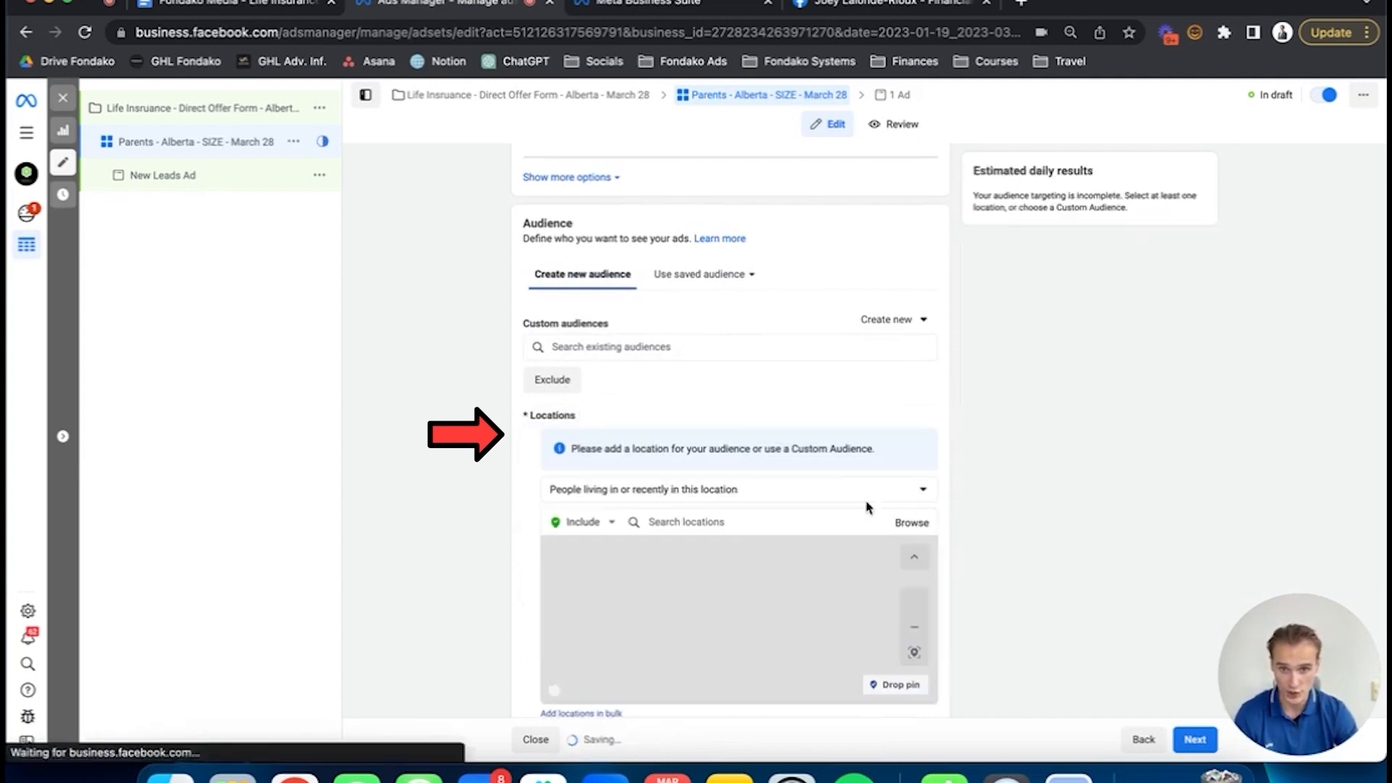
left_click(711, 521)
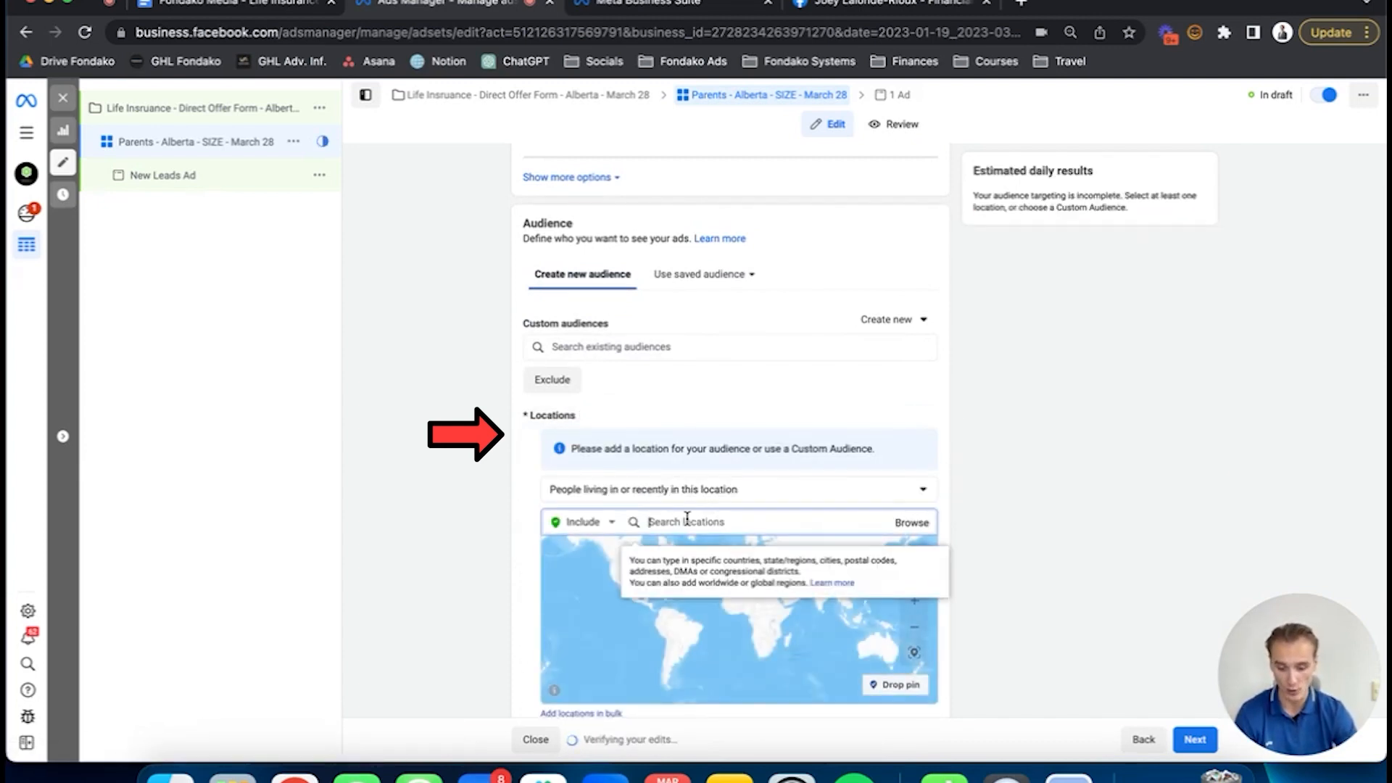
type("alberta")
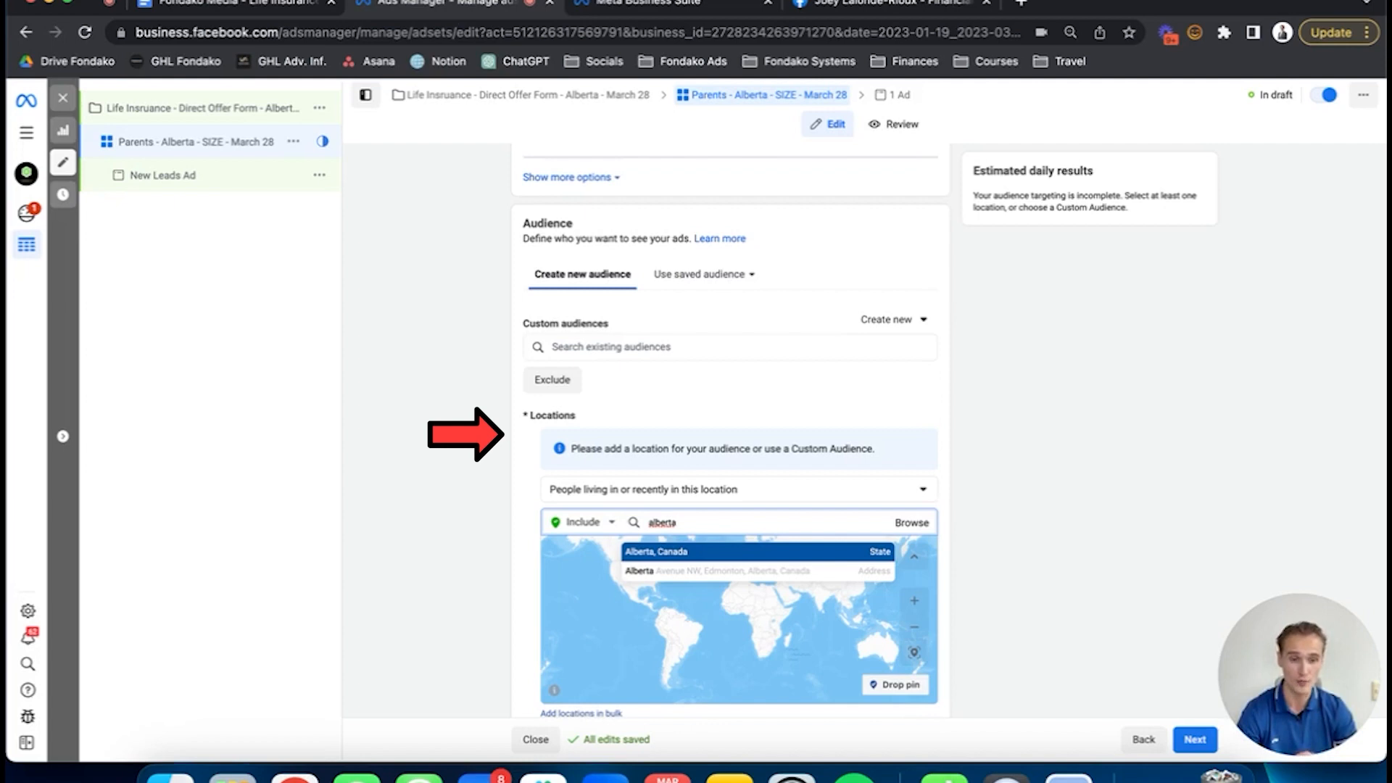
left_click(659, 551)
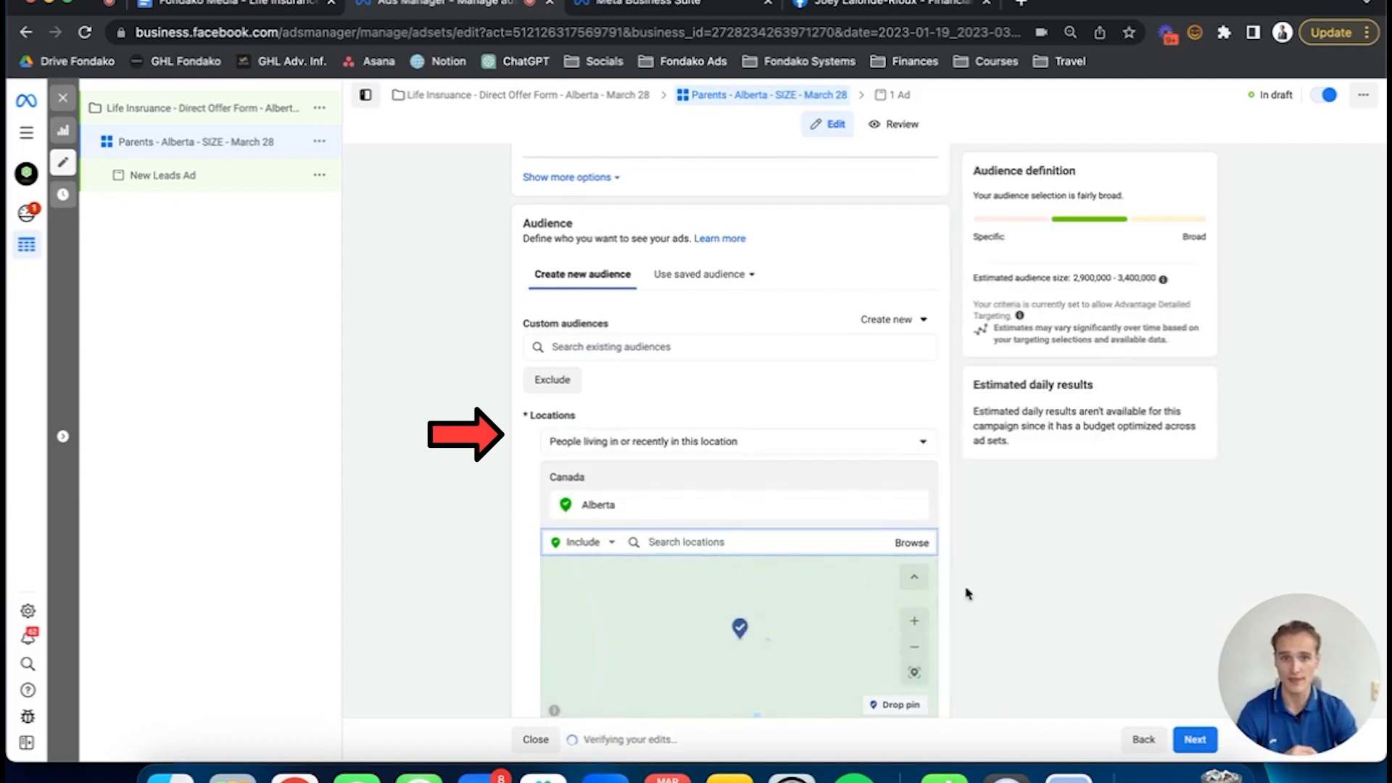
scroll("down", 3)
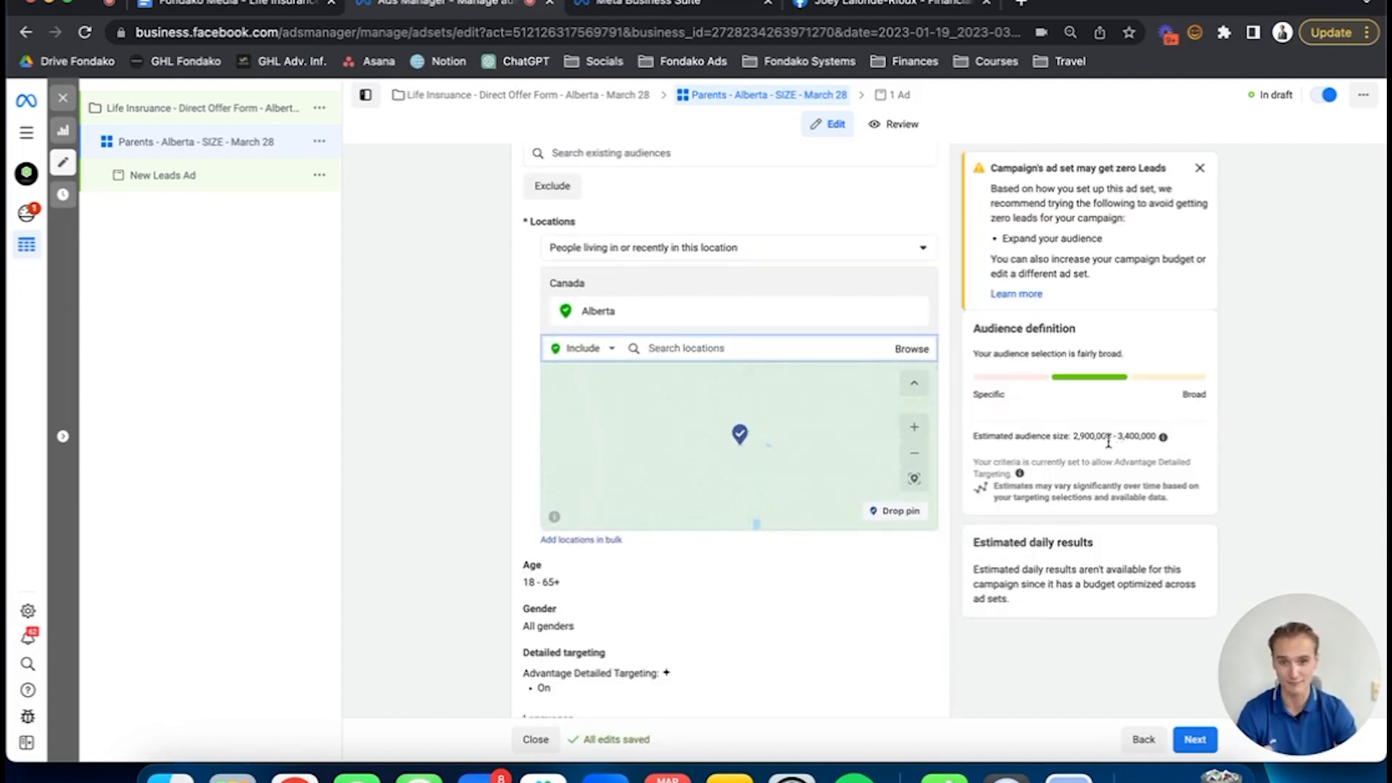
Set the age range to 25–55 and add English (All) as the audience language
left_click(553, 587)
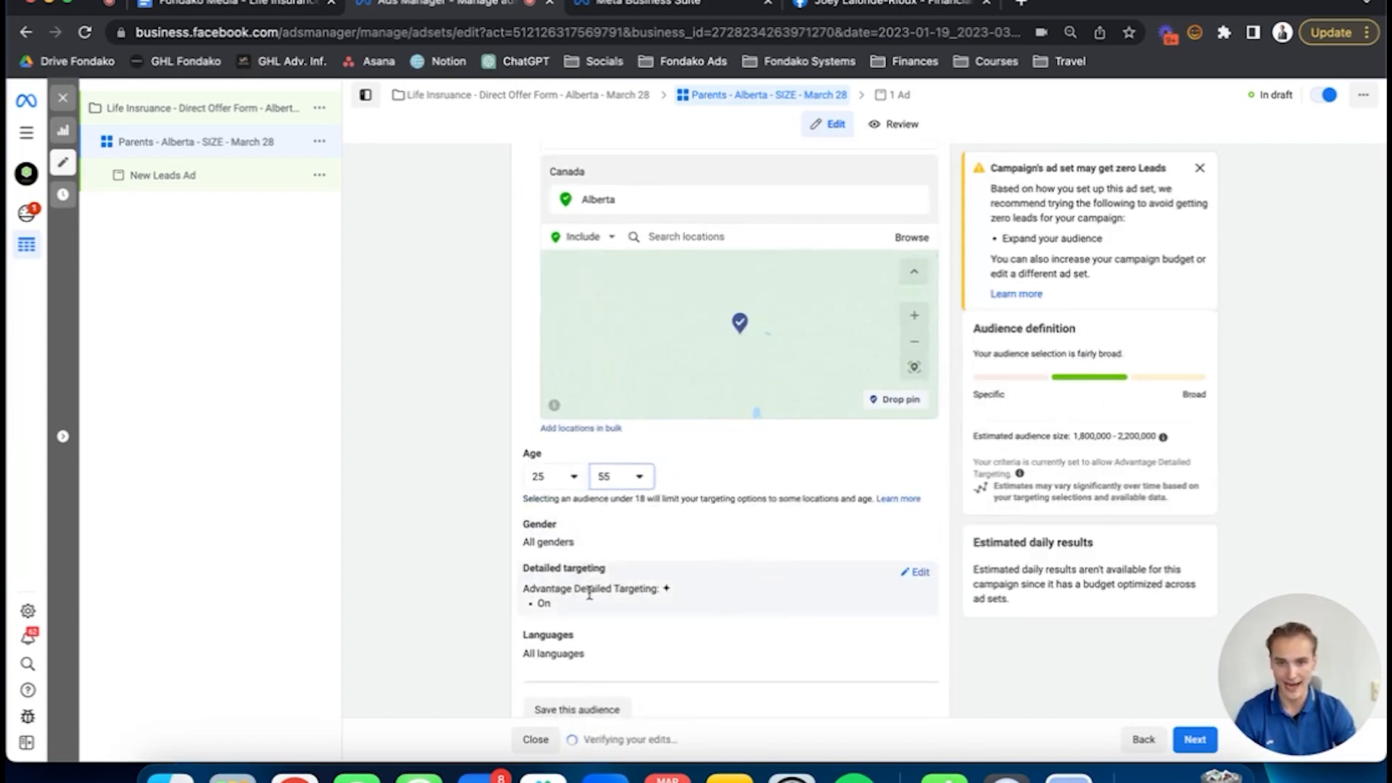
left_click(916, 571)
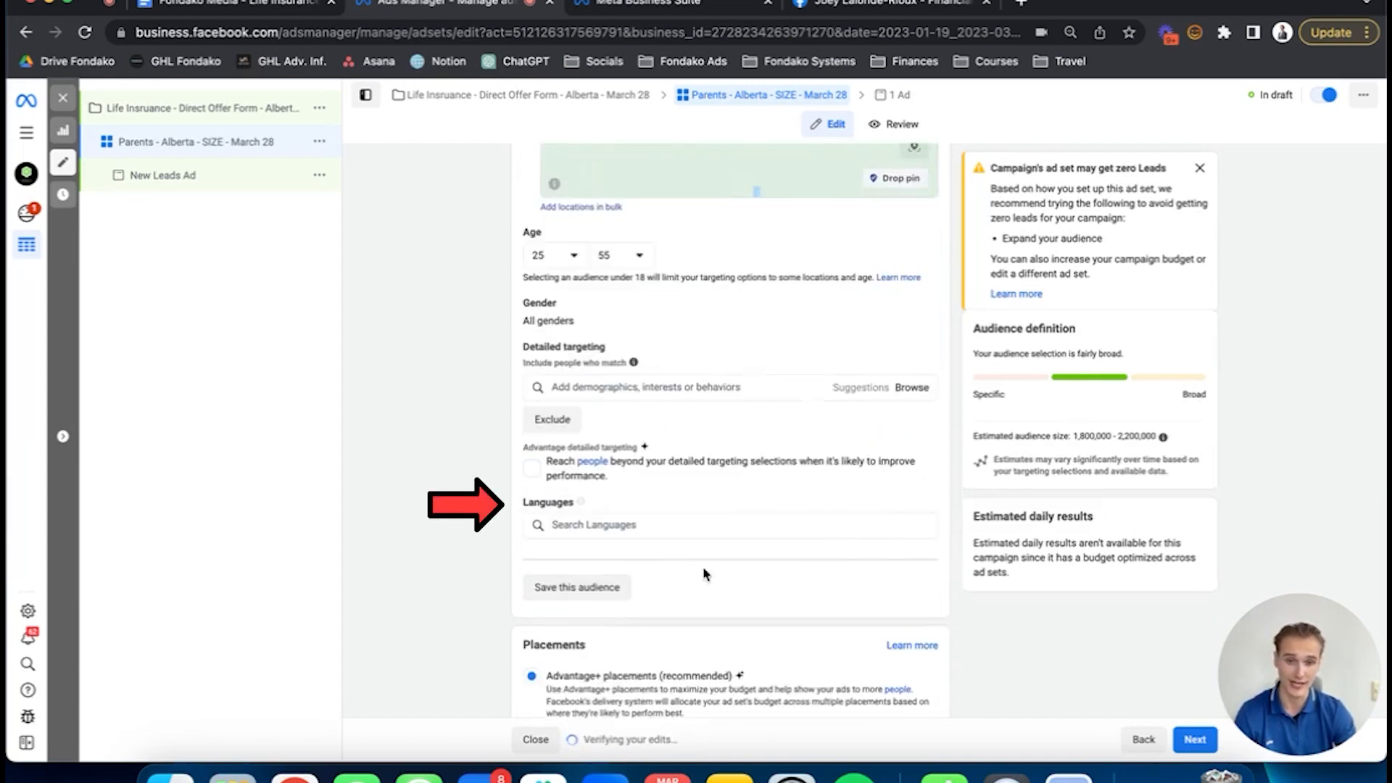
type("englis")
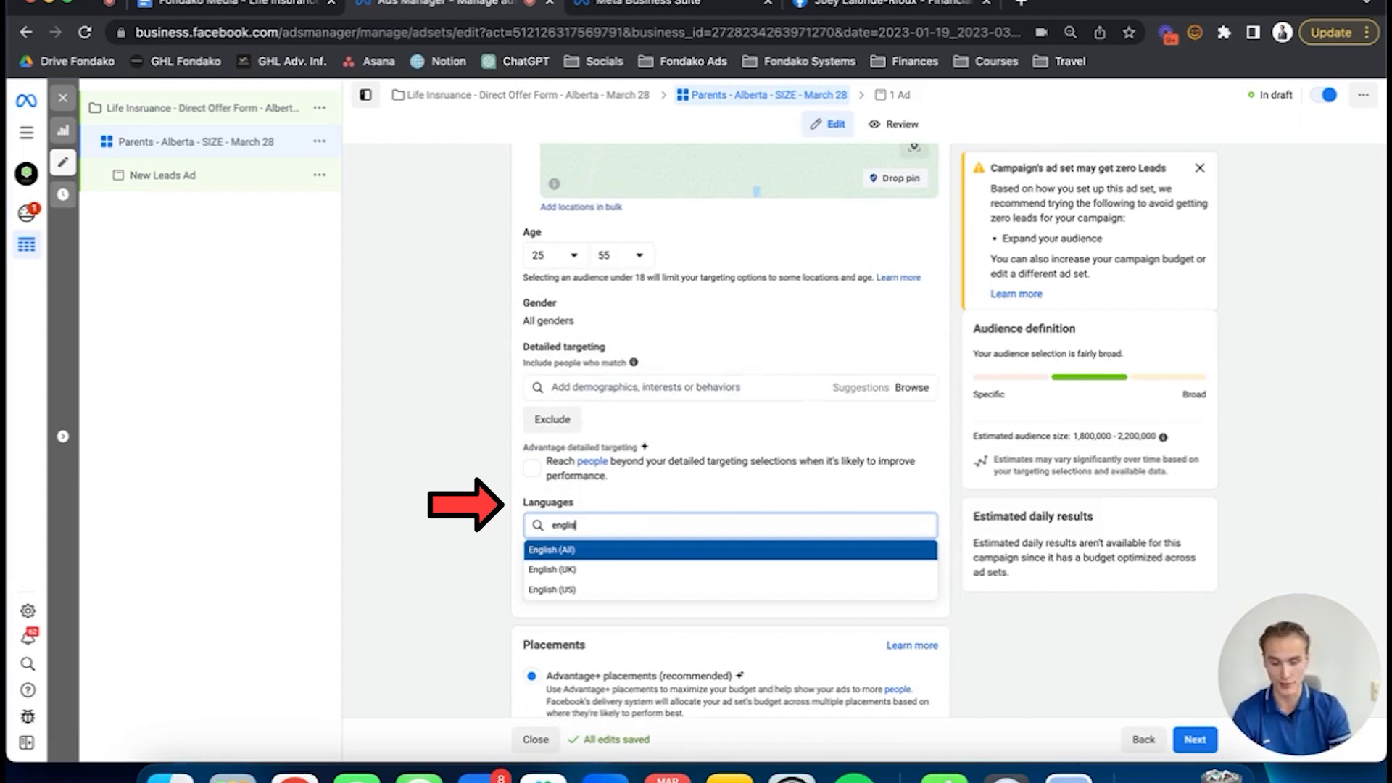
left_click(551, 549)
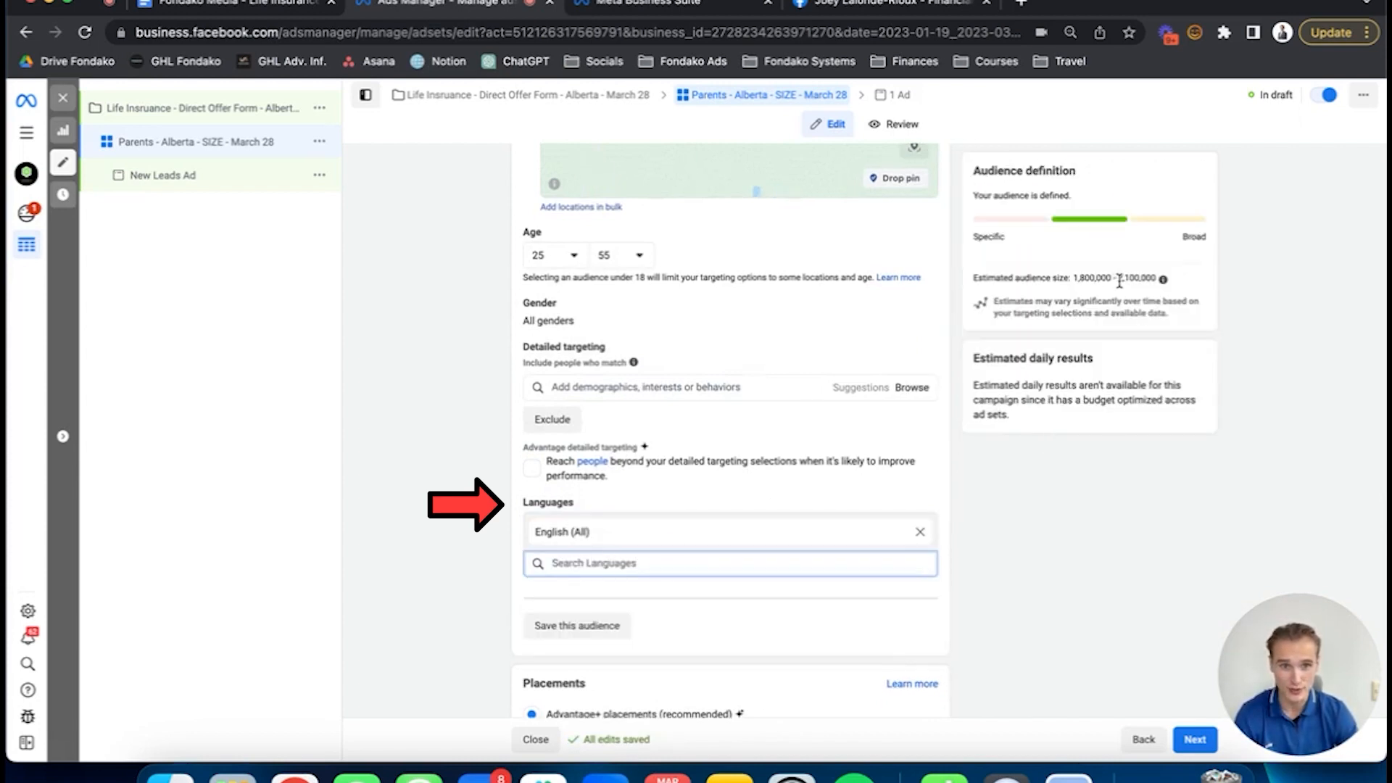
scroll("down", 3)
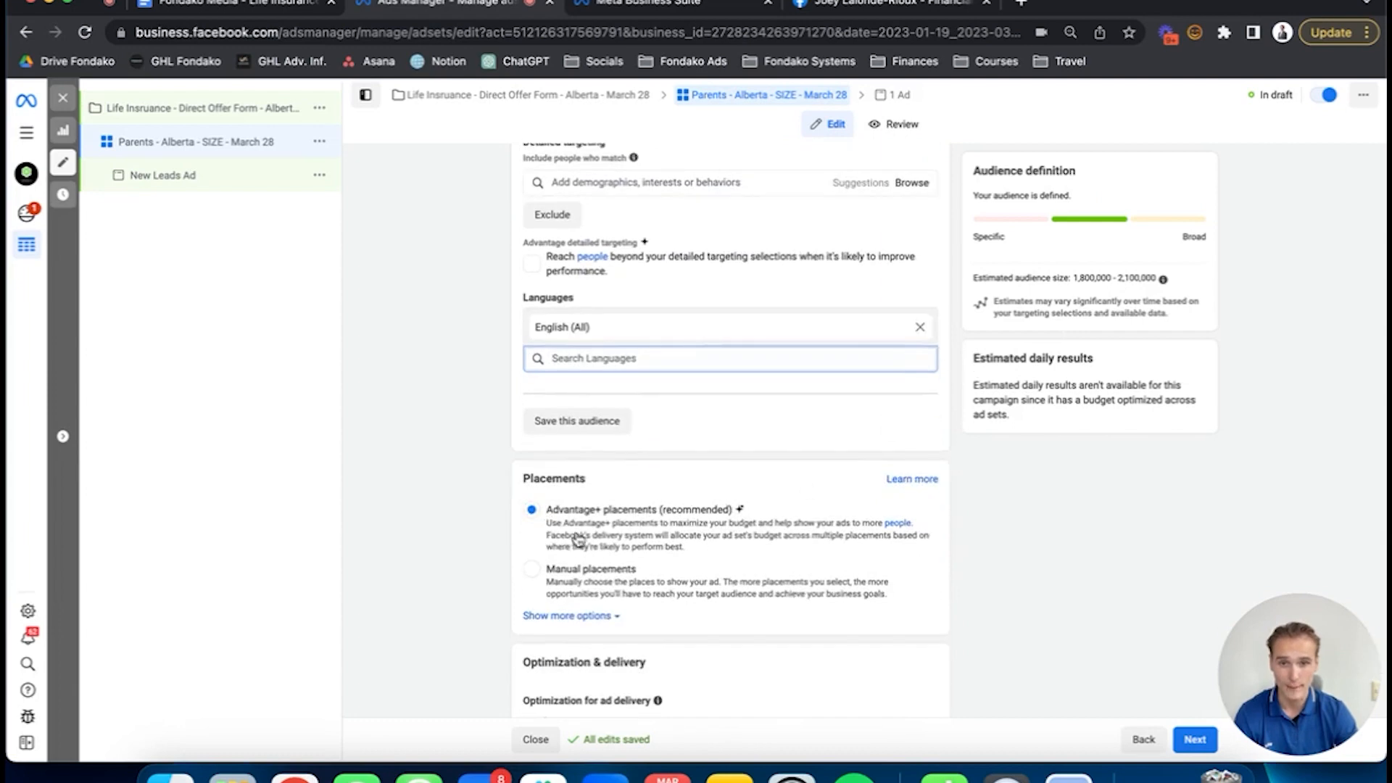
scroll("down", 3)
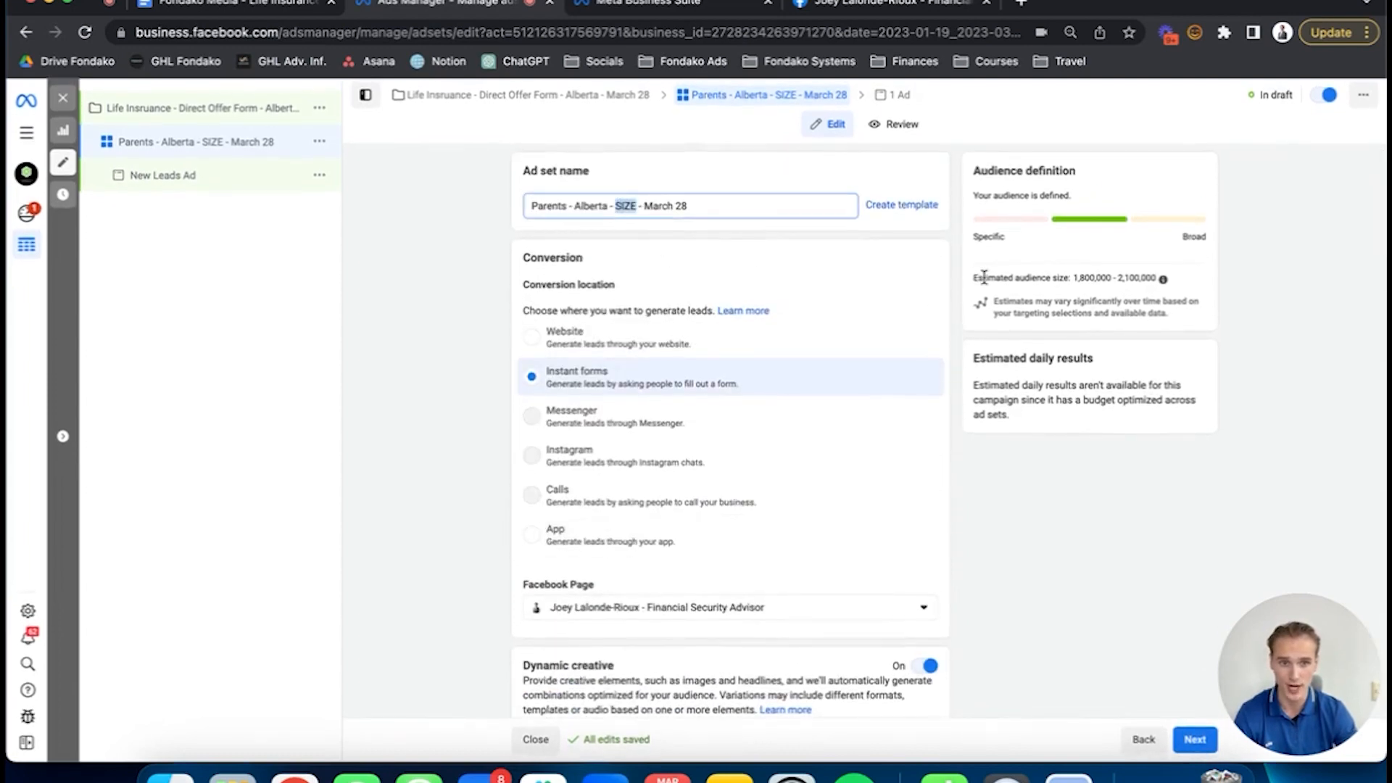
Review the Ad sets, Age, Gender (Both) and Ad notes, then return to Ads Manager
scroll("down", 3)
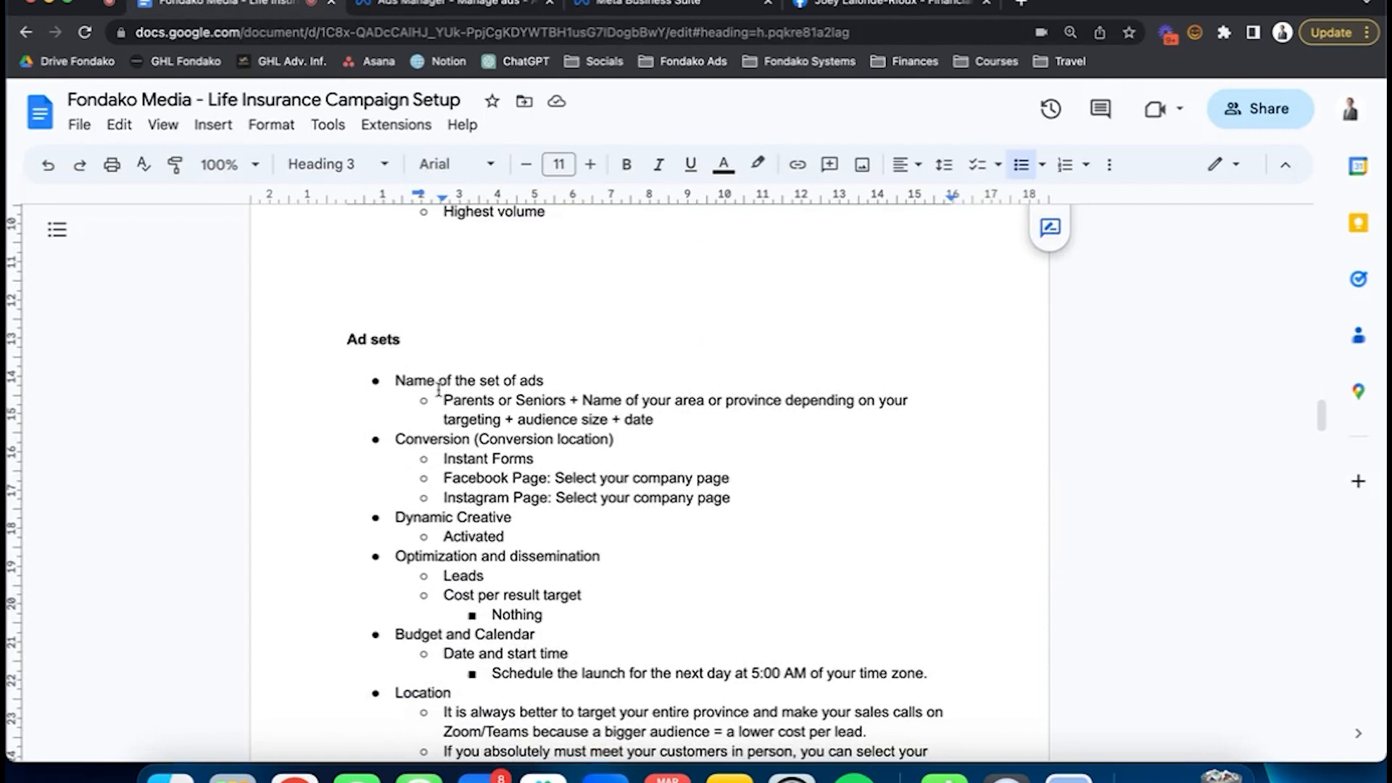
left_click_drag(394, 380, 725, 400)
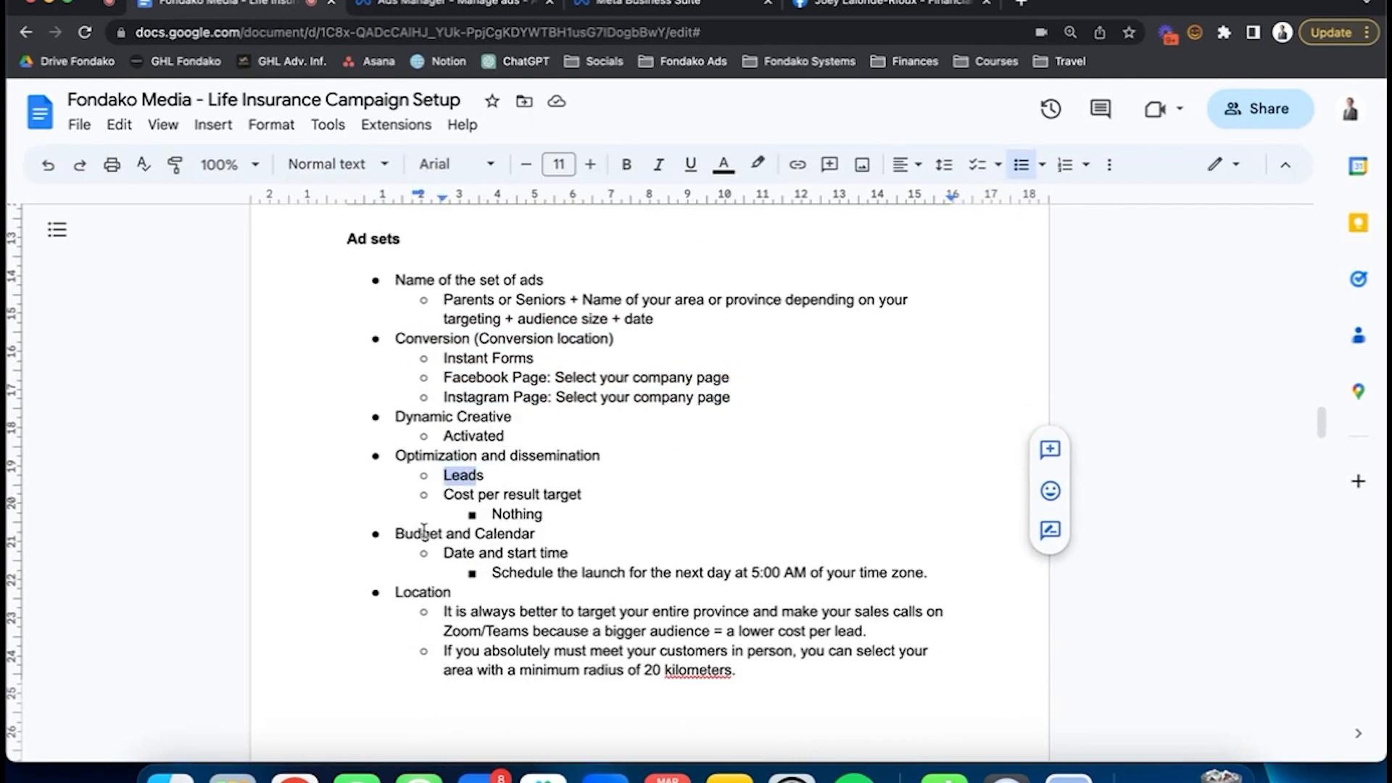
left_click_drag(661, 573, 888, 573)
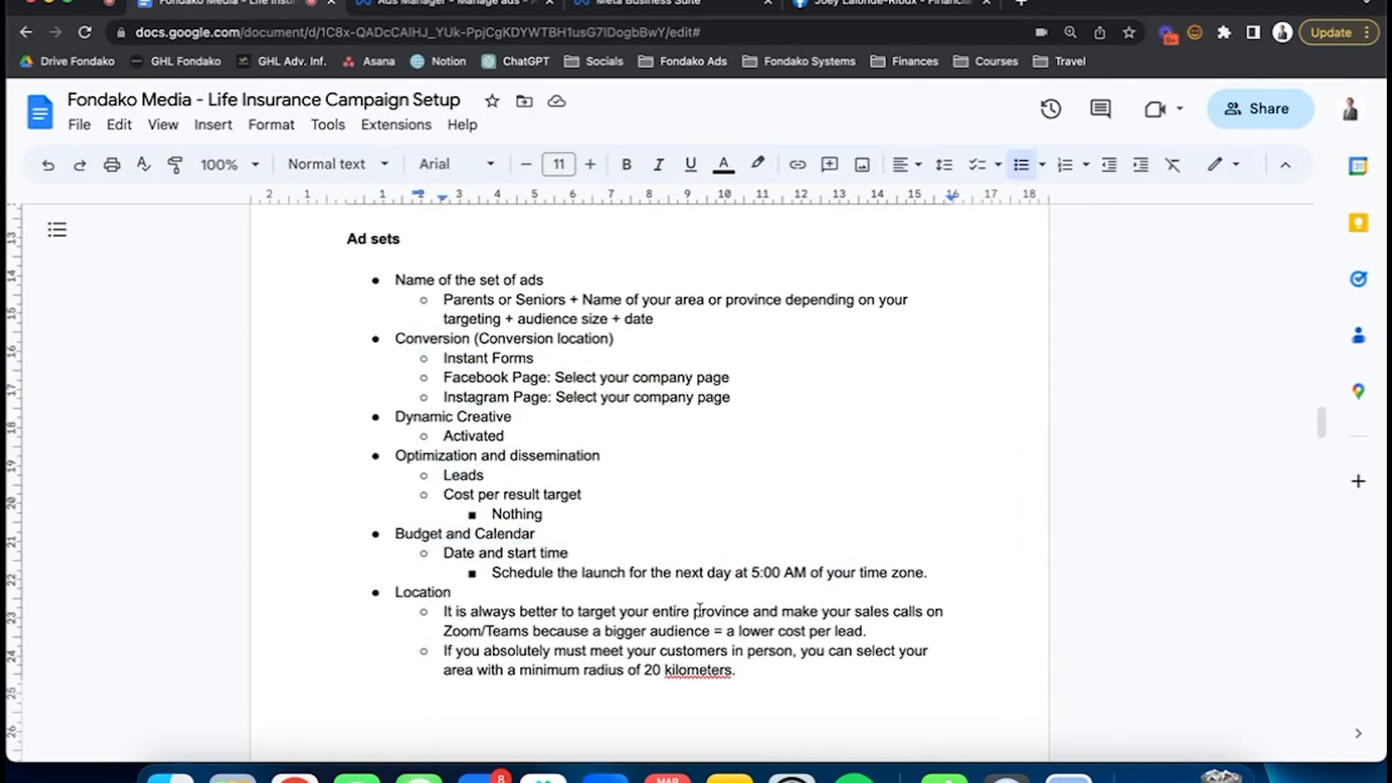
scroll("down", 3)
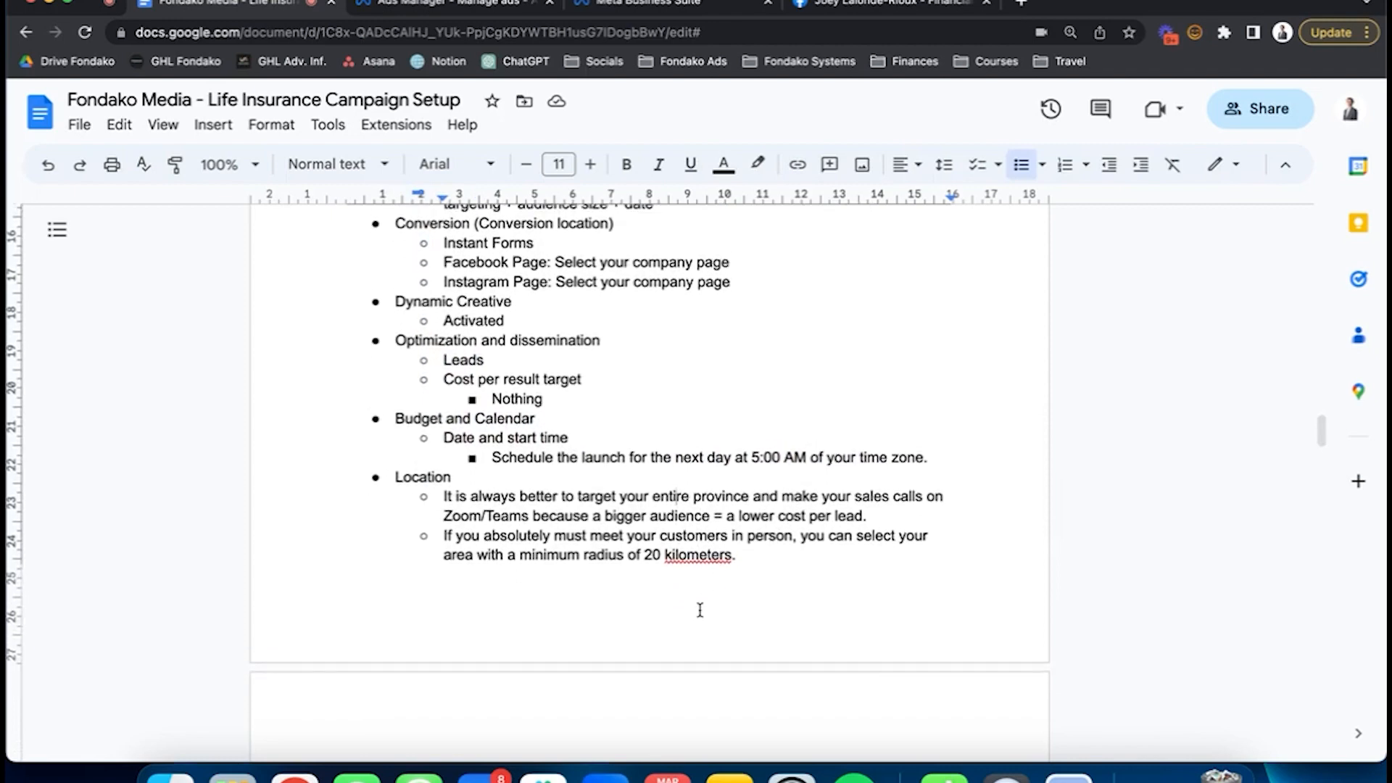
scroll("down", 3)
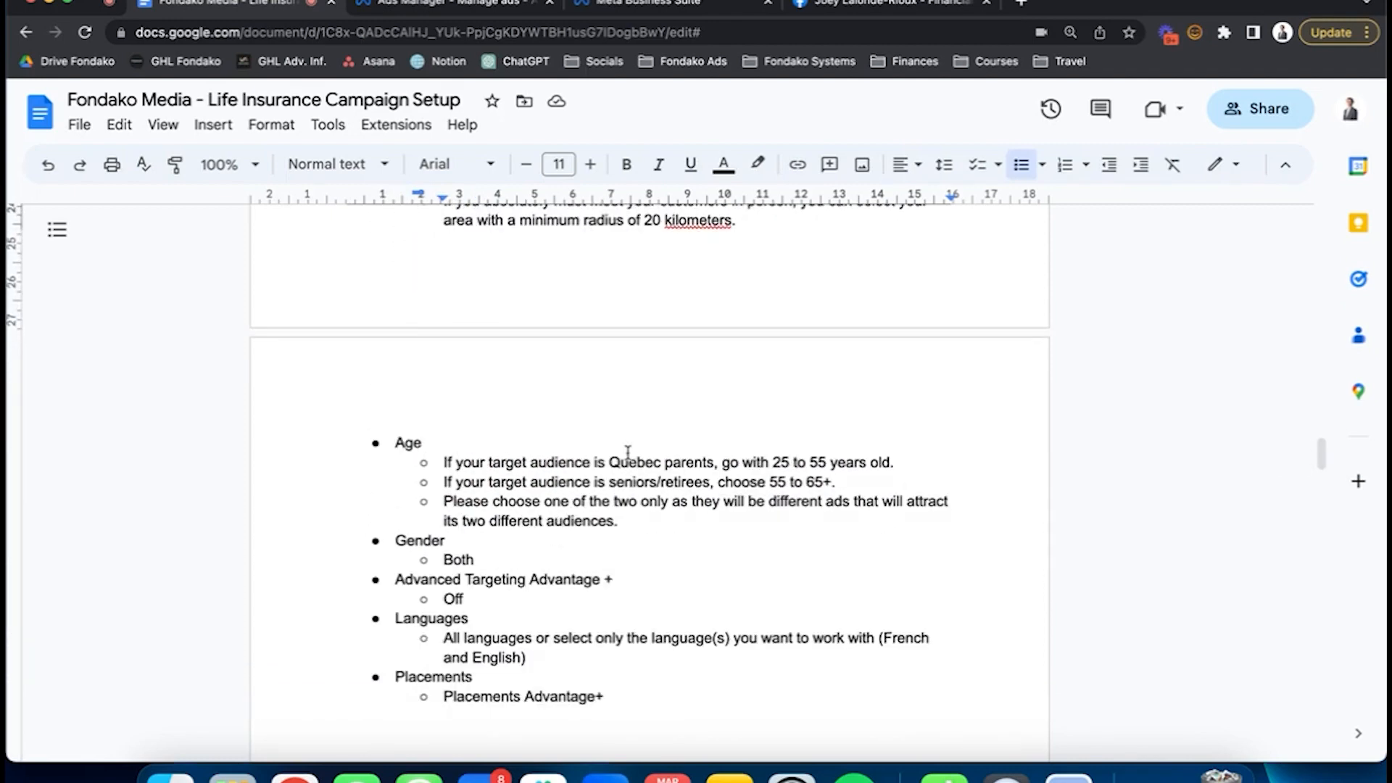
double_click(634, 462)
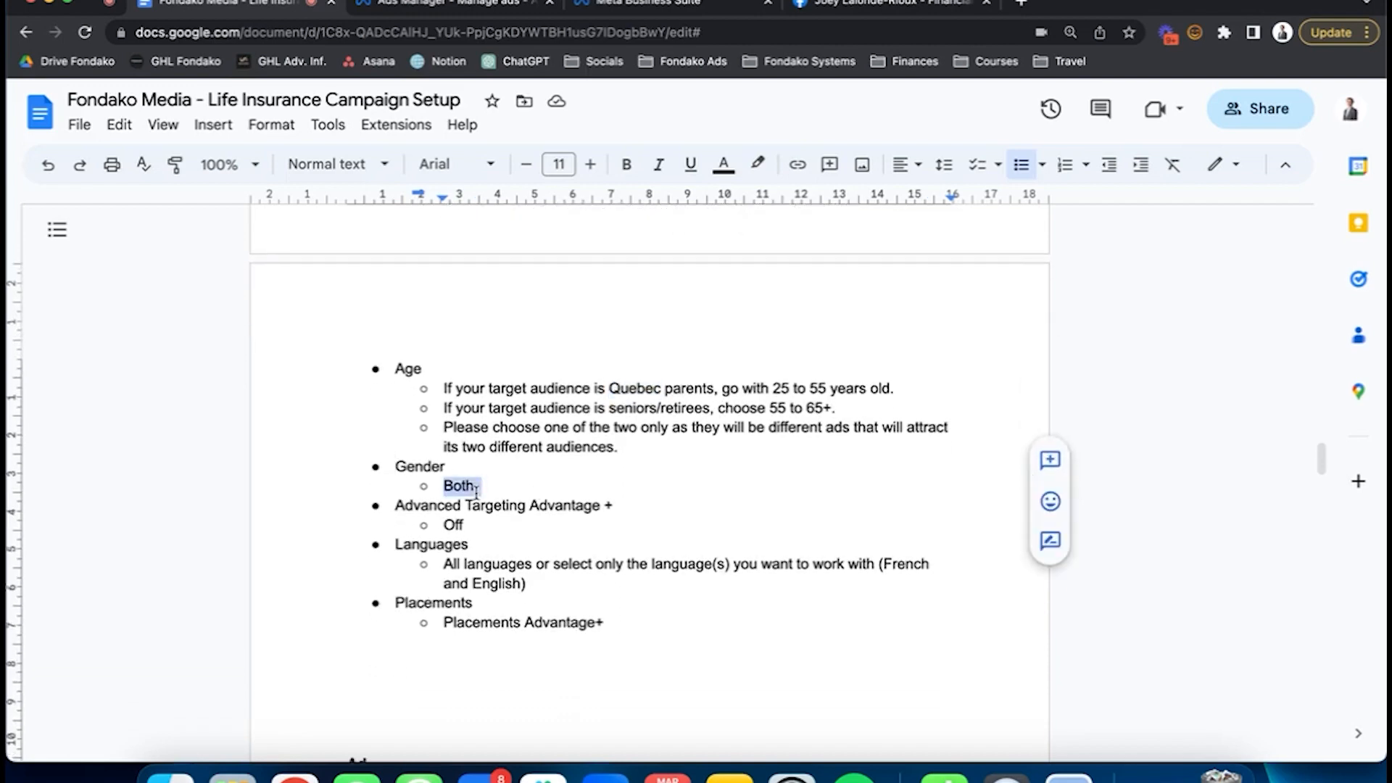
scroll("down", 3)
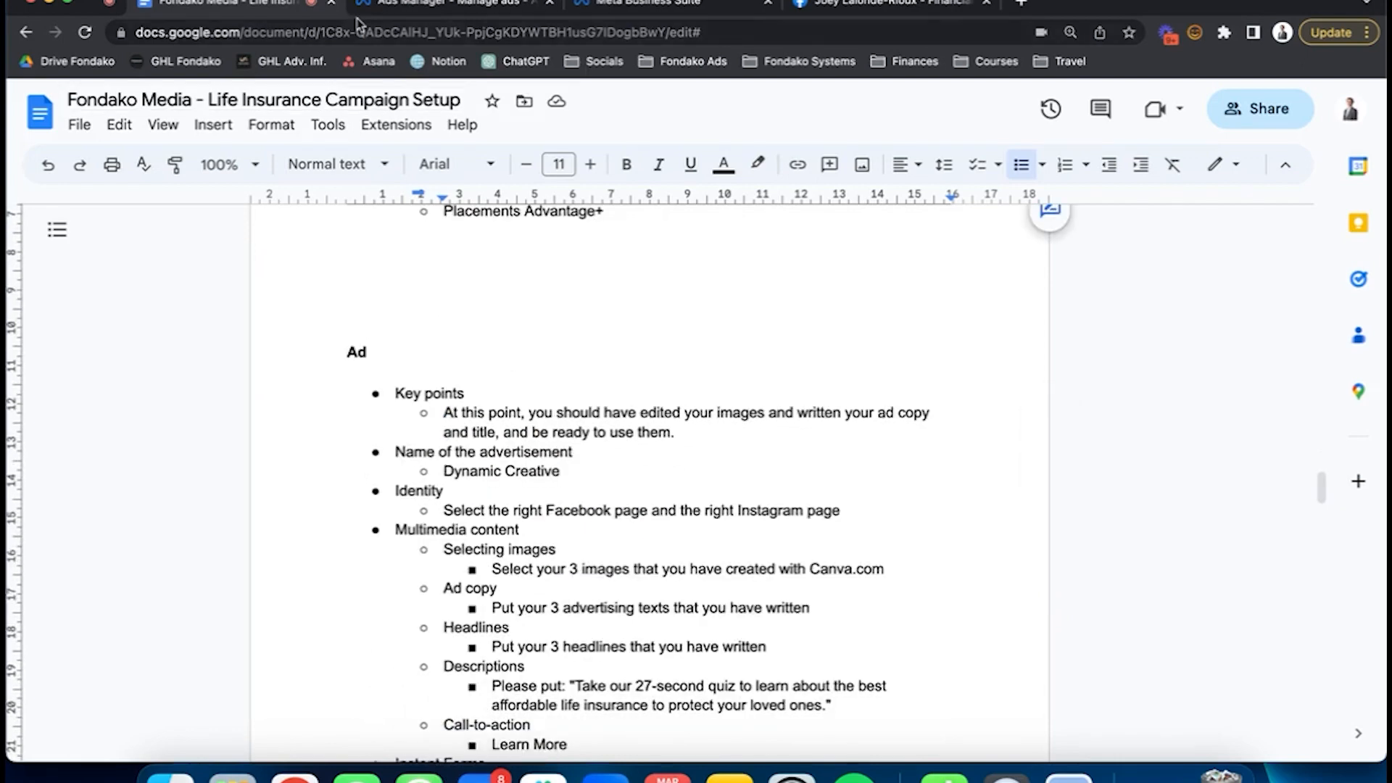
left_click(436, 3)
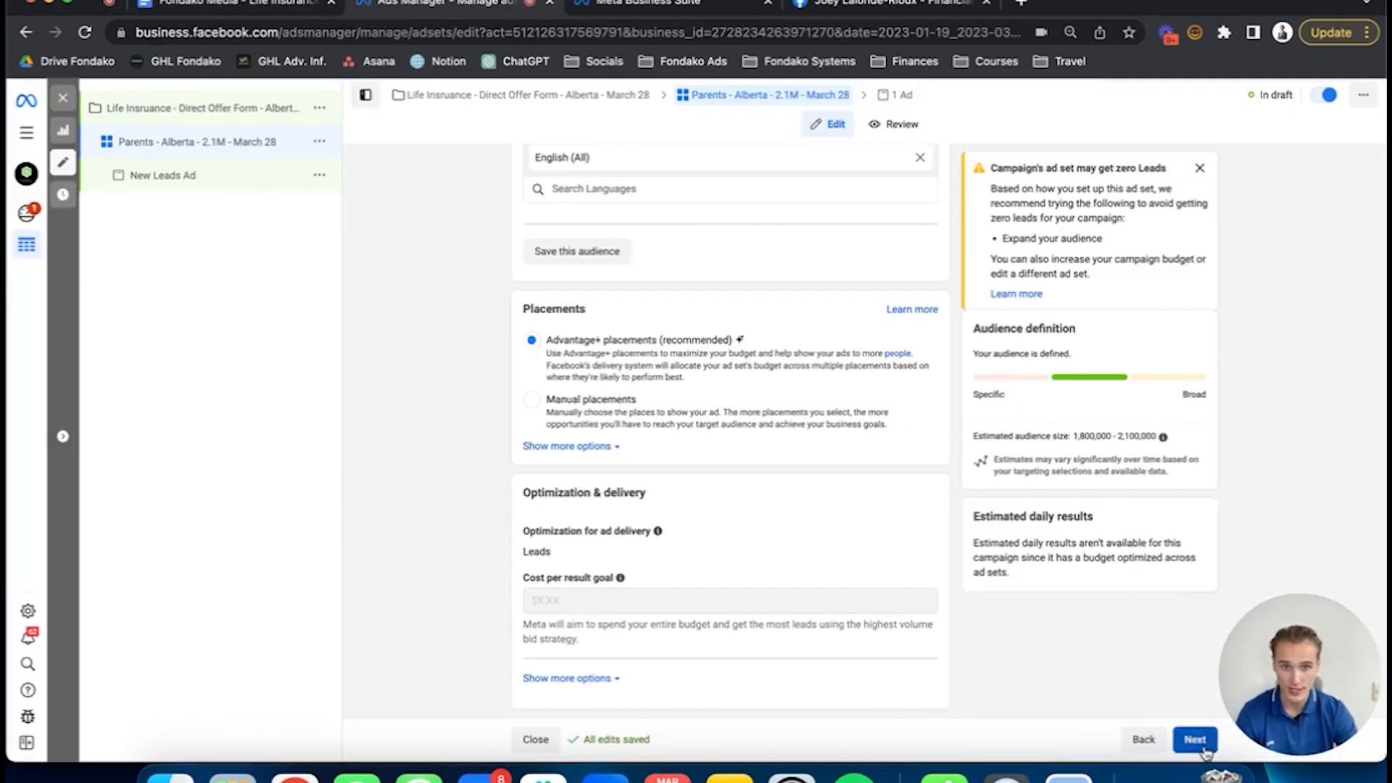
Advance to the ad level and begin renaming the ad 'DC - Parents - Alberta - Ad 1 - March 28'
left_click(1193, 738)
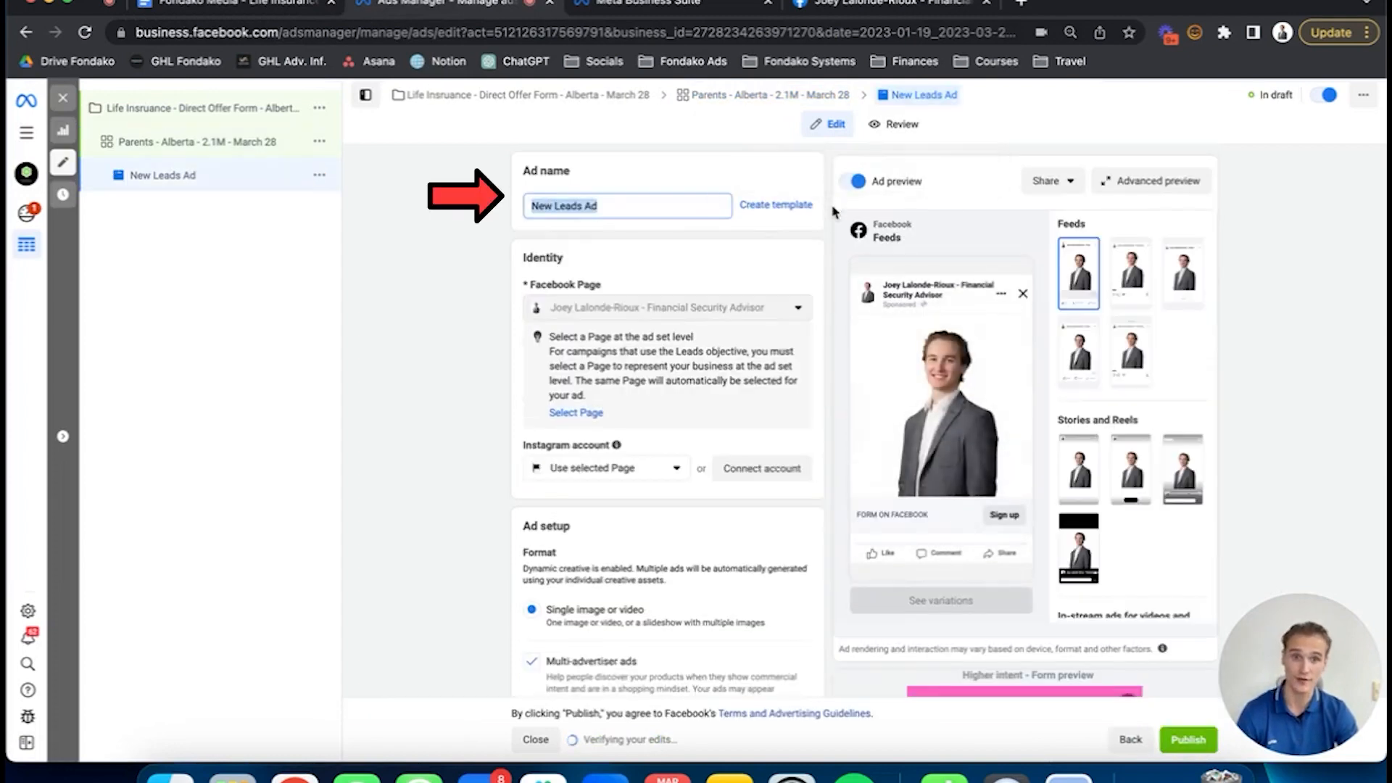
type("Dc")
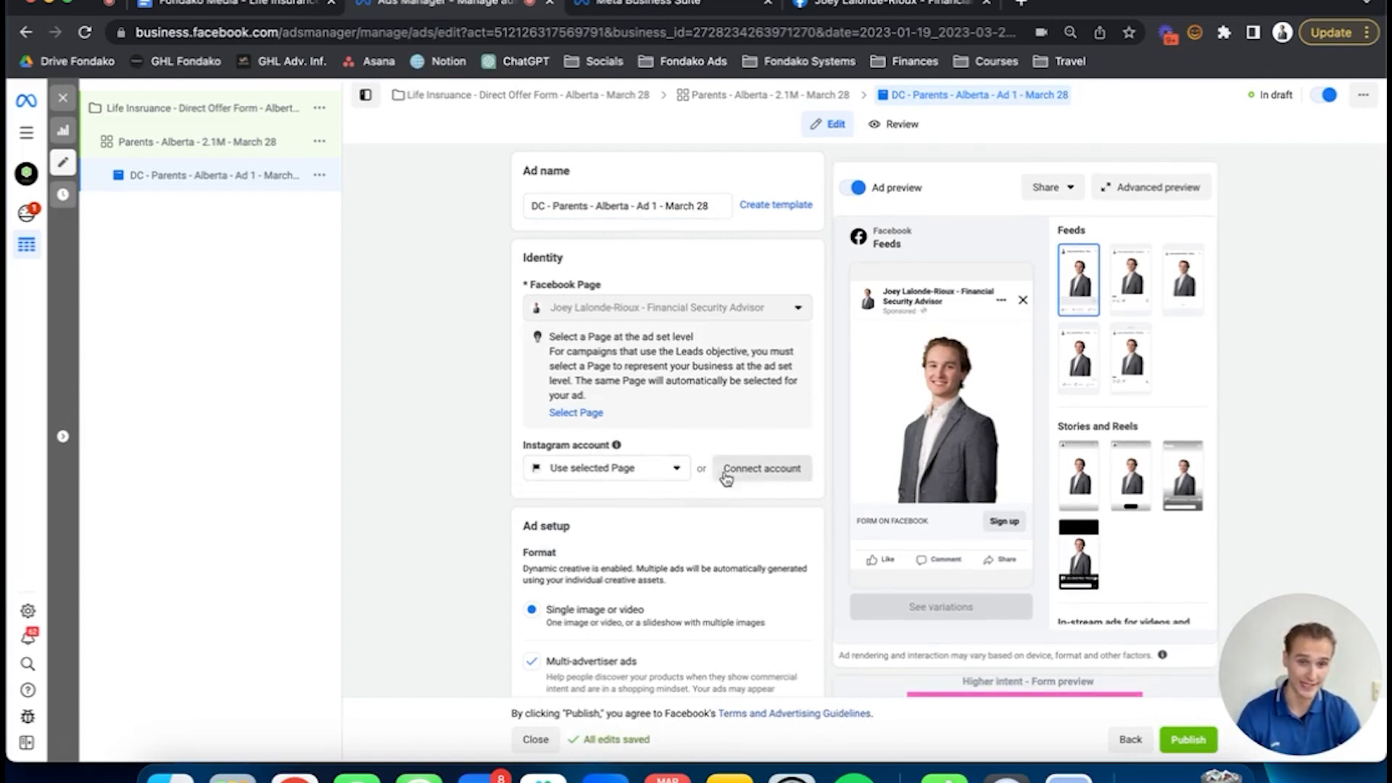
mouse_move(720, 493)
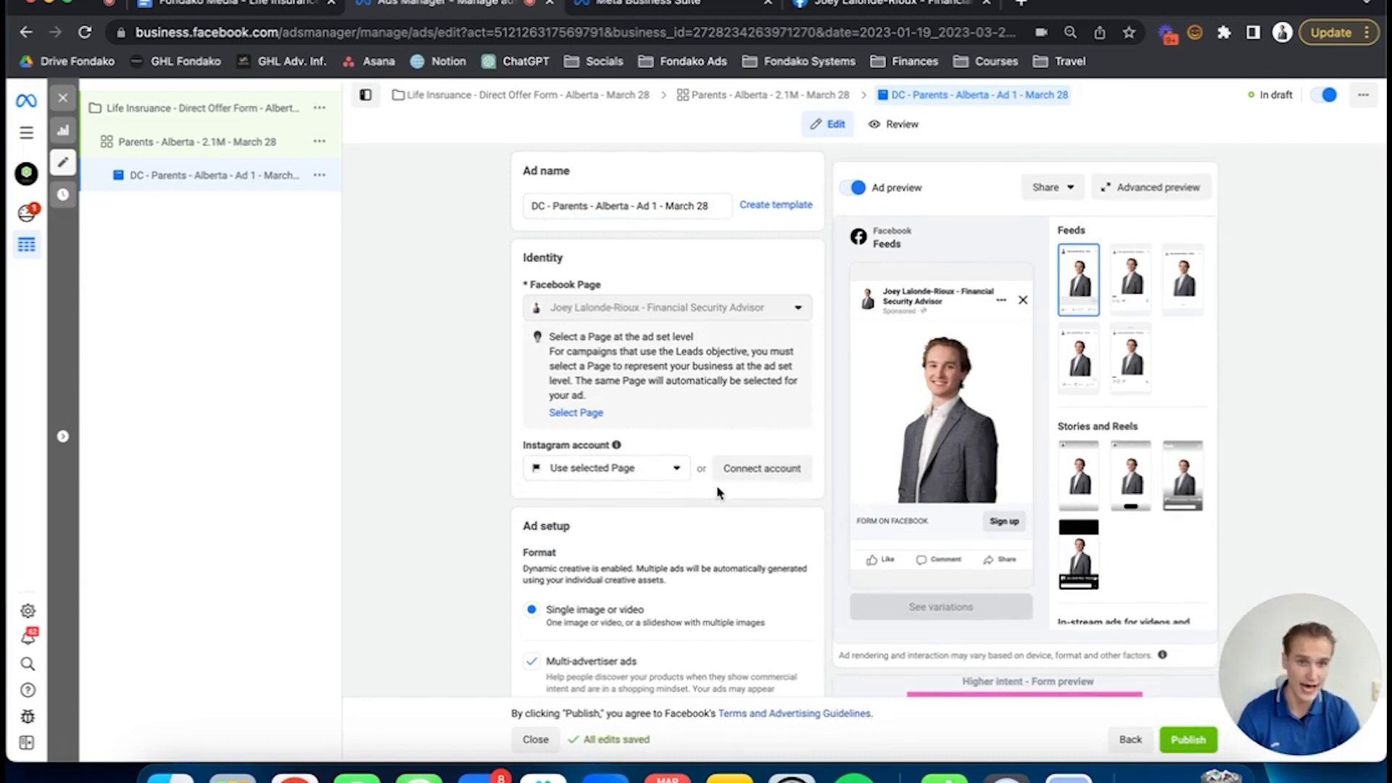
mouse_move(661, 479)
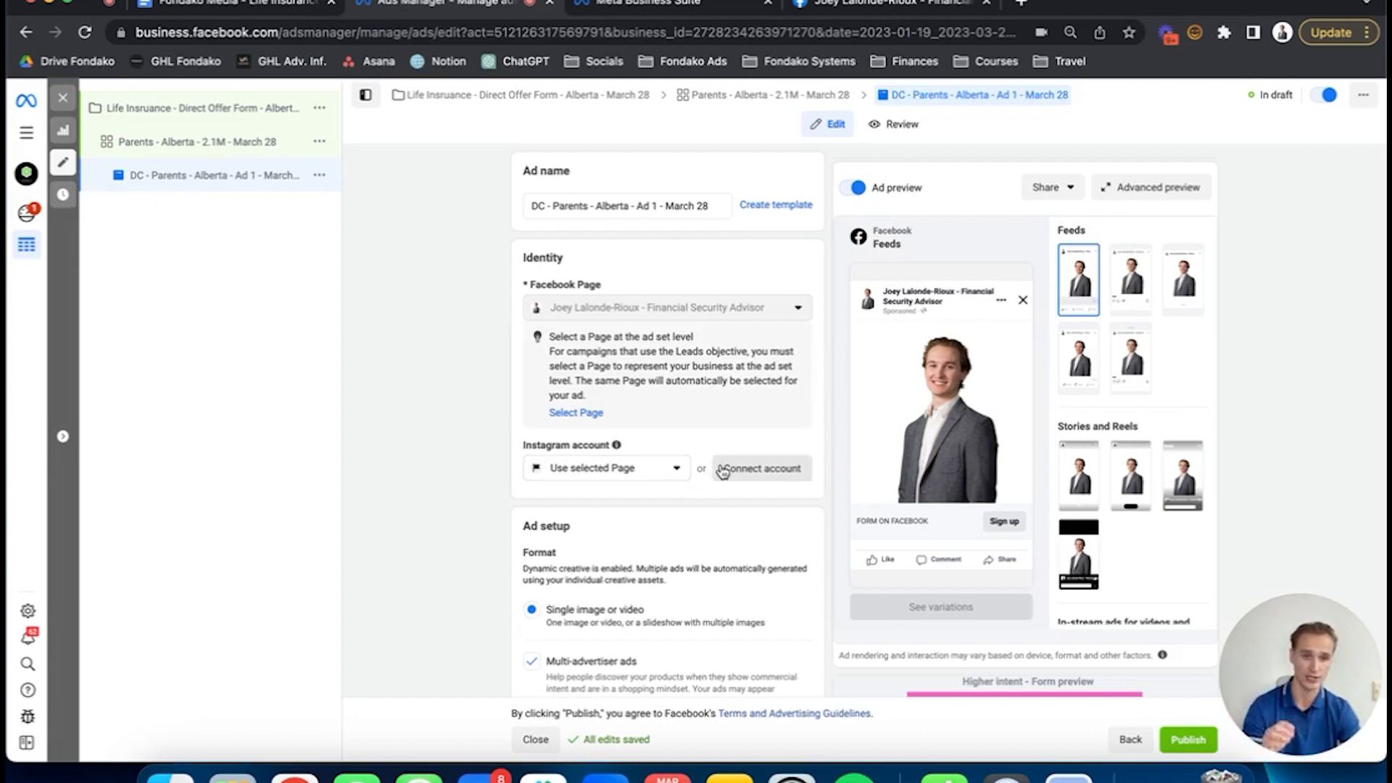
scroll("down", 3)
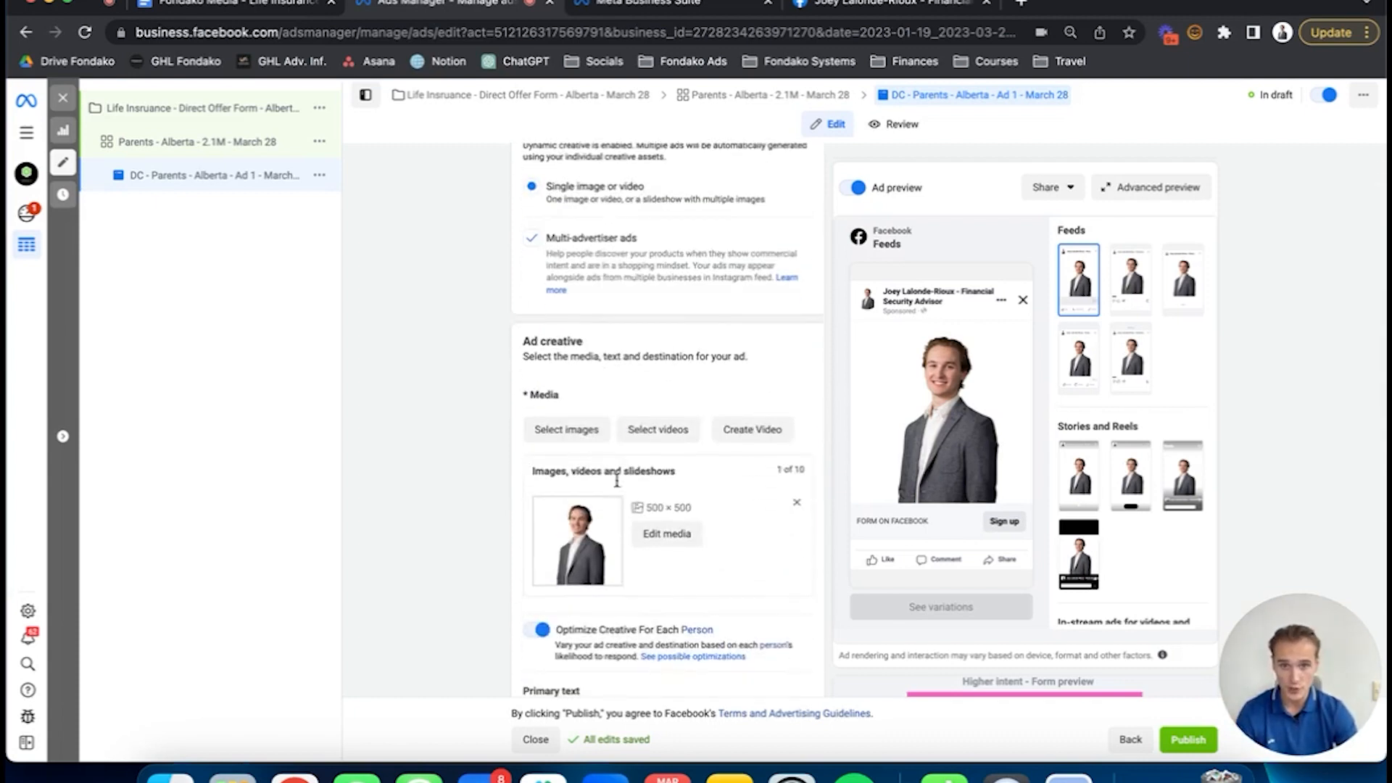
left_click(796, 503)
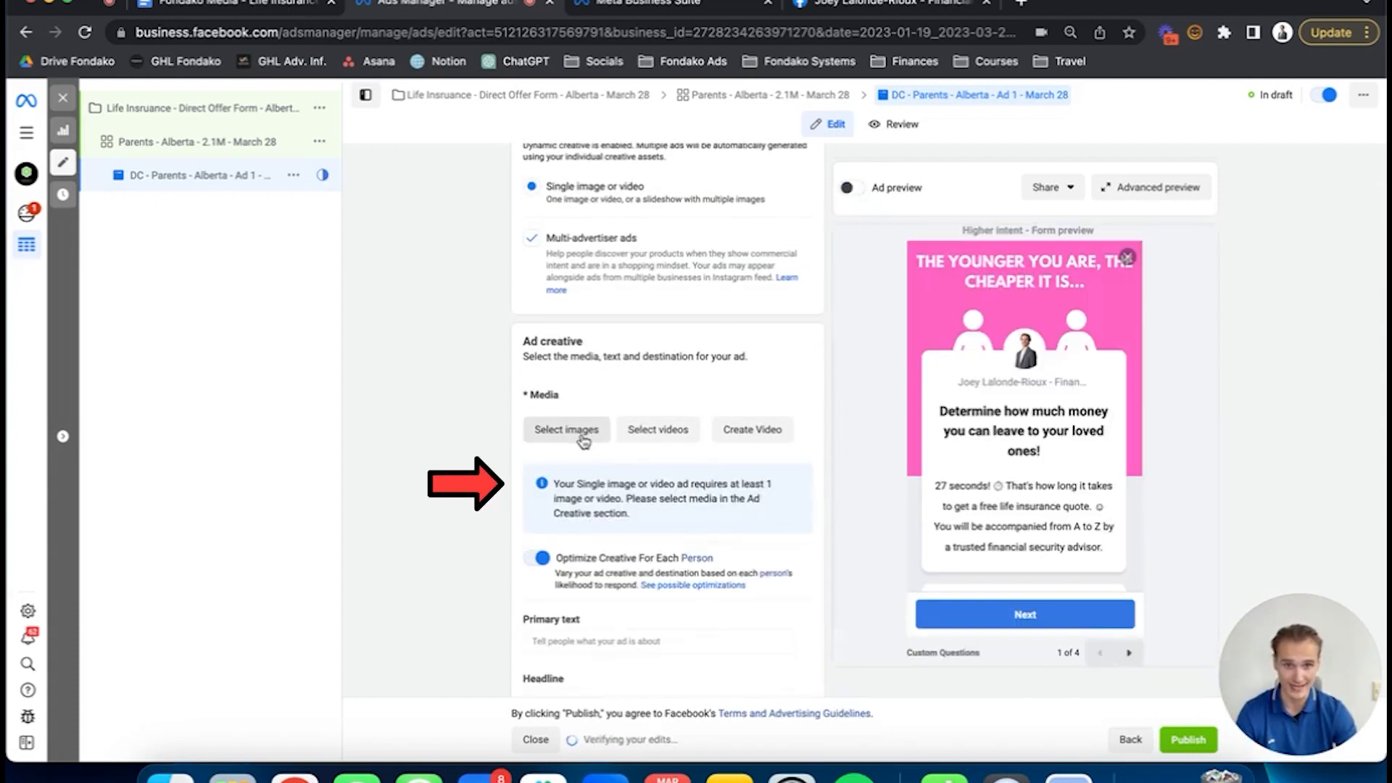
left_click(566, 429)
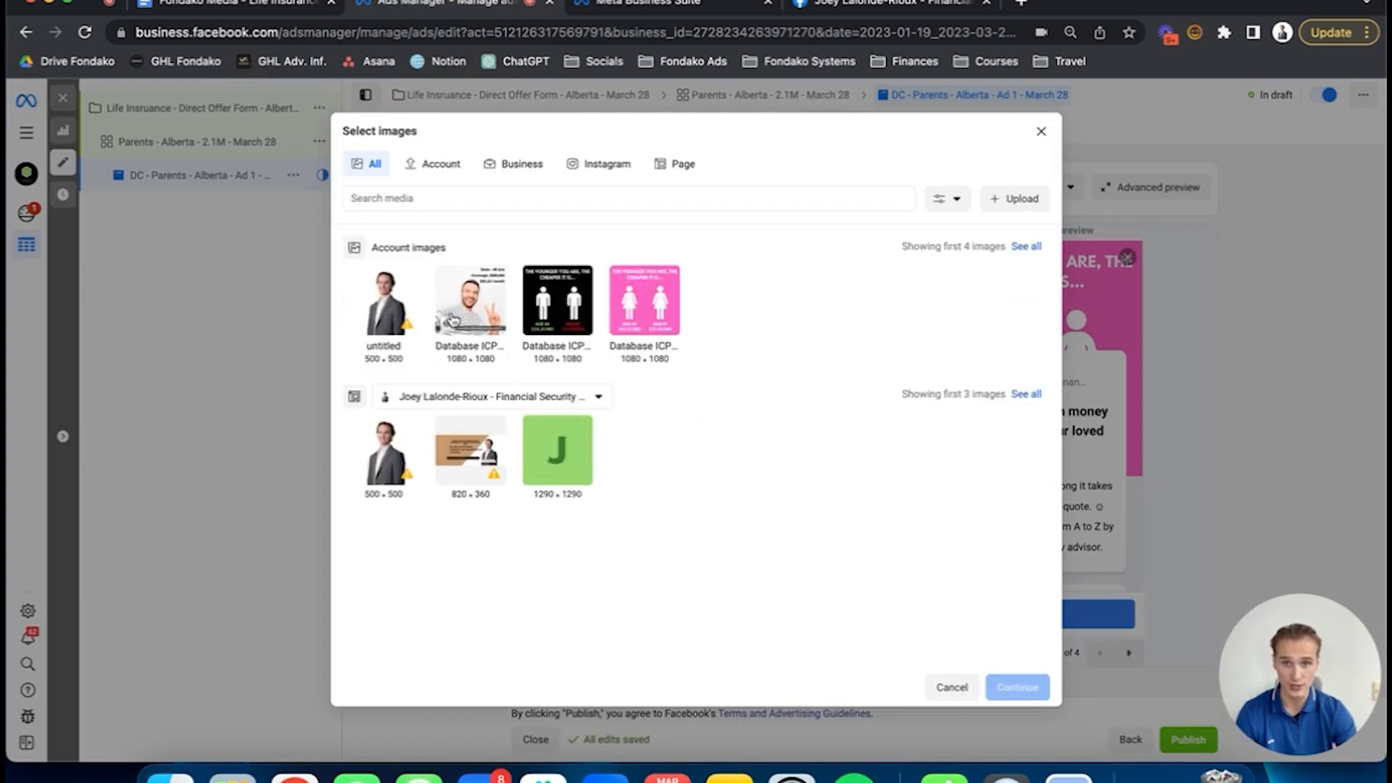
left_click(644, 300)
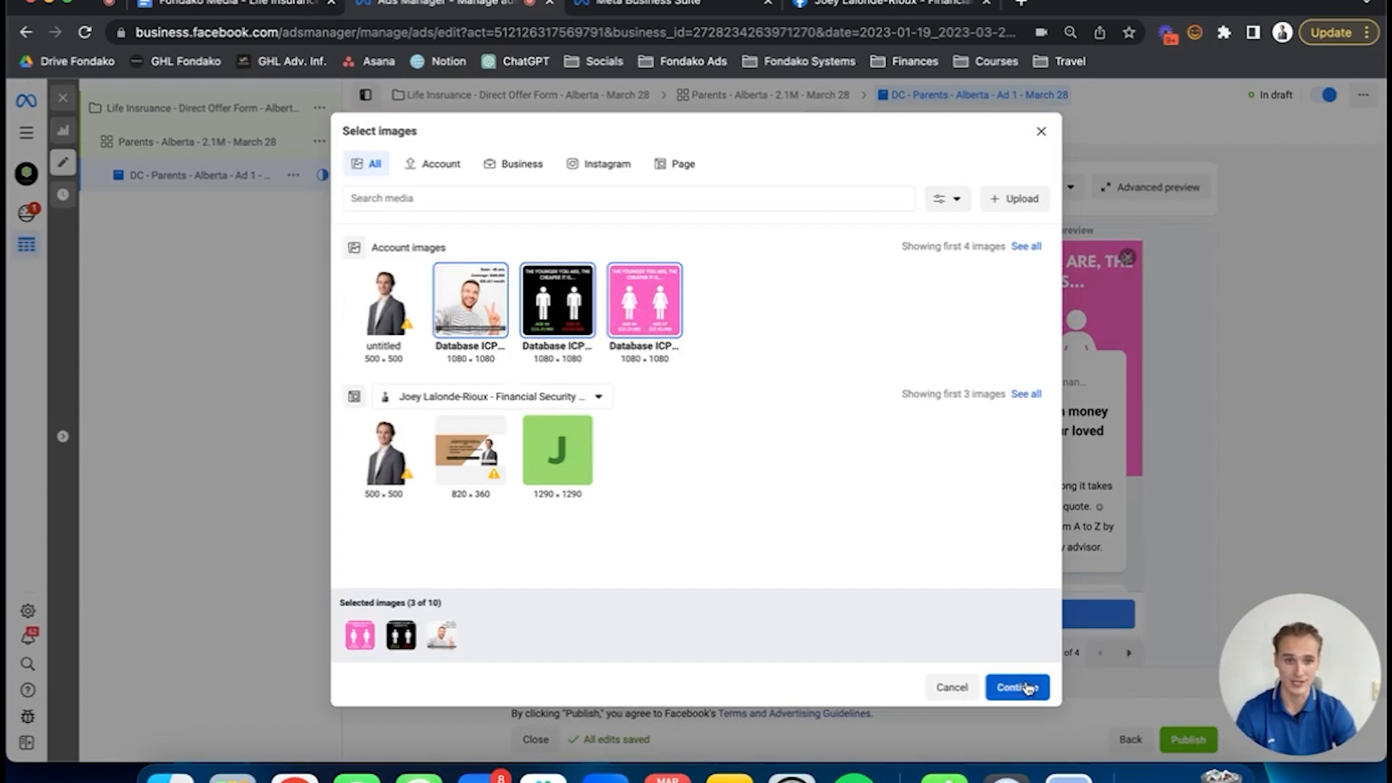
left_click(1017, 686)
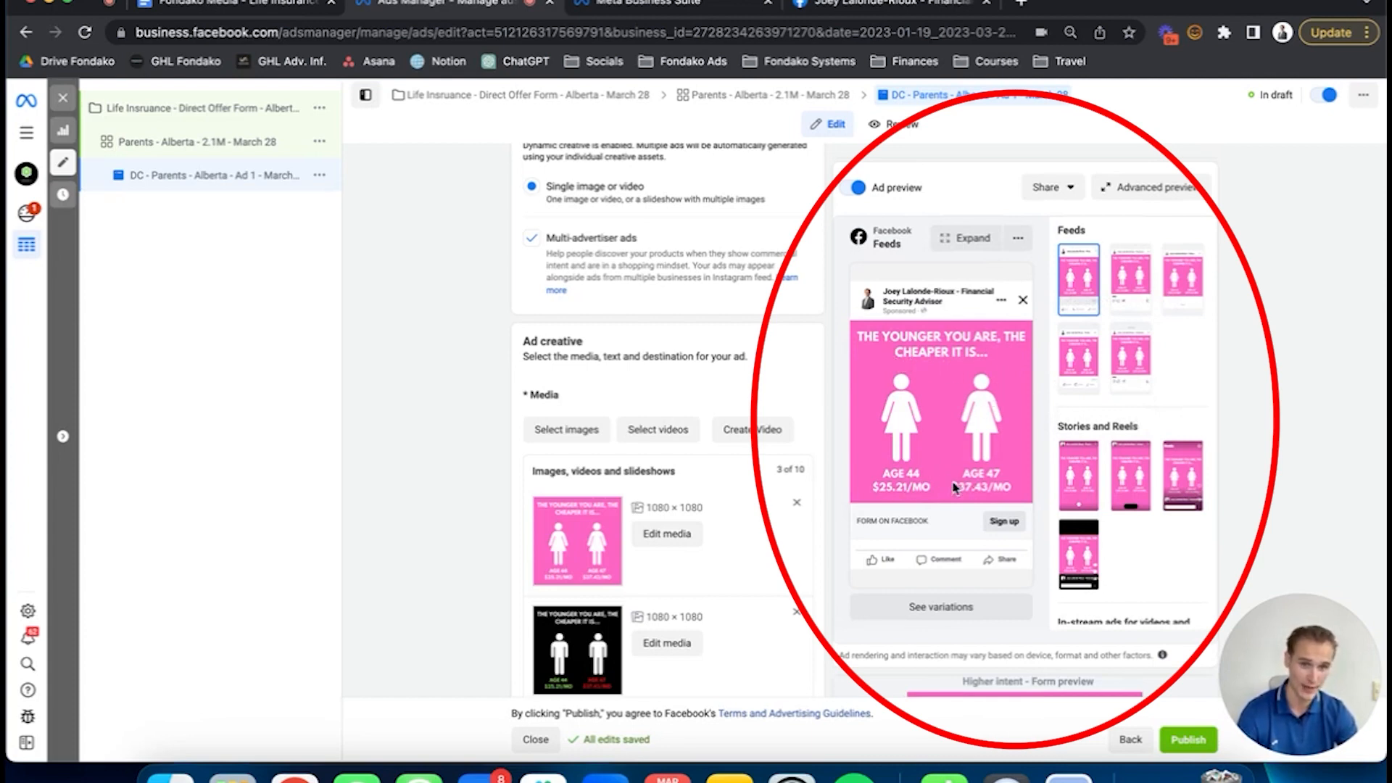
mouse_move(889, 500)
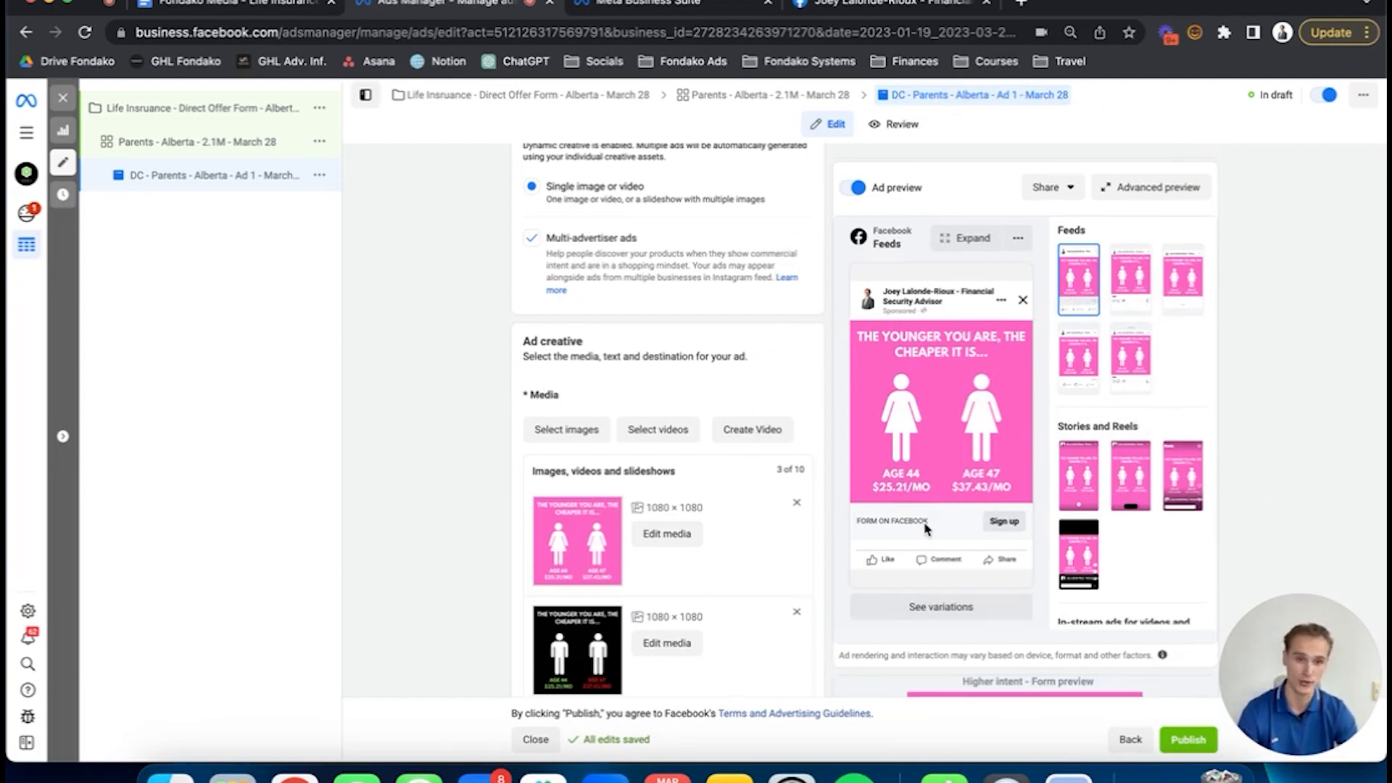
mouse_move(586, 646)
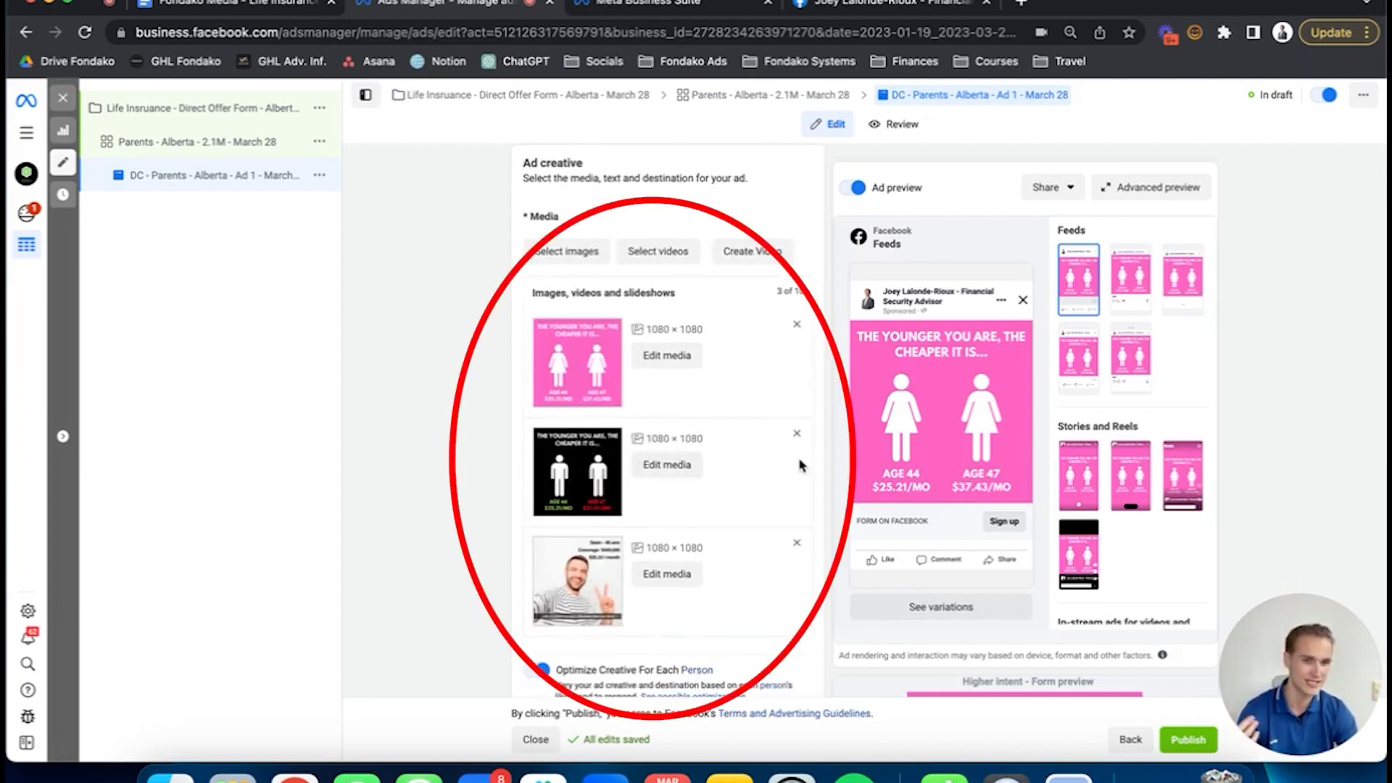
scroll("down", 3)
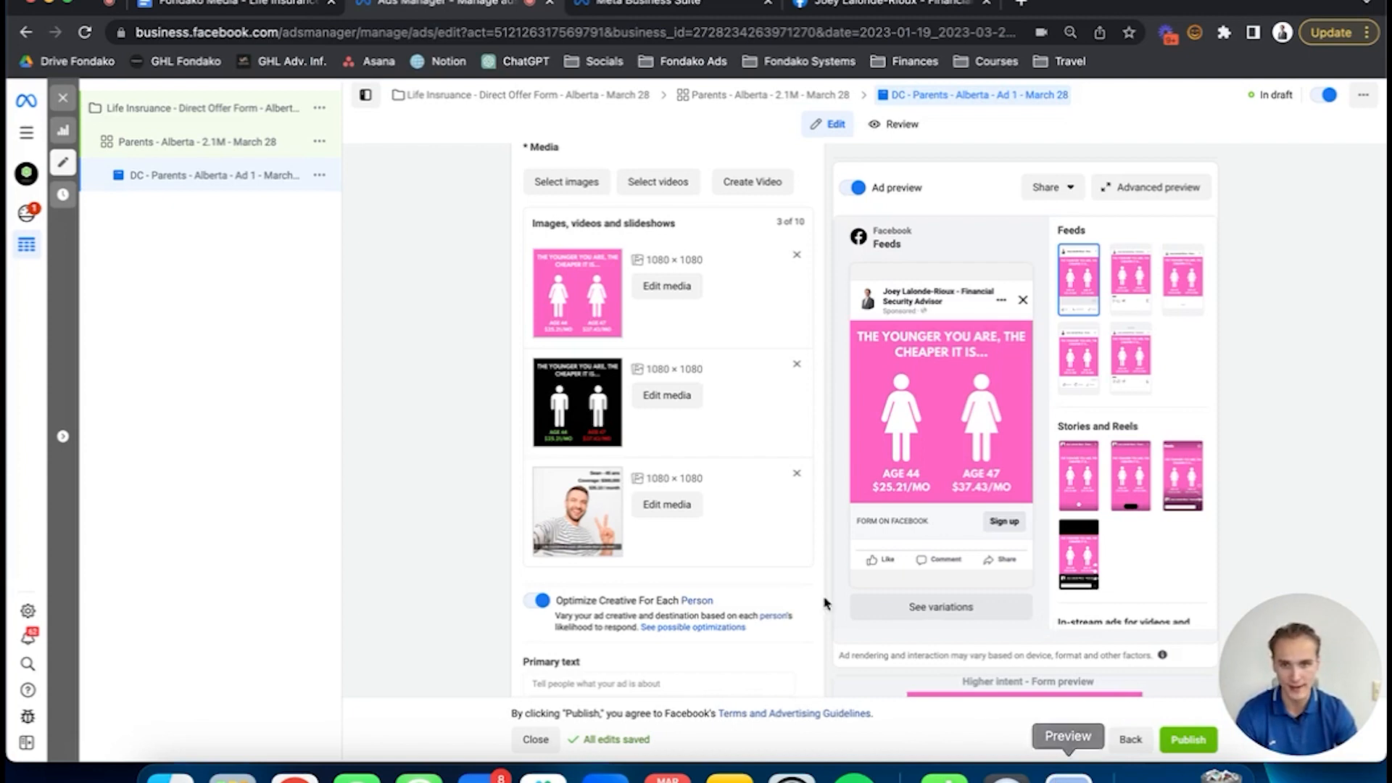
scroll("down", 3)
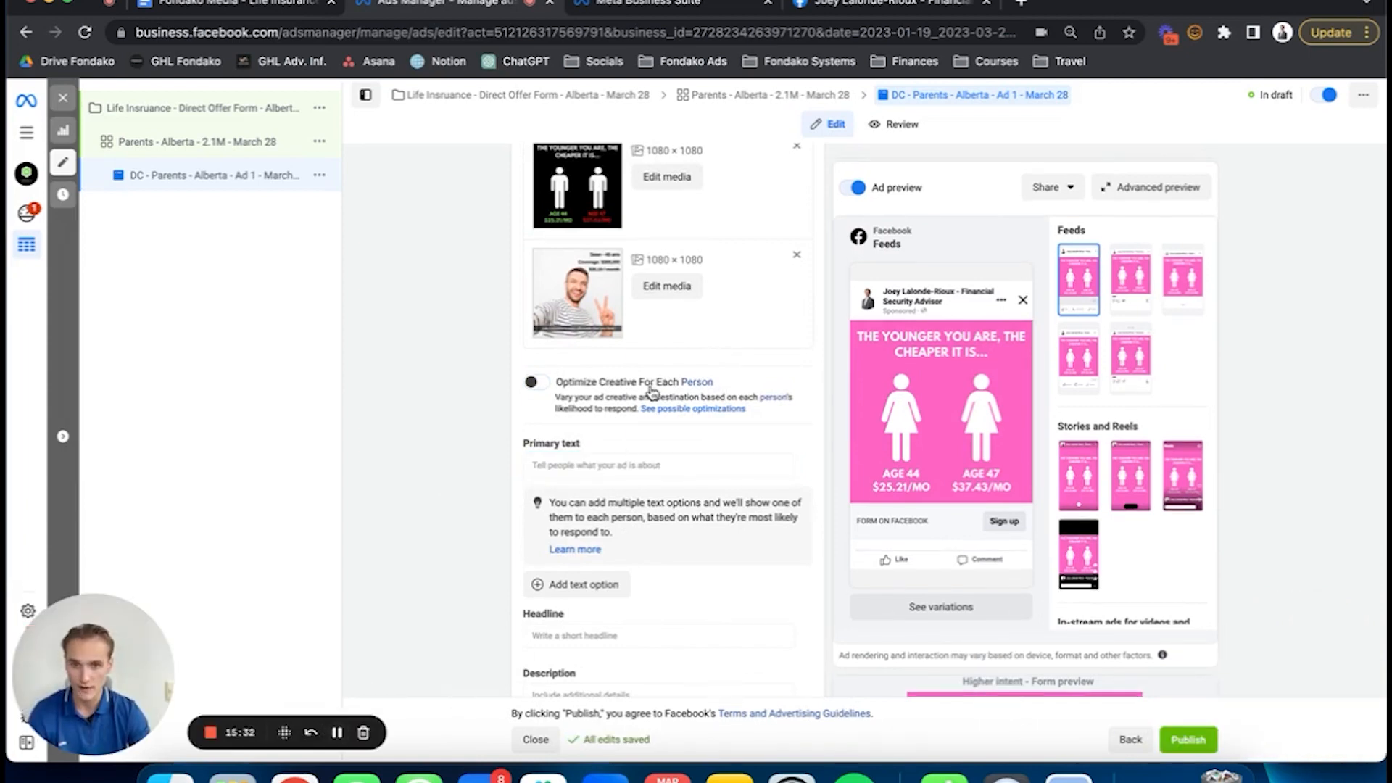
Enter the primary text about how much you can leave loved ones with life insurance
scroll("down", 3)
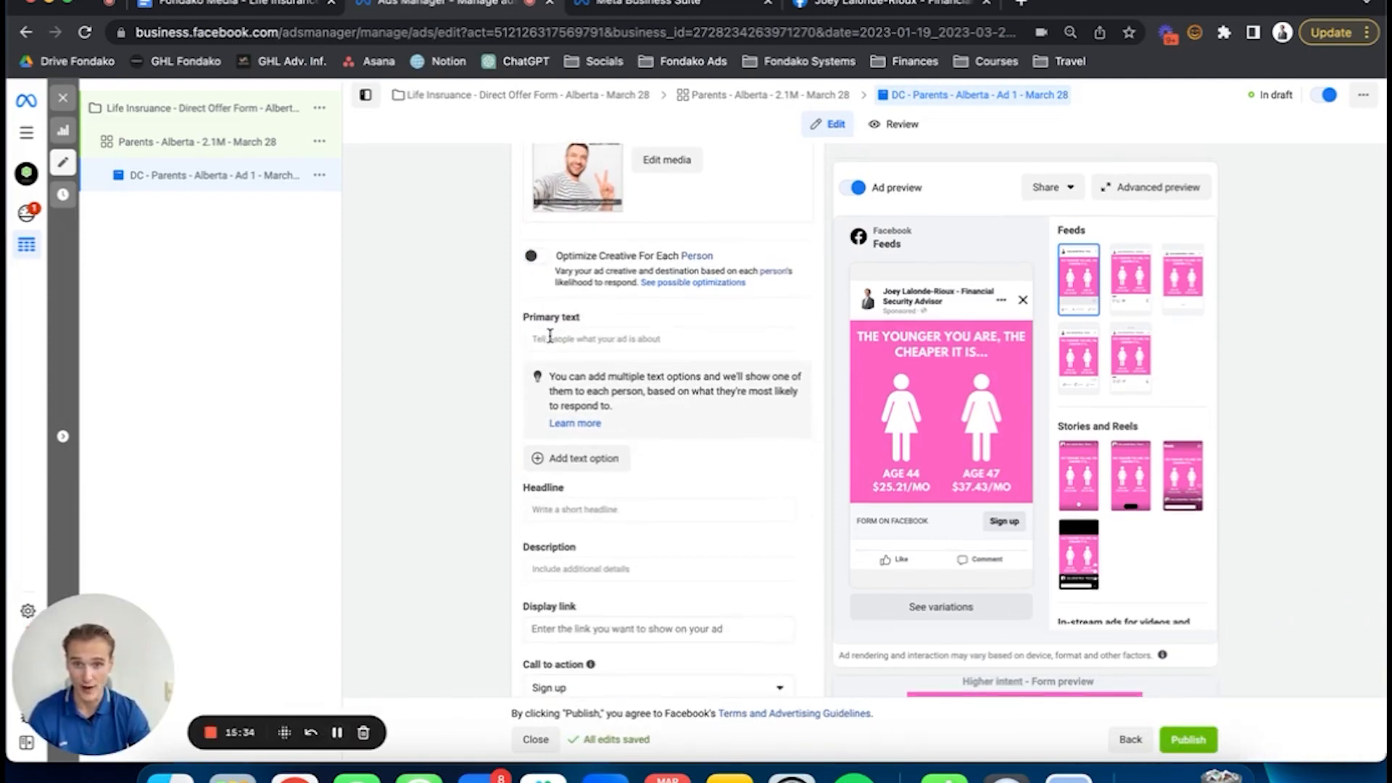
type("Determine how much you can leave to your loved ones when you die with life insurance!")
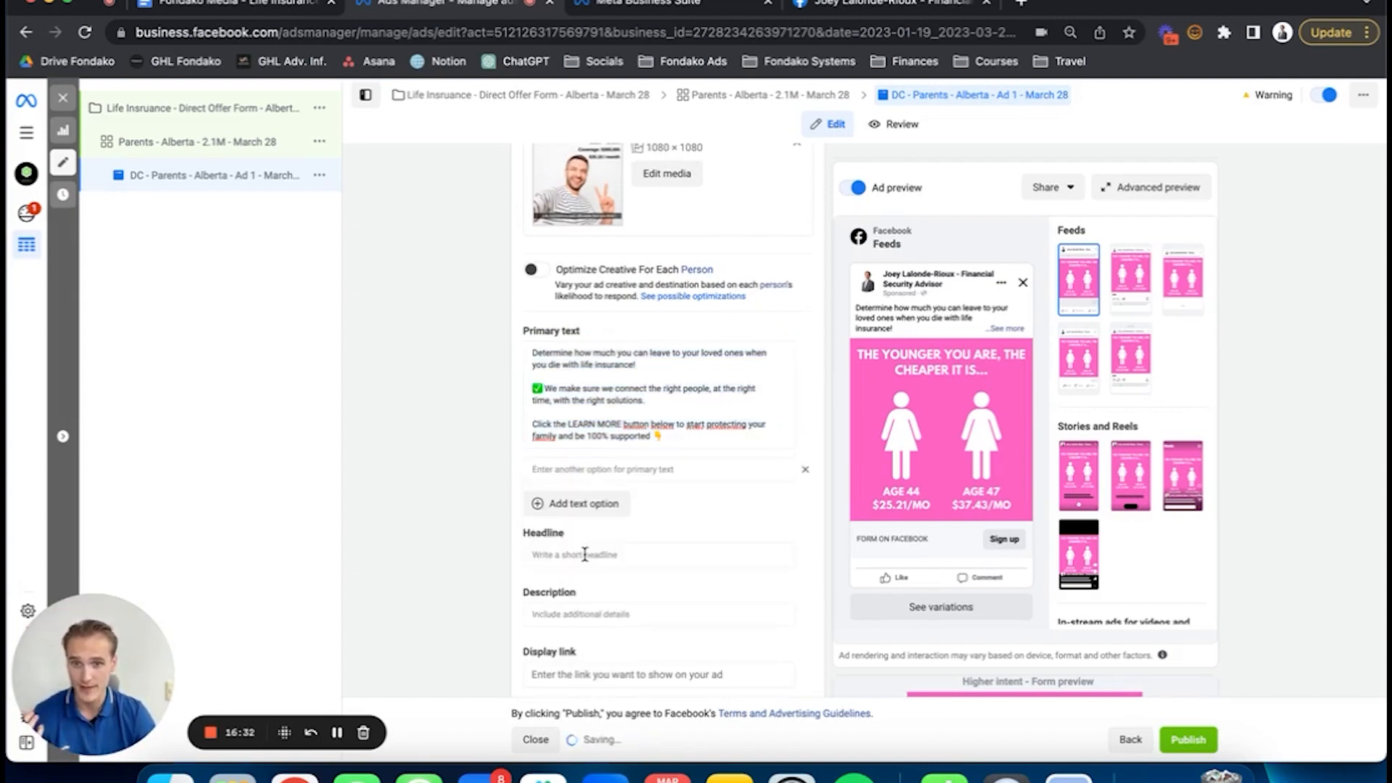
Set the headline to 'STOP! Get your free quote ✅'
left_click(658, 554)
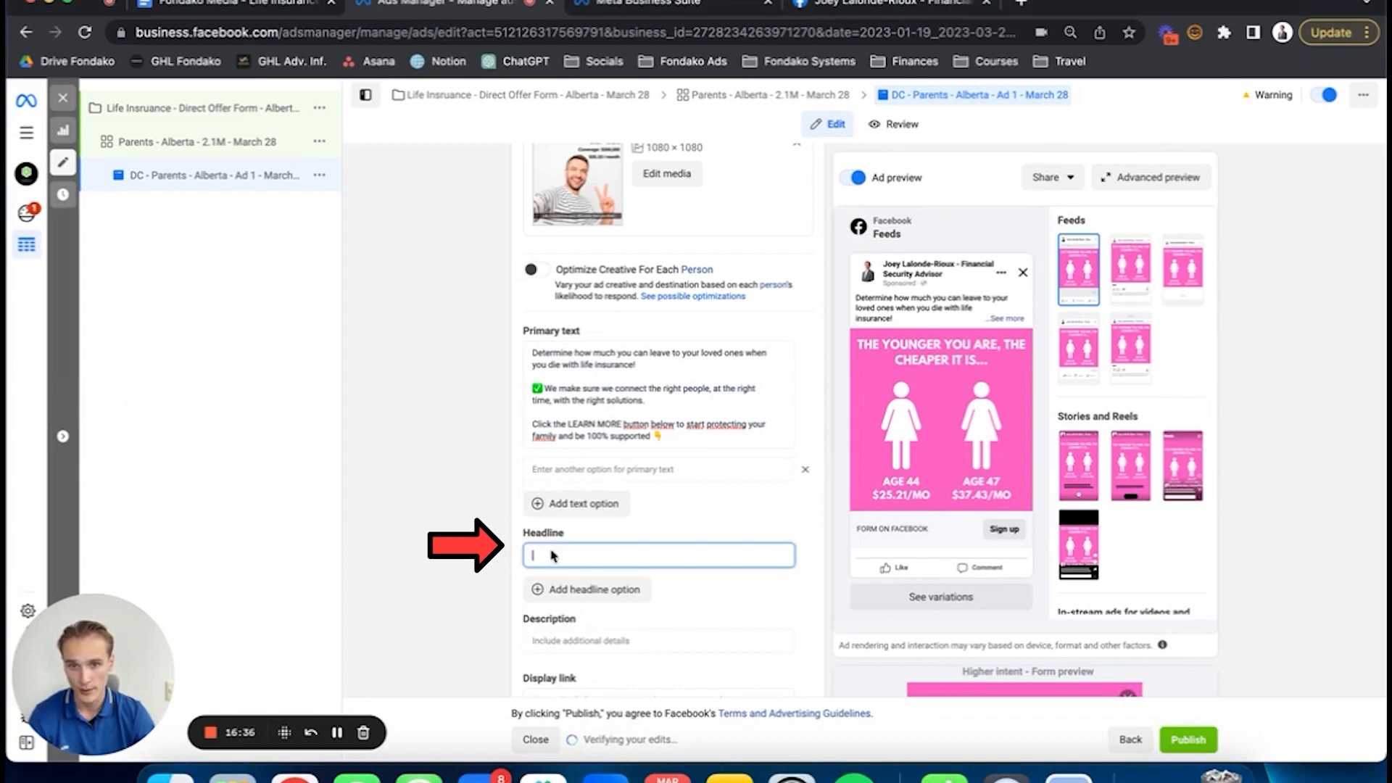
type("STOP! Get your free quote ✅")
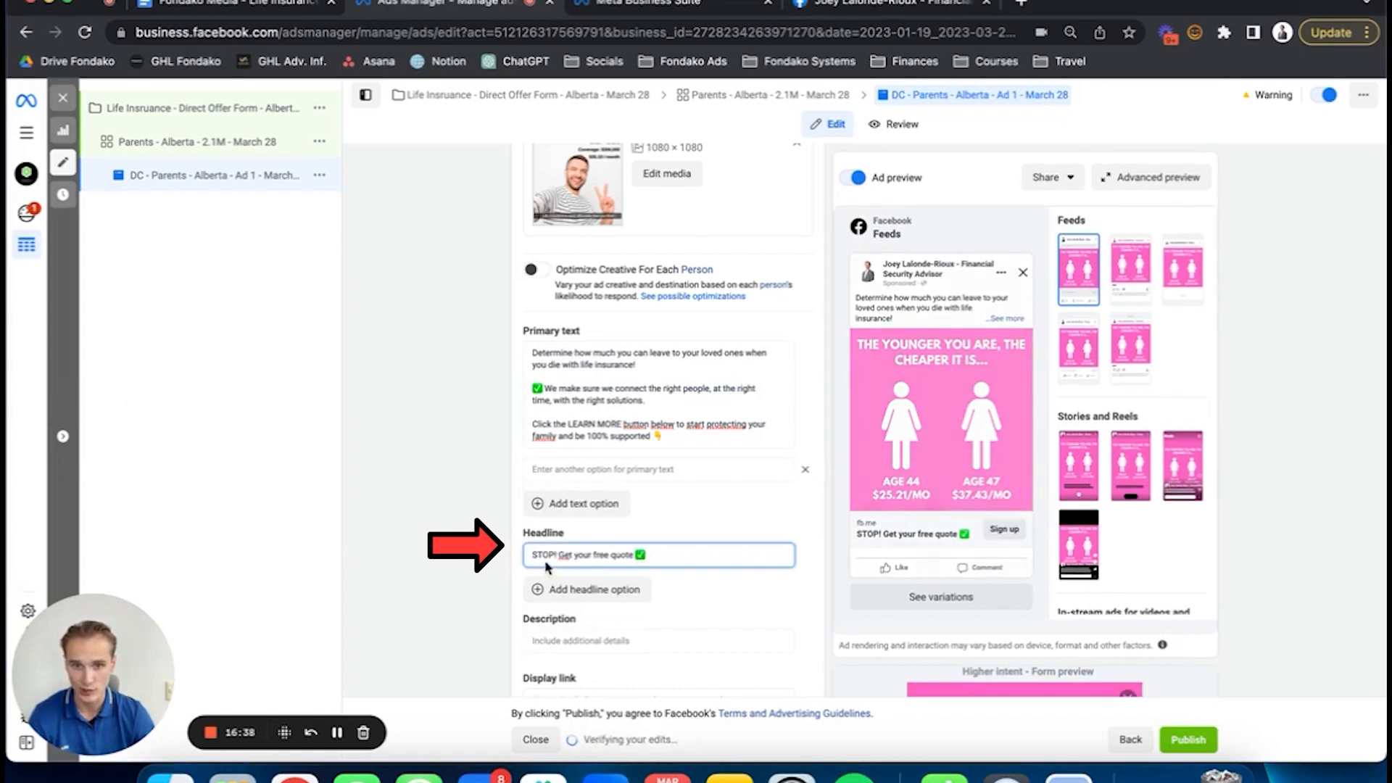
scroll("down", 3)
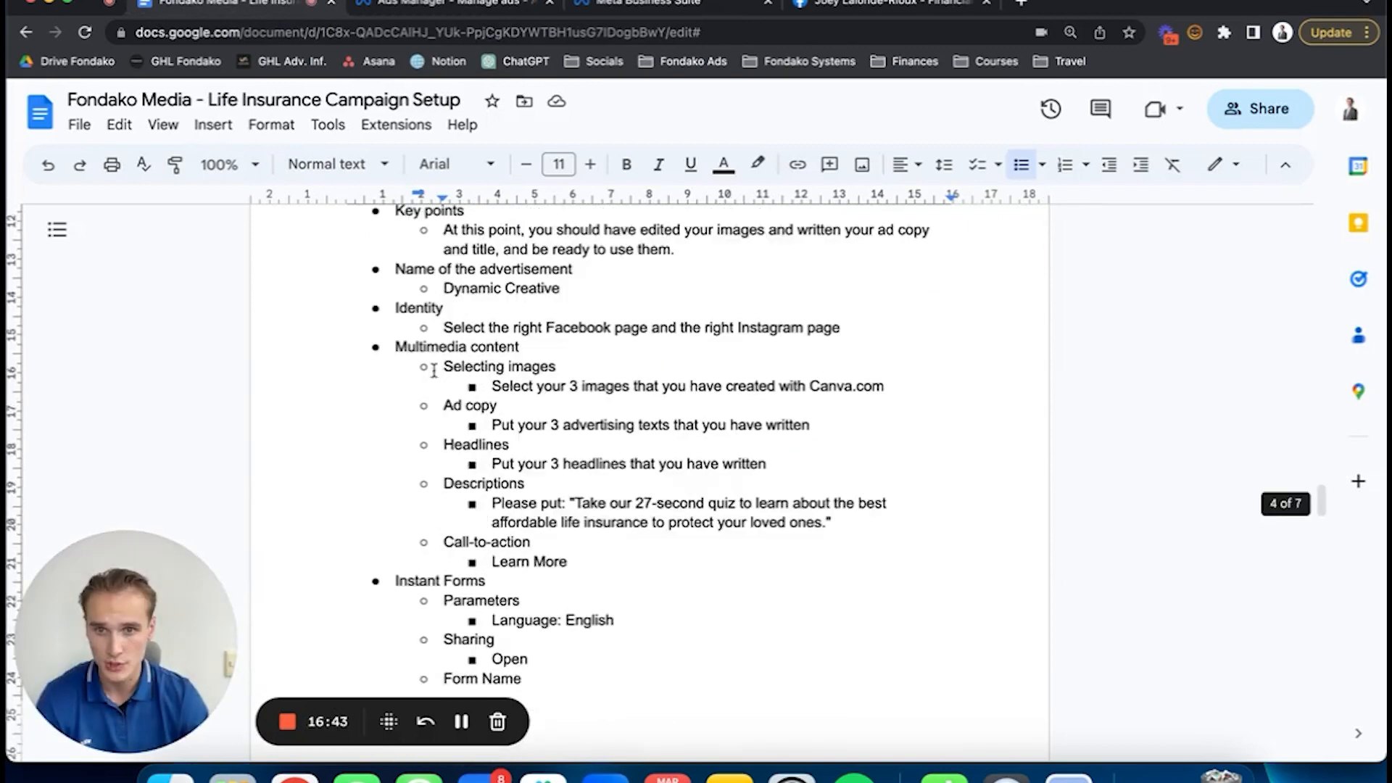
left_click_drag(450, 299, 675, 319)
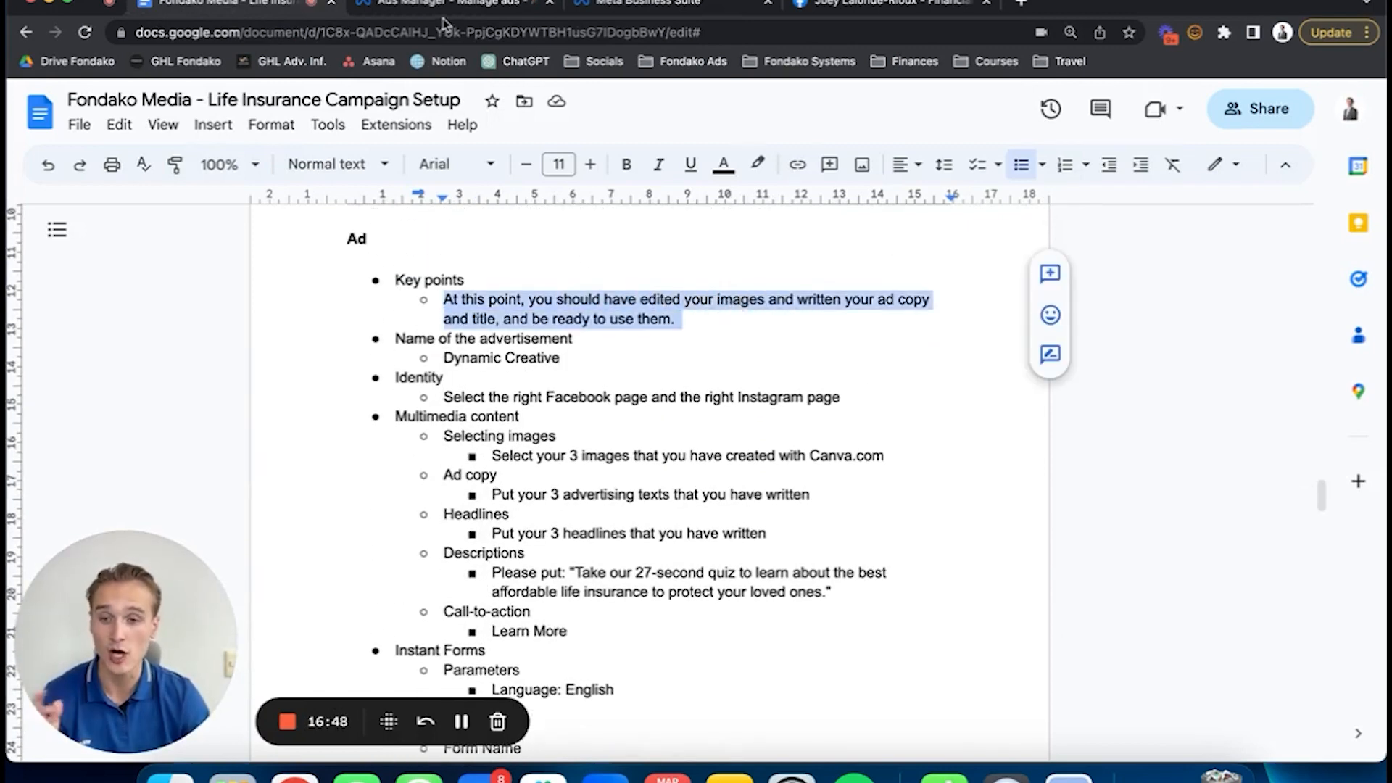
left_click(439, 3)
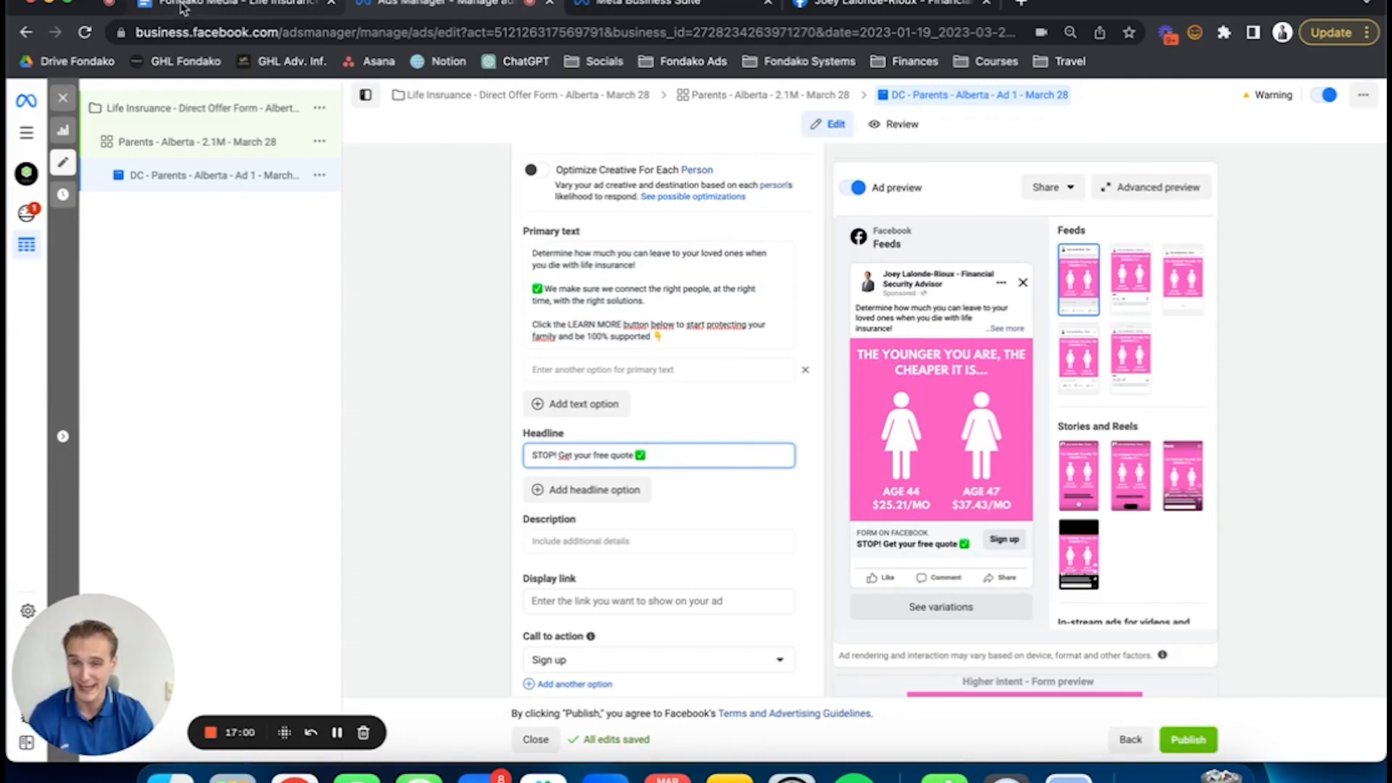
left_click(232, 2)
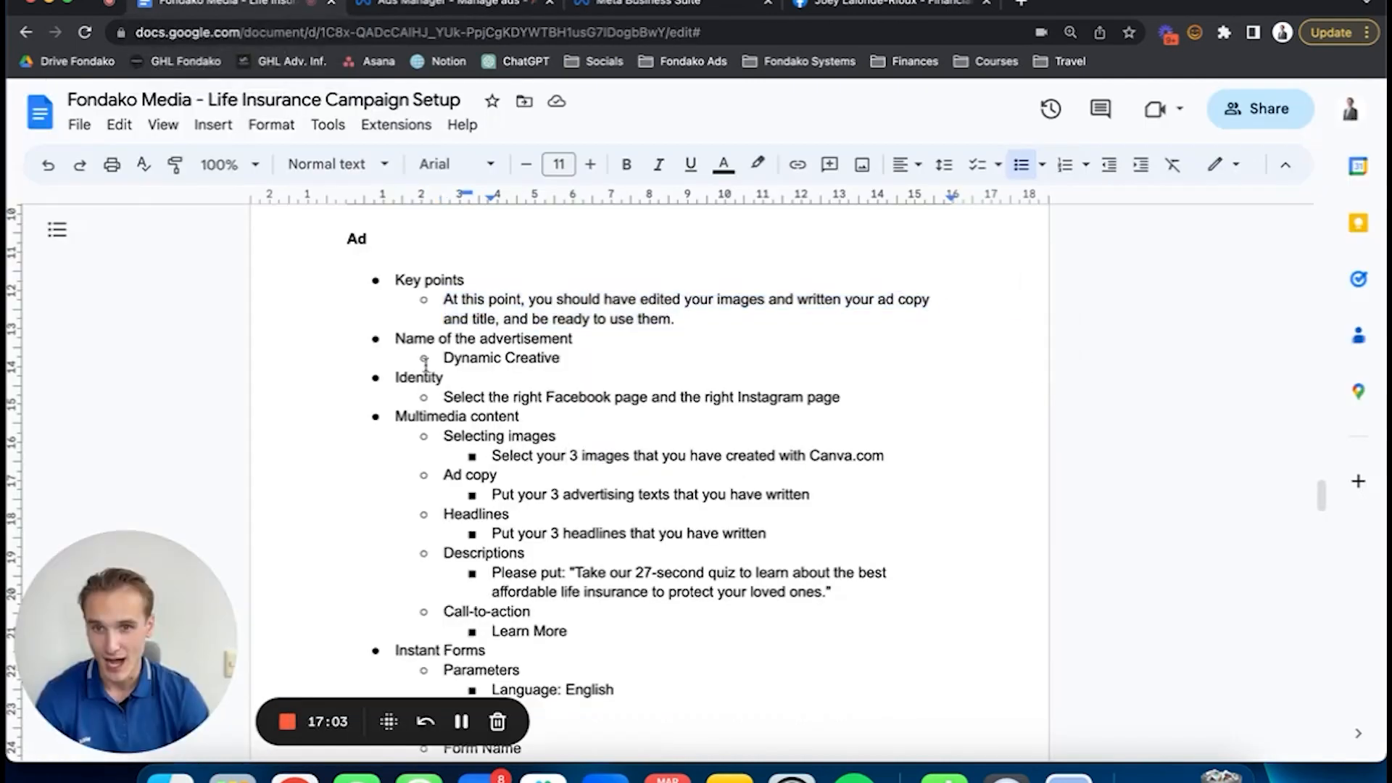
scroll("down", 3)
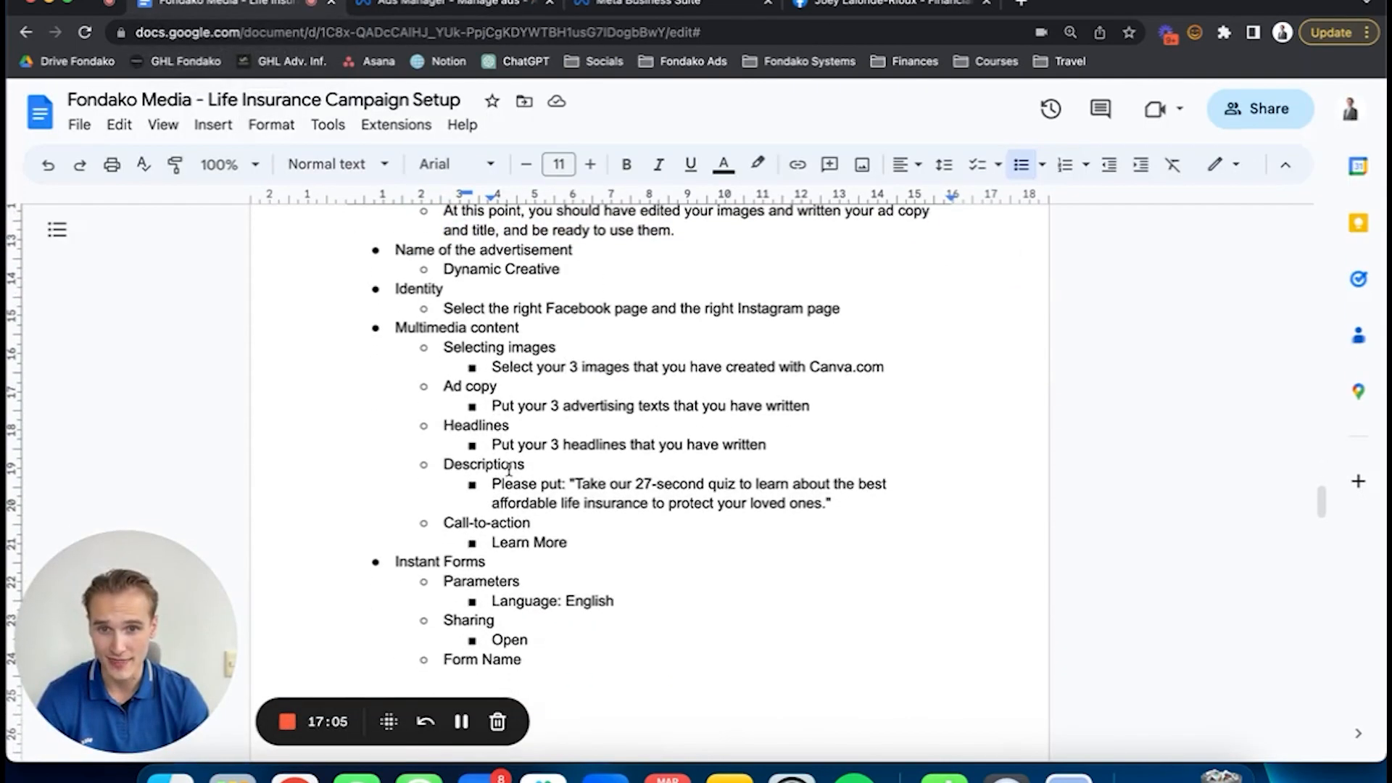
left_click_drag(576, 484, 824, 504)
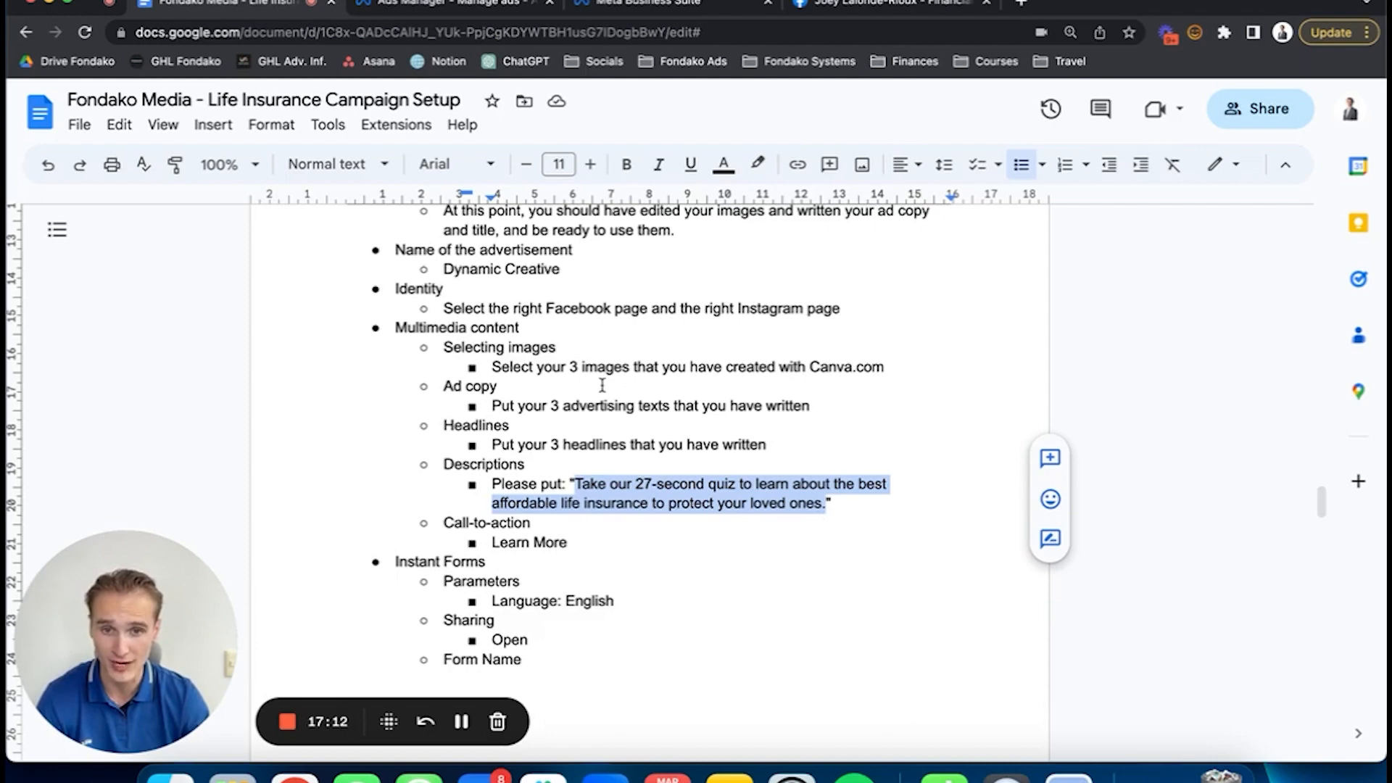
Return to the ad editor to add the 27-second-quiz description and Learn more call to action
left_click(444, 3)
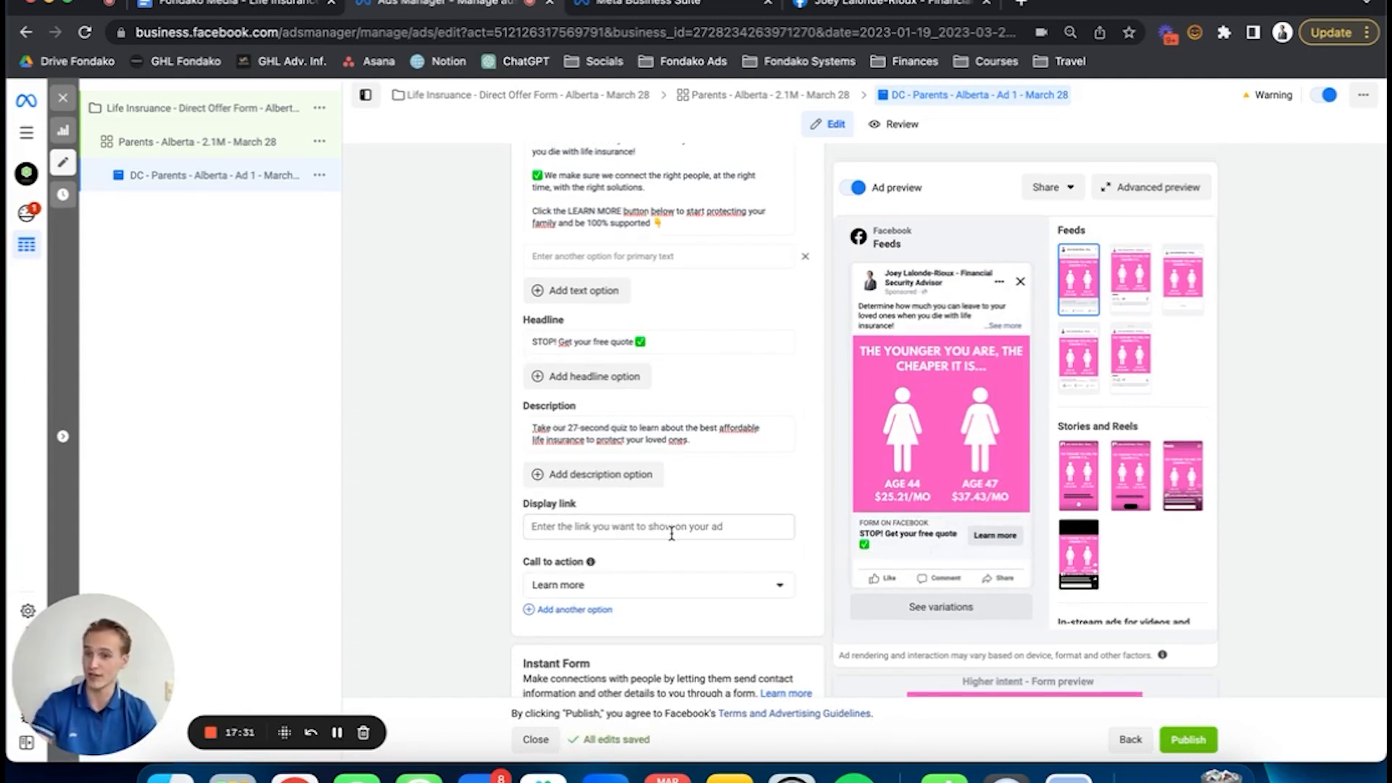
scroll("down", 3)
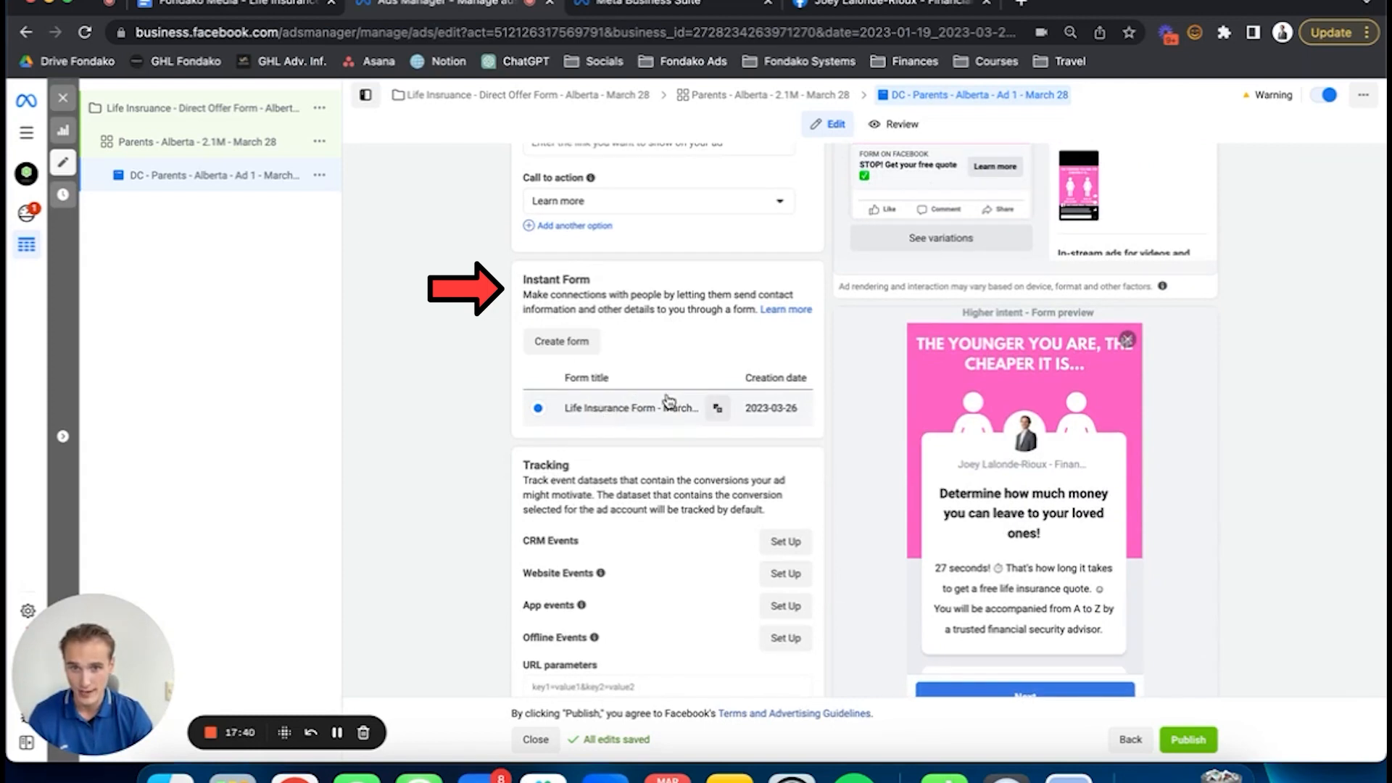
Create a new instant form and start naming it 'Life Ins'
scroll("down", 3)
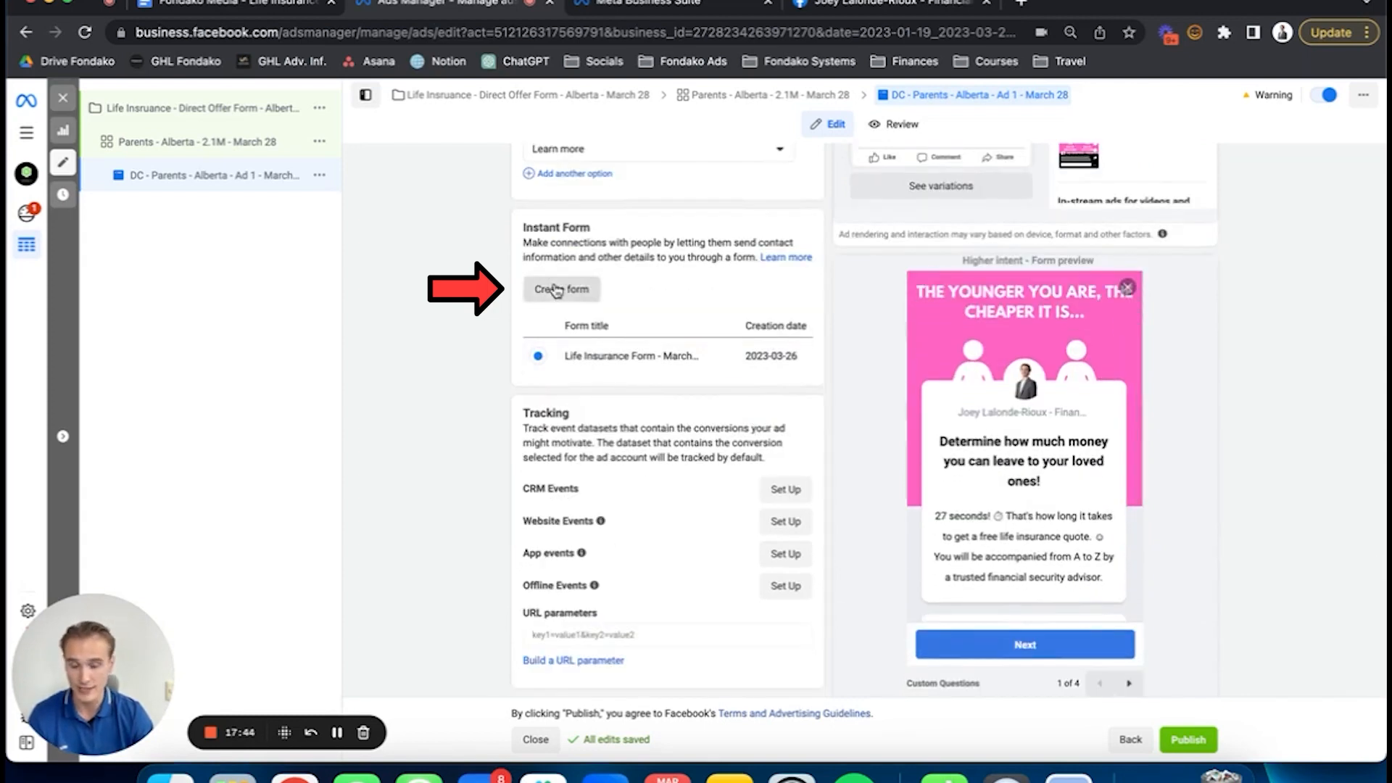
left_click(561, 290)
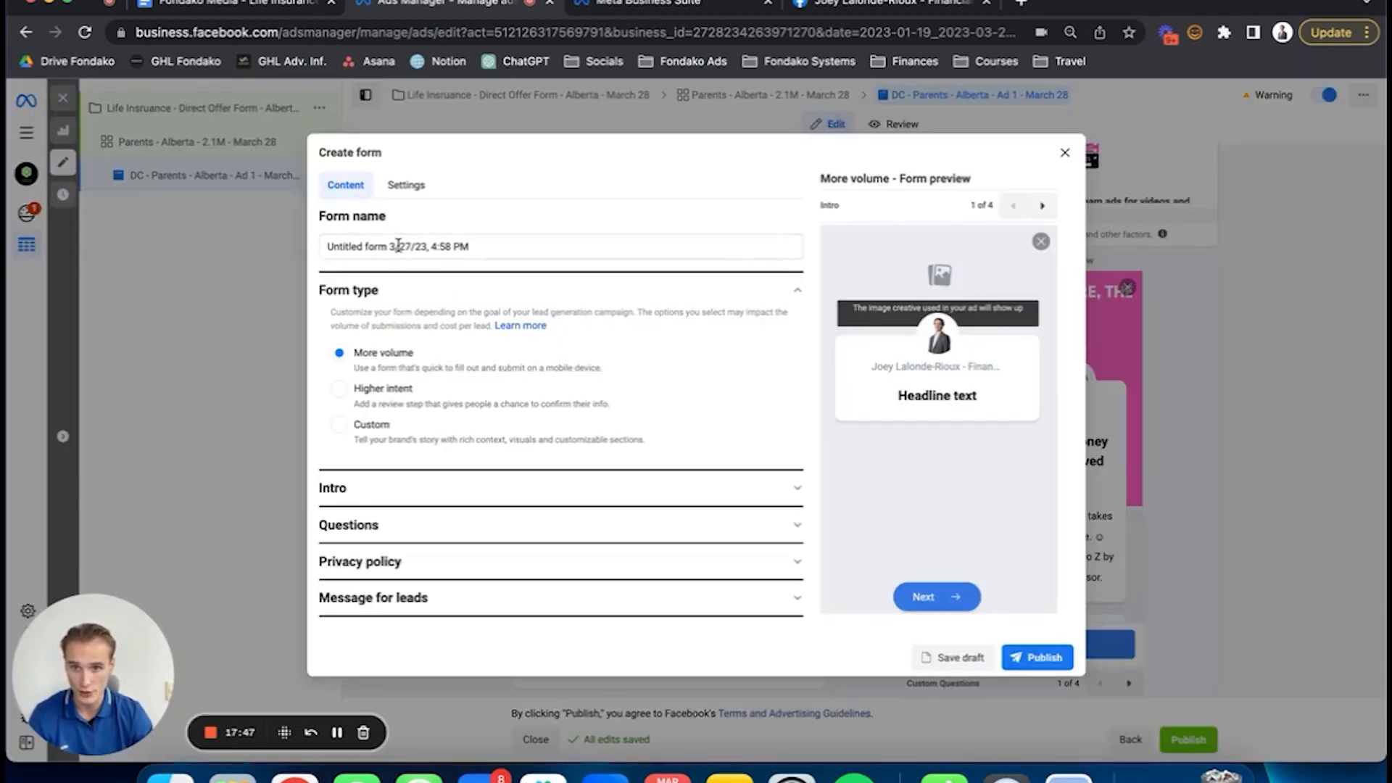
type("Life Ins")
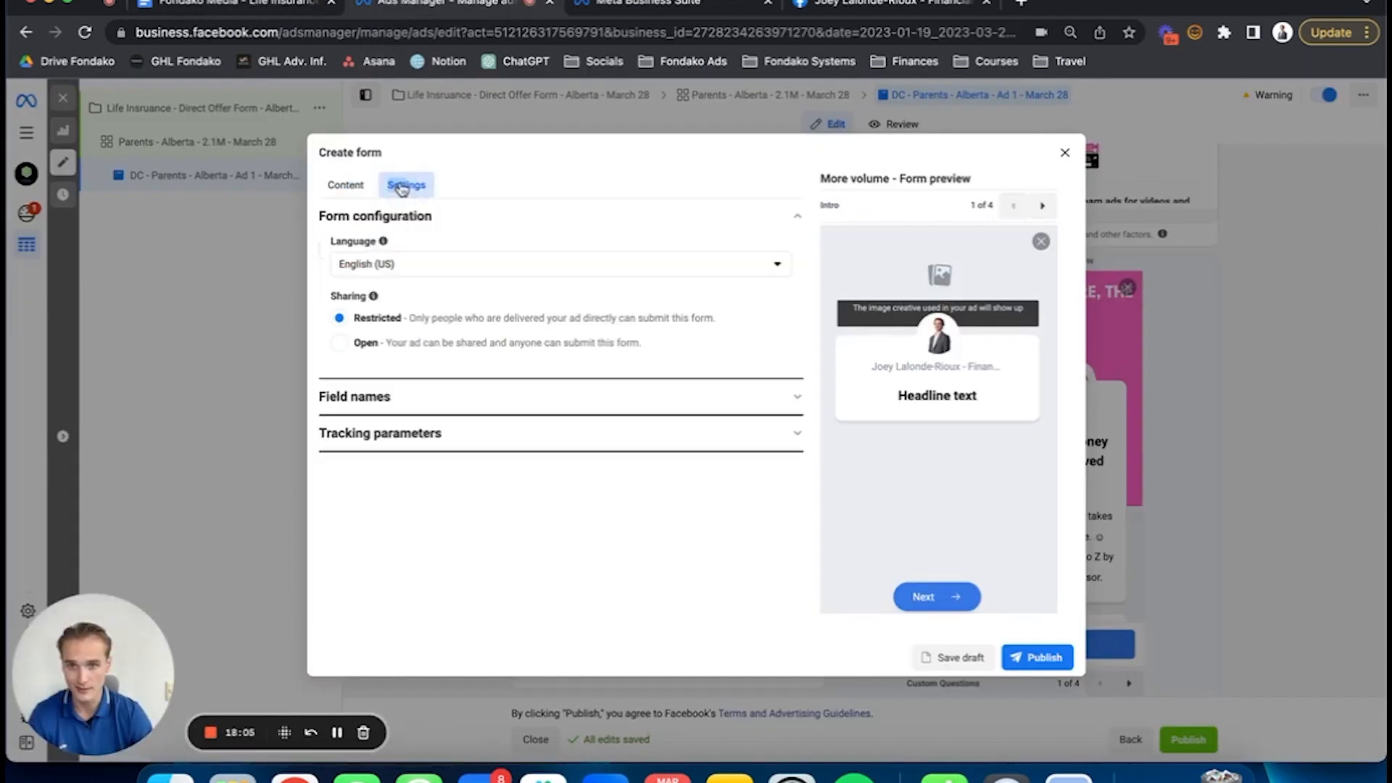
Review the form's Settings, then reach the Intro section without choosing an image
left_click(345, 184)
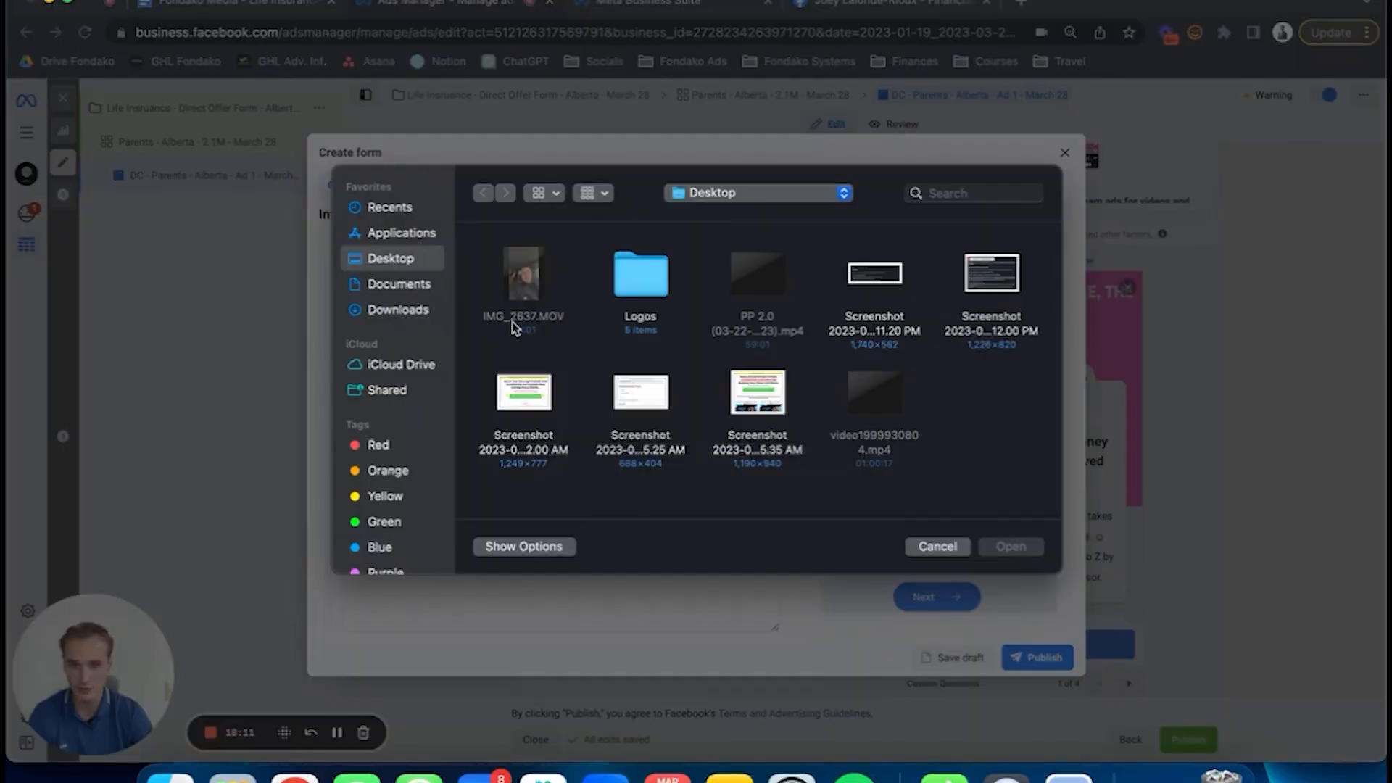
left_click(936, 547)
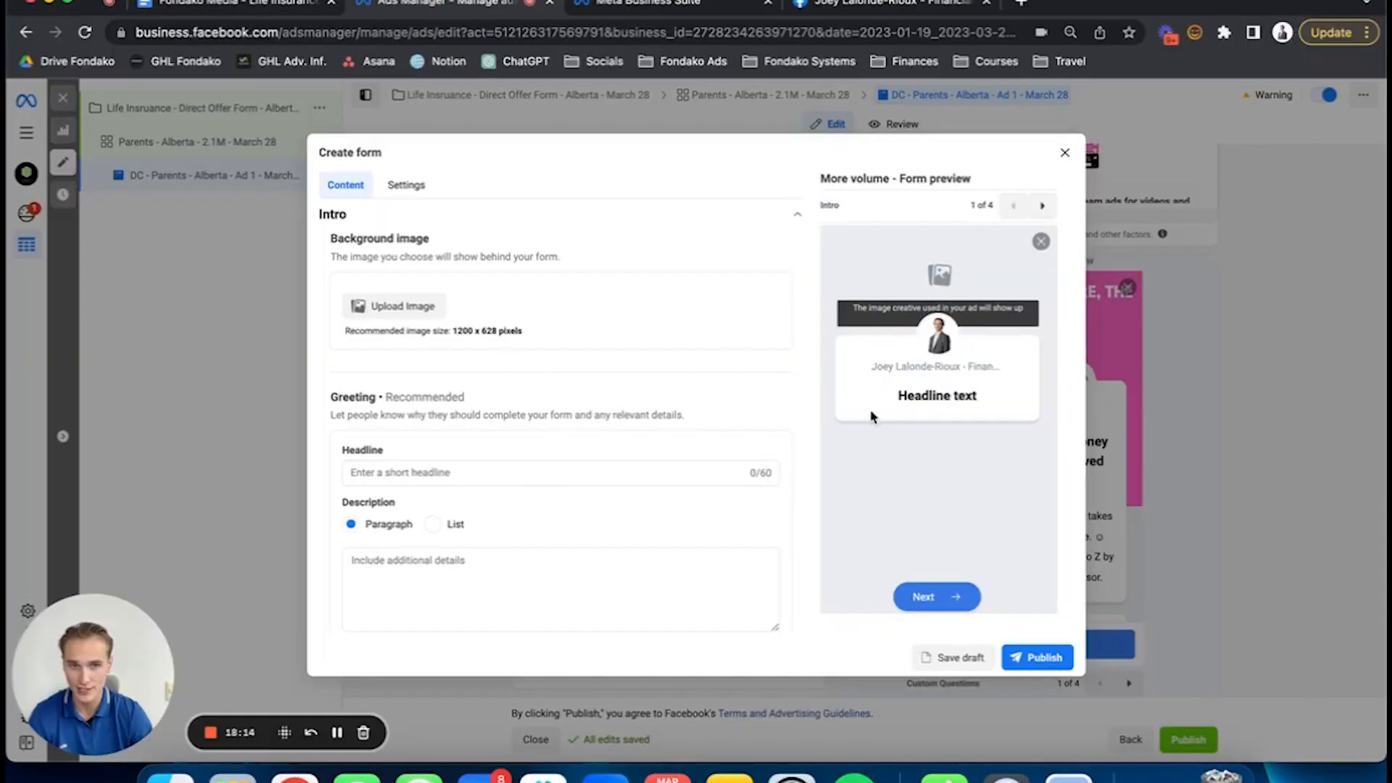